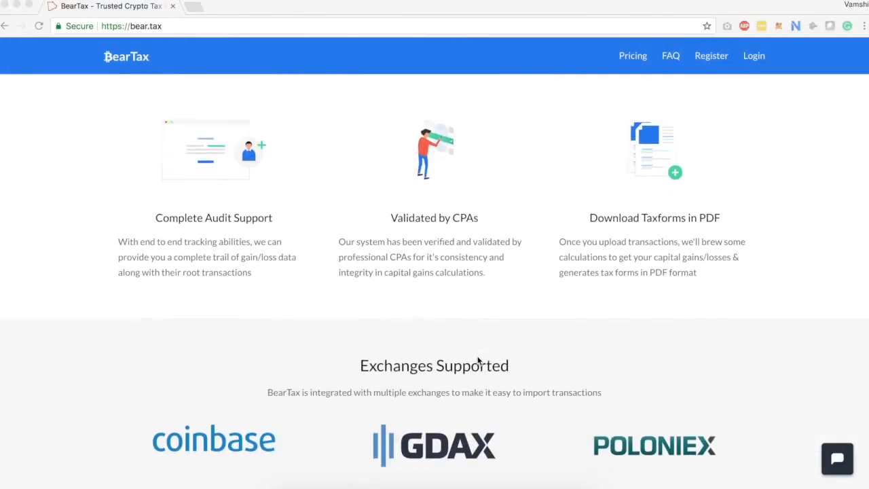
- Register a new BearTax account with first name, last name, email and password and submit it
{"action": "scroll", "scroll_direction": "down", "scroll_amount": 3}
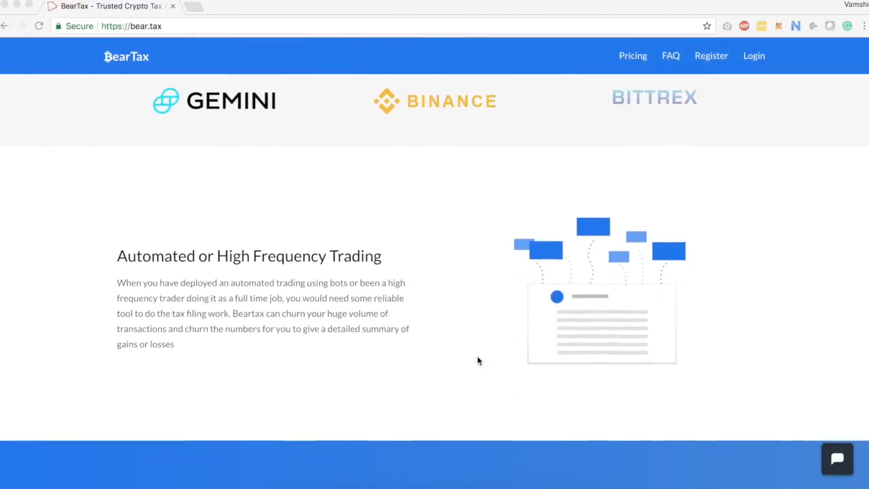
{"action": "scroll", "scroll_direction": "down", "scroll_amount": 3}
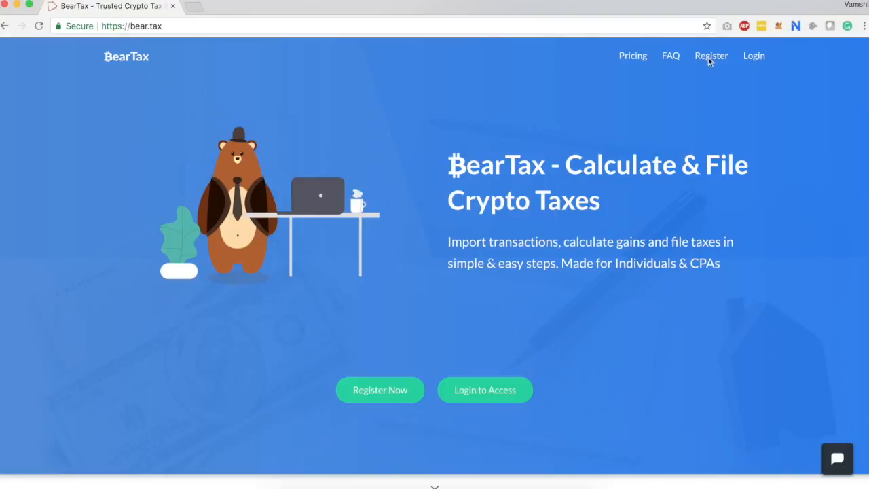
{"action": "left_click", "coordinate": [711, 56]}
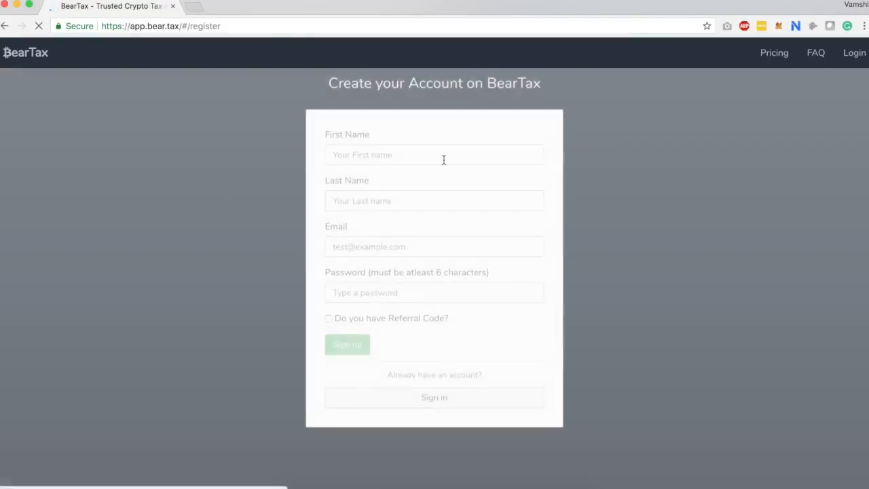
{"action": "left_click", "coordinate": [434, 160]}
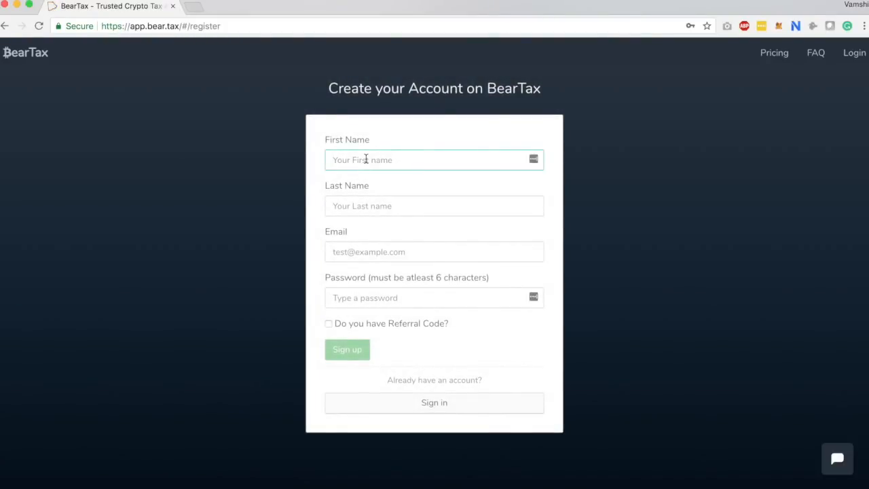
{"action": "type", "text": "Vamshi"}
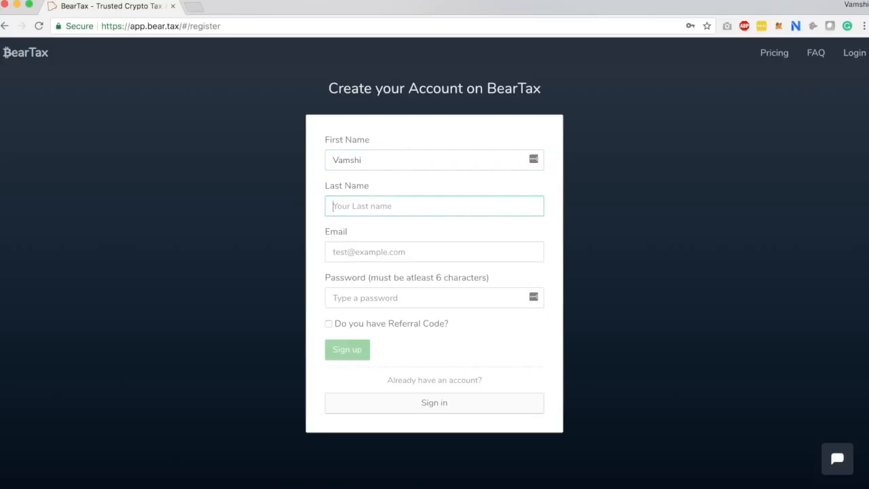
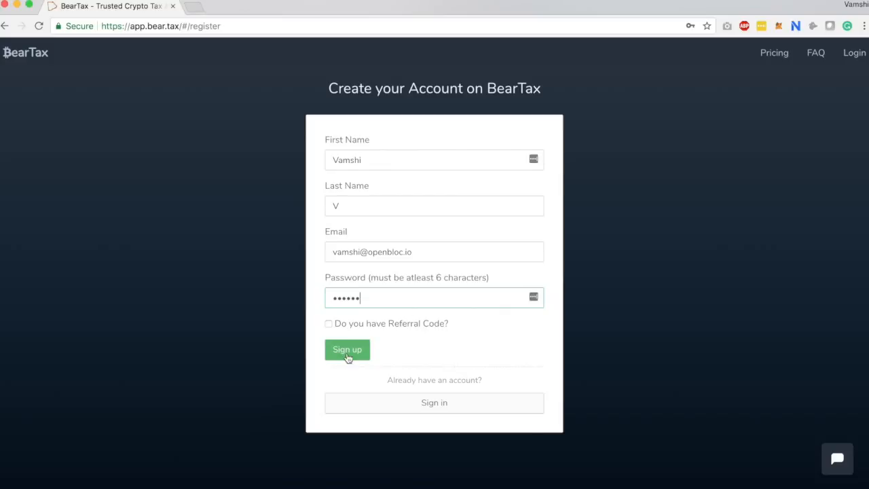
{"action": "left_click", "coordinate": [348, 349]}
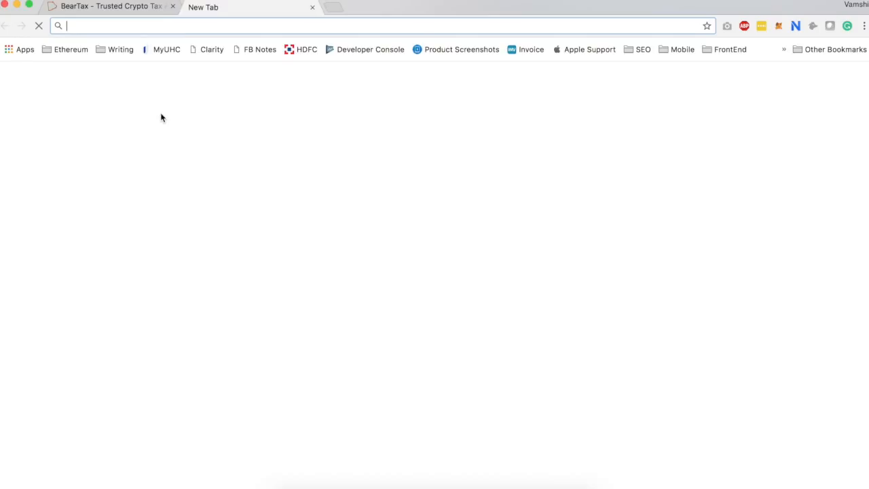
- Open the 'Welcome to BearTax!' email in Gmail and activate the account from its link
{"action": "type", "text": "gmail.com"}
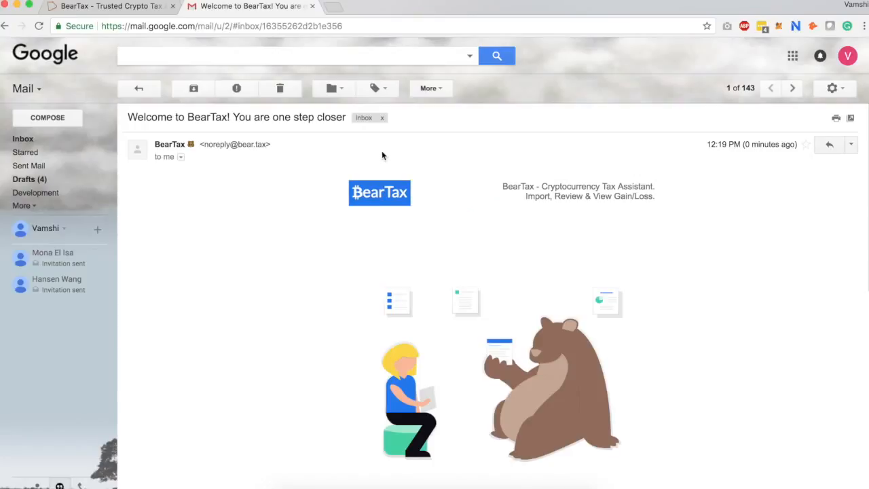
{"action": "scroll", "scroll_direction": "down", "scroll_amount": 3}
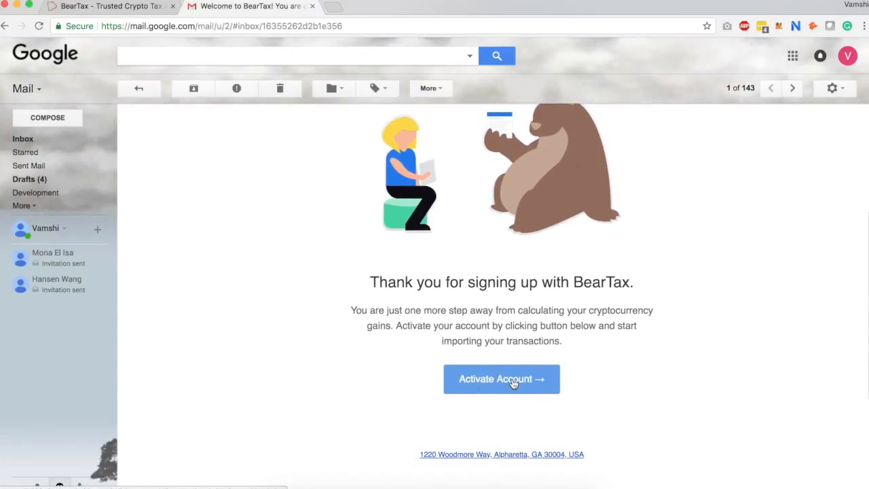
{"action": "left_click", "coordinate": [501, 379]}
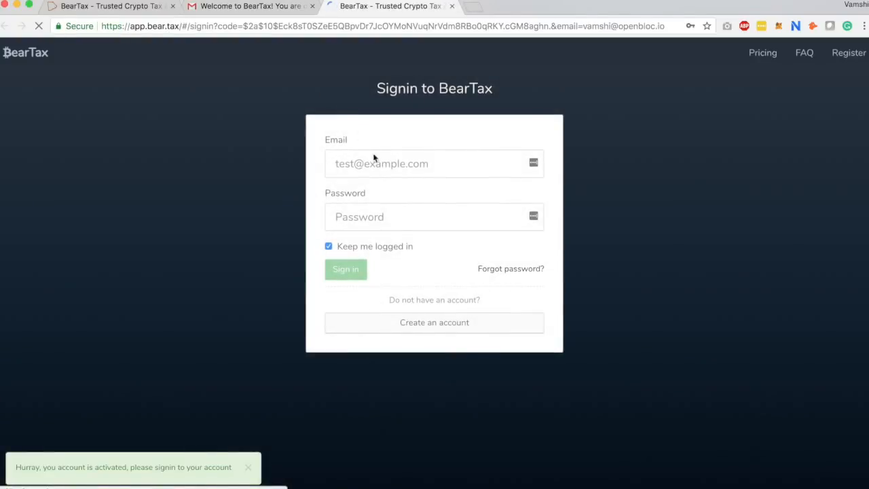
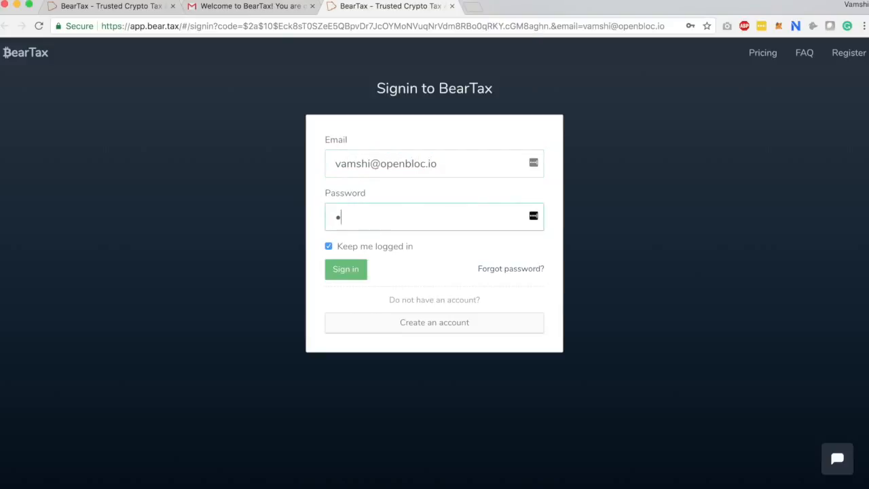
- Sign in to BearTax with the new account's email and password
{"action": "left_click", "coordinate": [345, 269]}
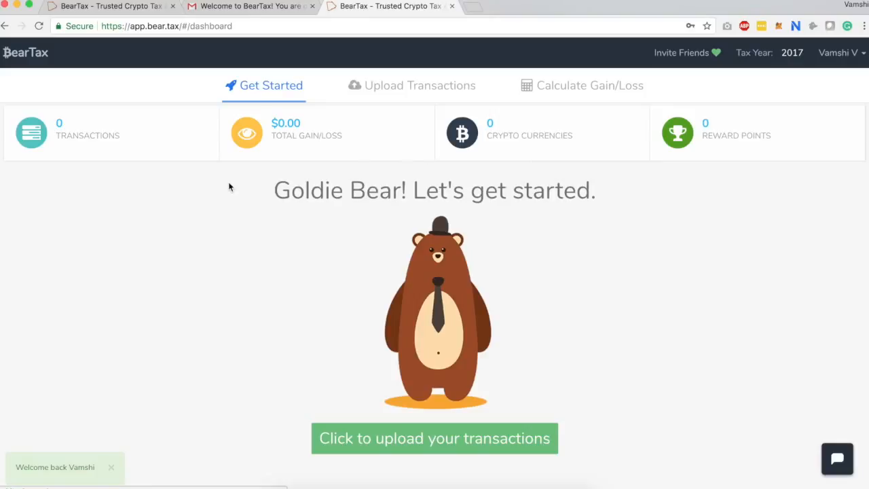
{"action": "mouse_move", "coordinate": [676, 133]}
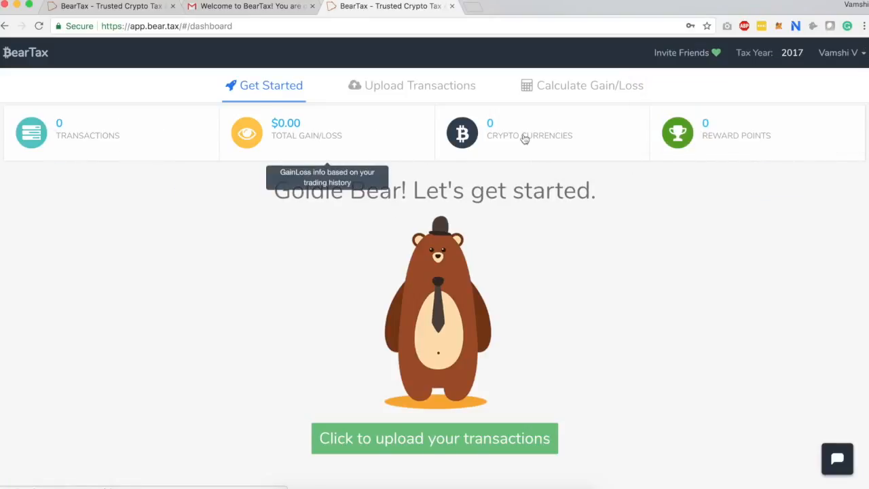
{"action": "mouse_move", "coordinate": [34, 136]}
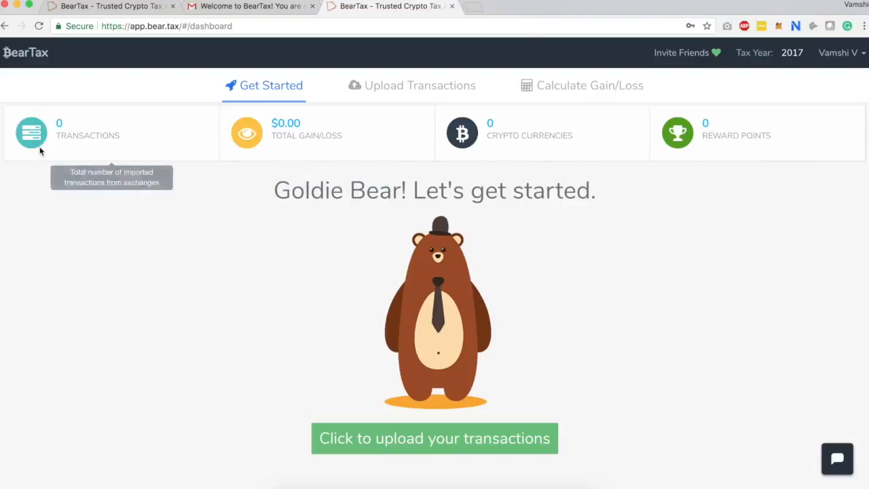
{"action": "mouse_move", "coordinate": [292, 75]}
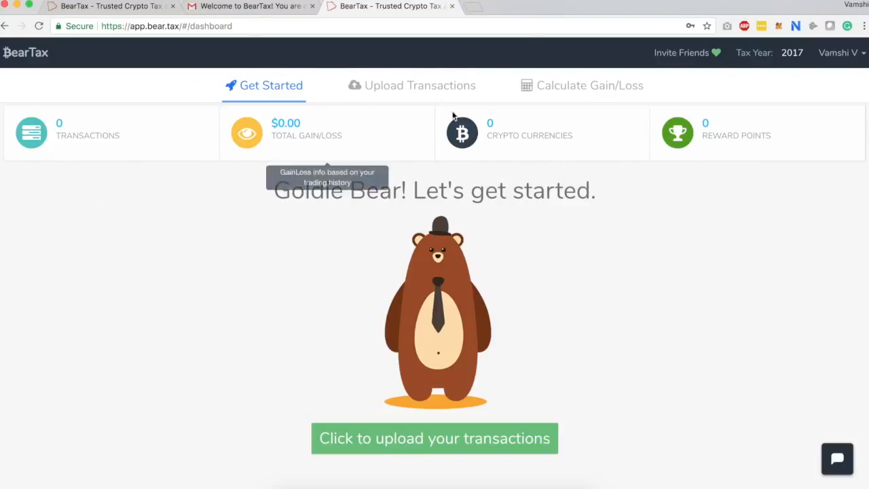
{"action": "mouse_move", "coordinate": [654, 102]}
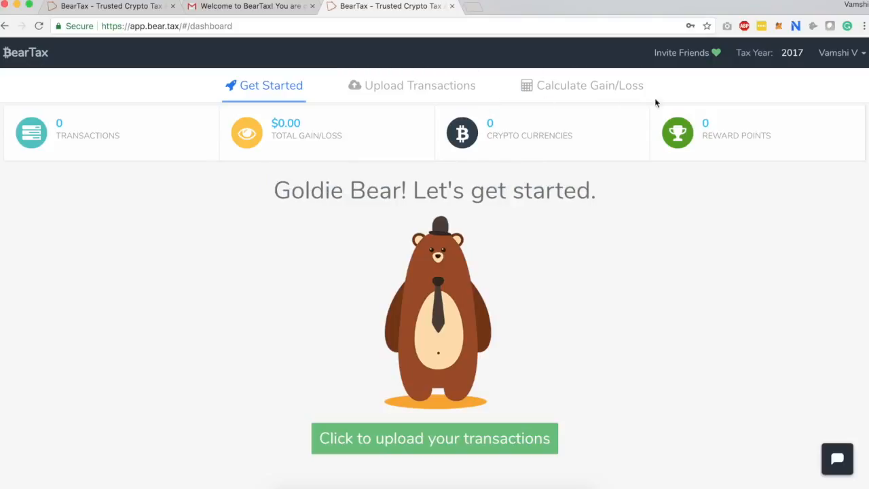
{"action": "mouse_move", "coordinate": [255, 177]}
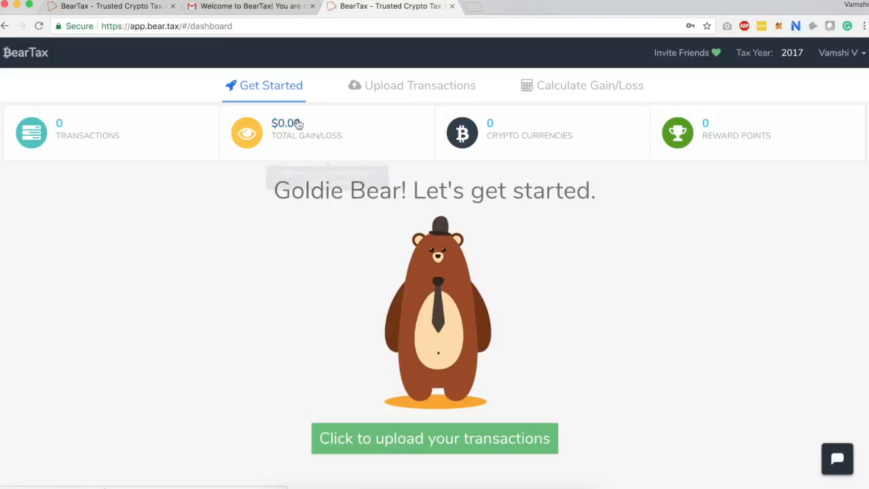
- Go to the Upload Transactions page for importing exchange data
{"action": "left_click", "coordinate": [435, 437]}
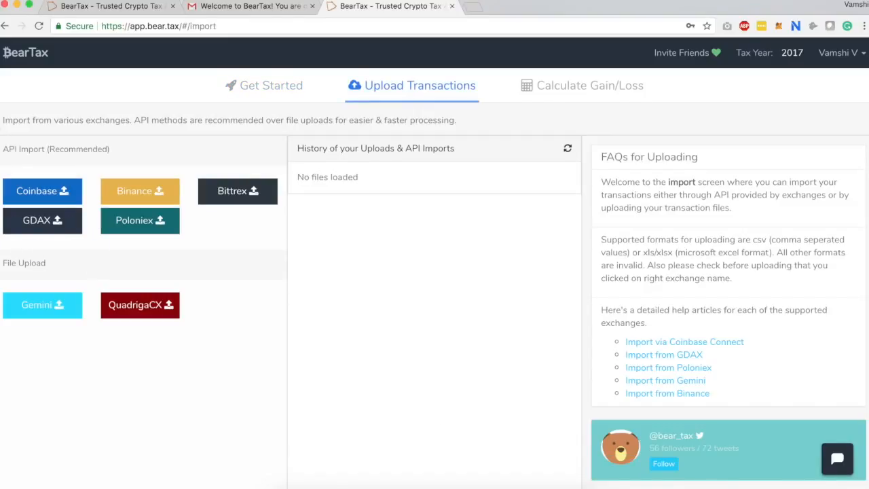
{"action": "mouse_move", "coordinate": [296, 248]}
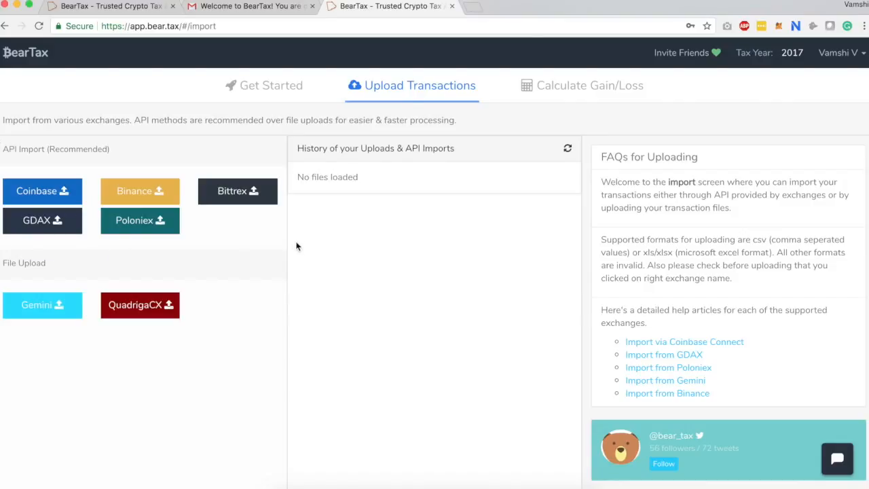
{"action": "mouse_move", "coordinate": [282, 242]}
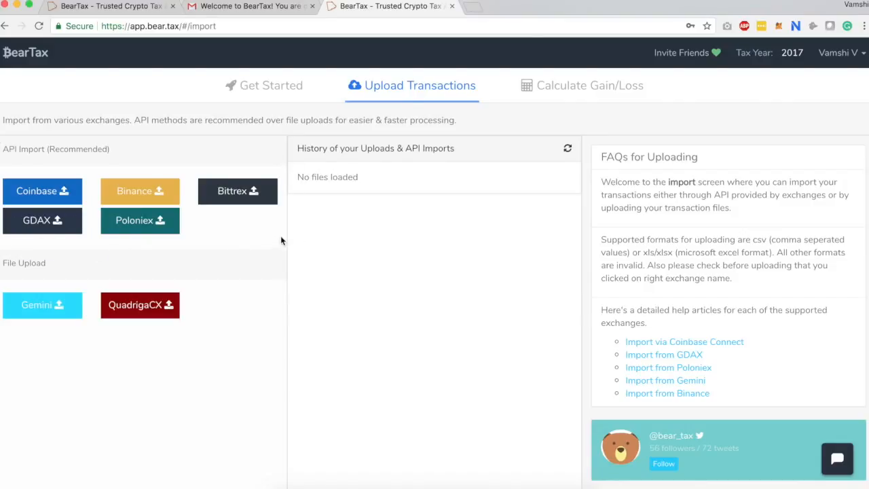
{"action": "mouse_move", "coordinate": [11, 353]}
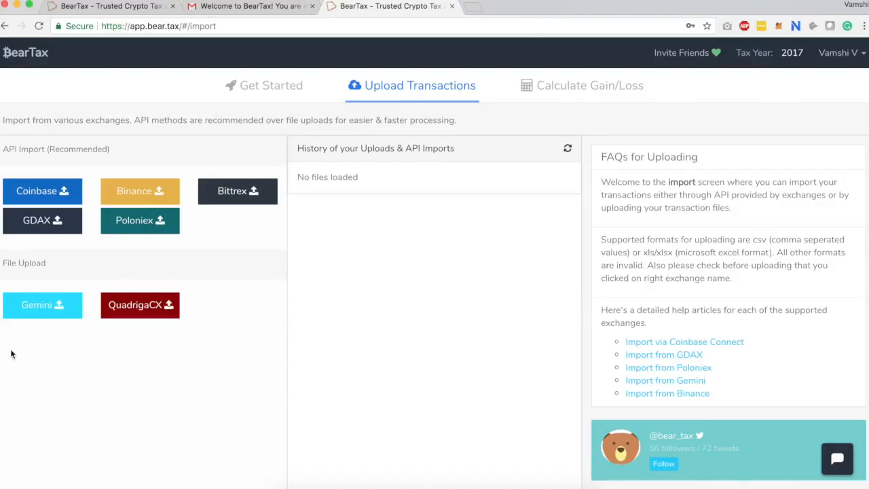
{"action": "mouse_move", "coordinate": [522, 201]}
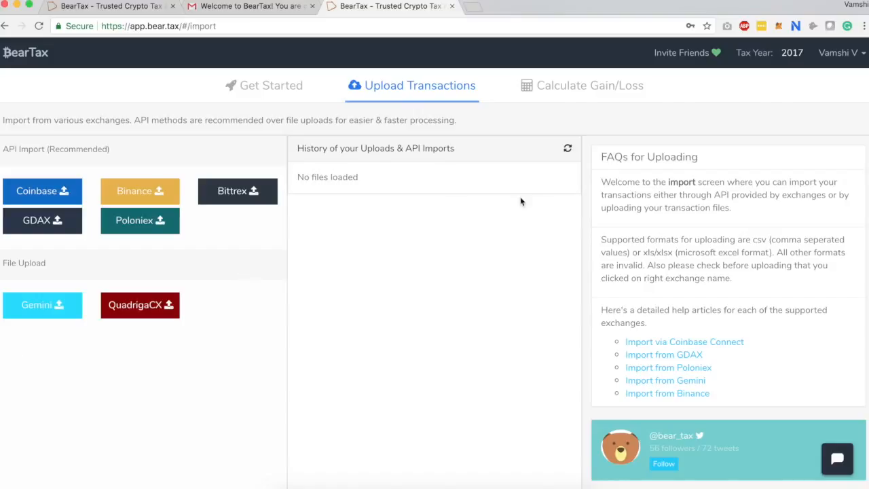
{"action": "mouse_move", "coordinate": [372, 244]}
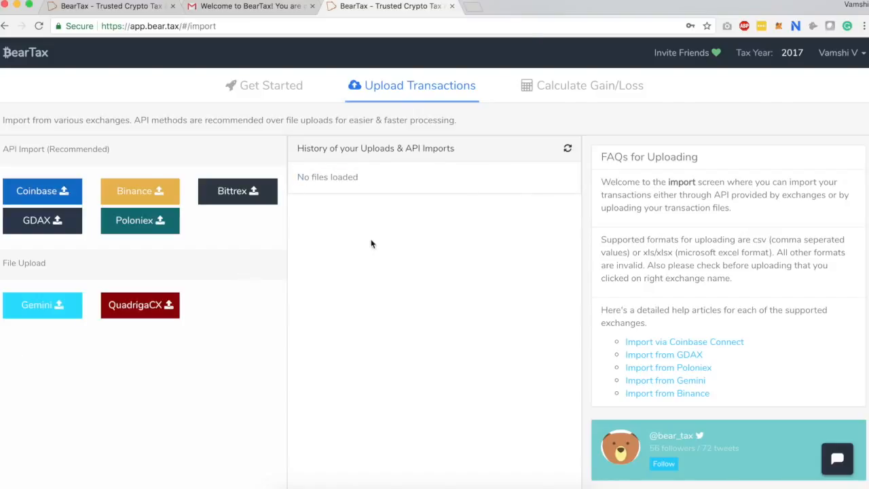
{"action": "mouse_move", "coordinate": [540, 234]}
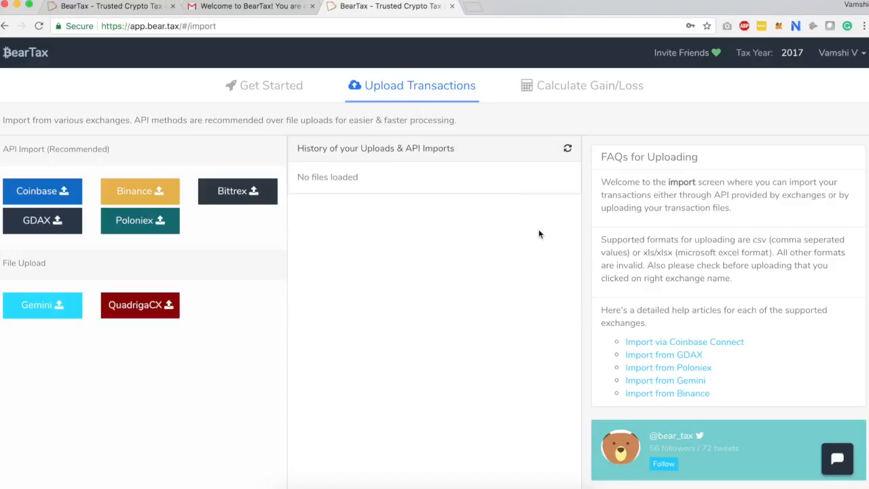
{"action": "mouse_move", "coordinate": [595, 413]}
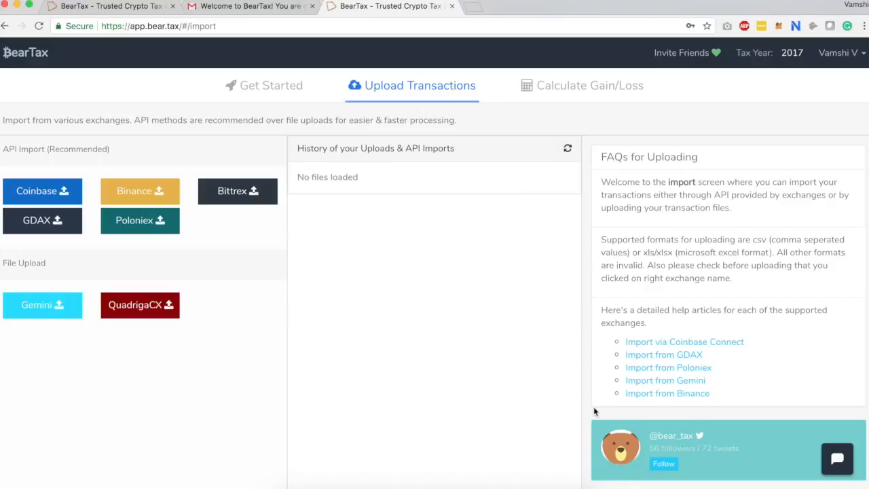
{"action": "mouse_move", "coordinate": [645, 355]}
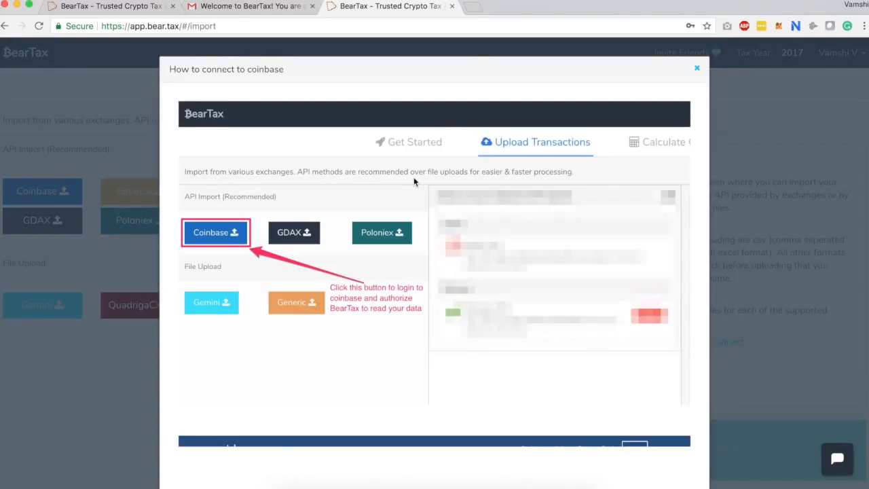
- Read through the Coinbase, GDAX and Poloniex connection guides, then close the API key instructions
{"action": "left_click", "coordinate": [215, 232]}
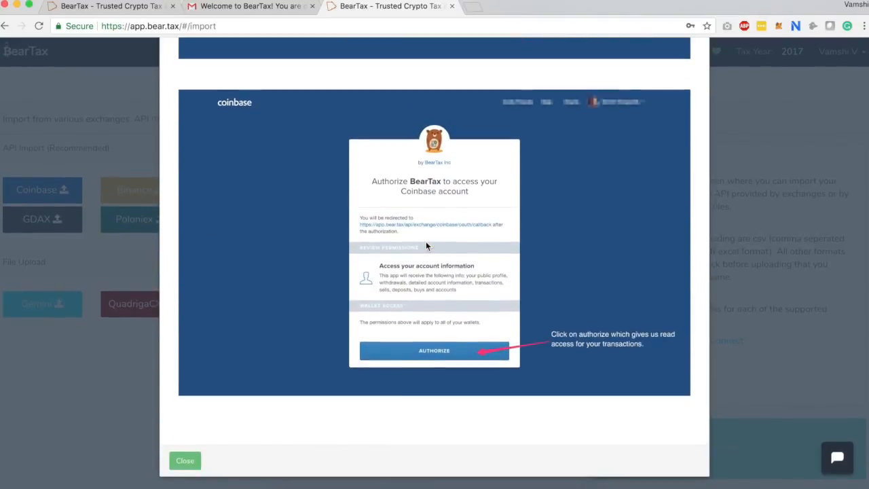
{"action": "left_click", "coordinate": [185, 460]}
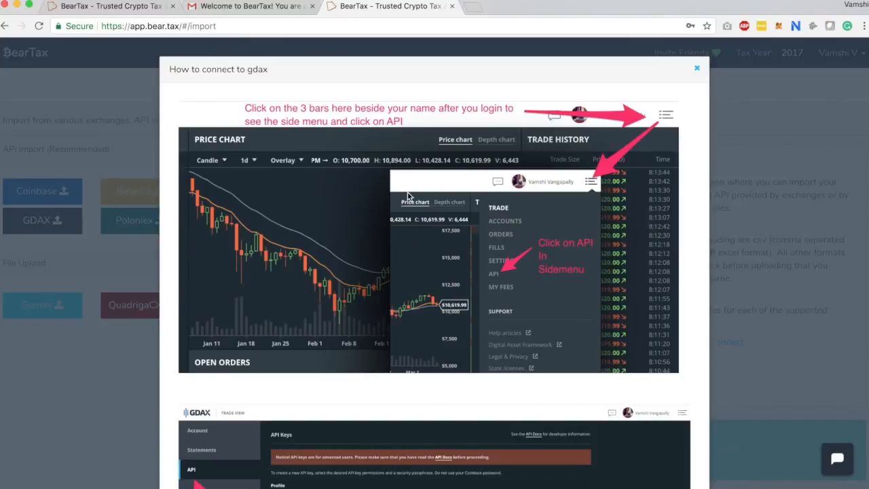
{"action": "scroll", "scroll_direction": "down", "scroll_amount": 3}
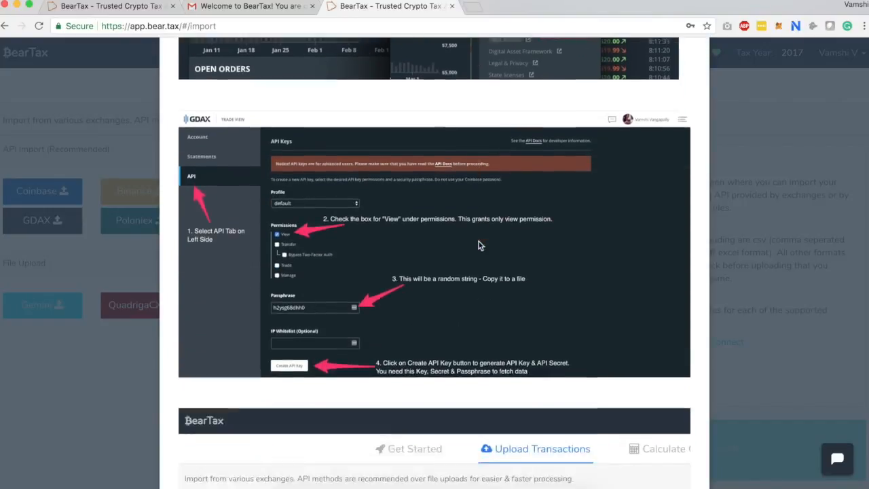
{"action": "scroll", "scroll_direction": "down", "scroll_amount": 3}
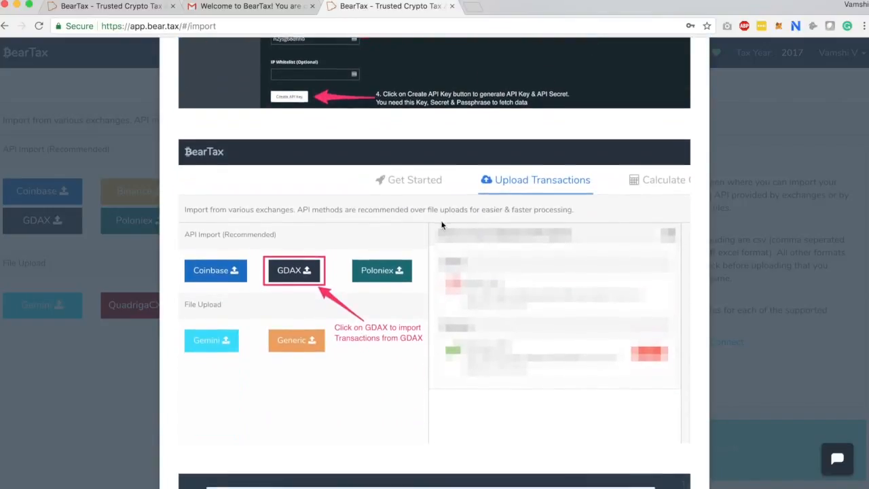
{"action": "left_click", "coordinate": [293, 271]}
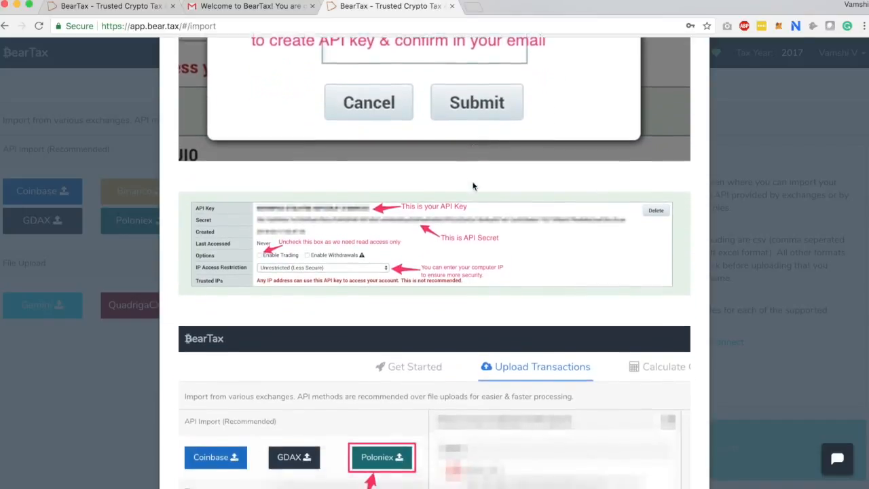
{"action": "left_click", "coordinate": [382, 456]}
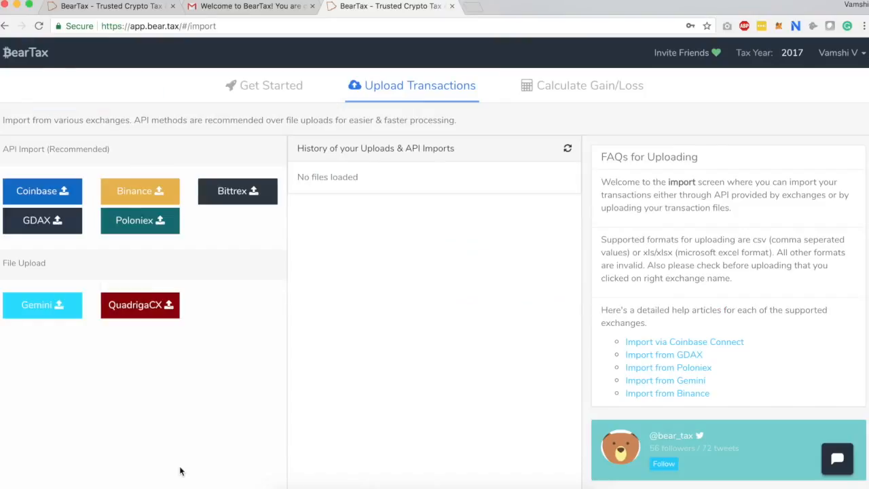
{"action": "mouse_move", "coordinate": [134, 400]}
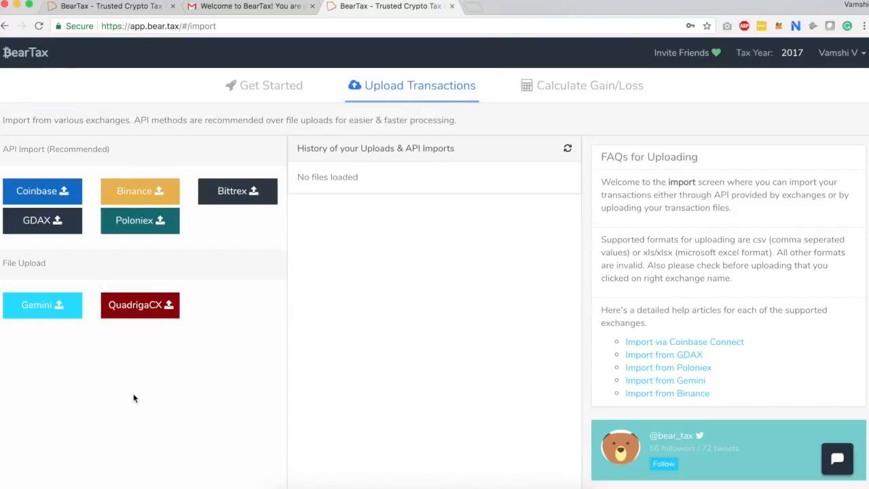
{"action": "mouse_move", "coordinate": [167, 140]}
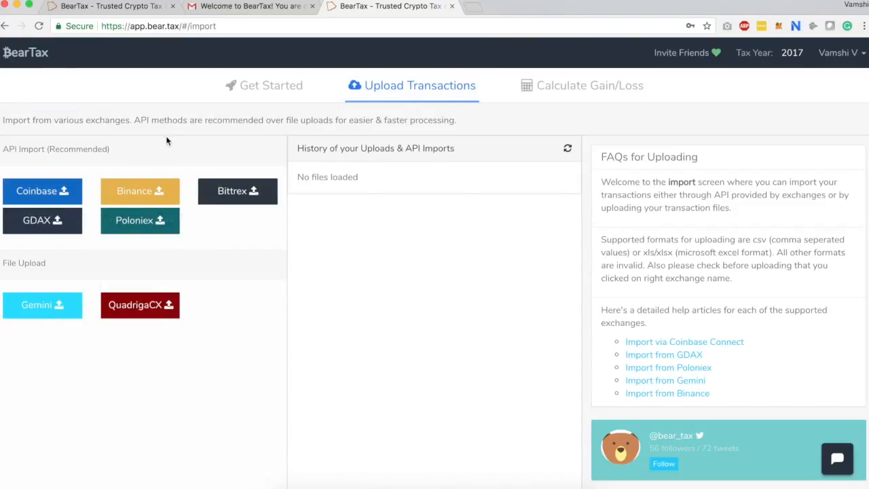
{"action": "mouse_move", "coordinate": [42, 190]}
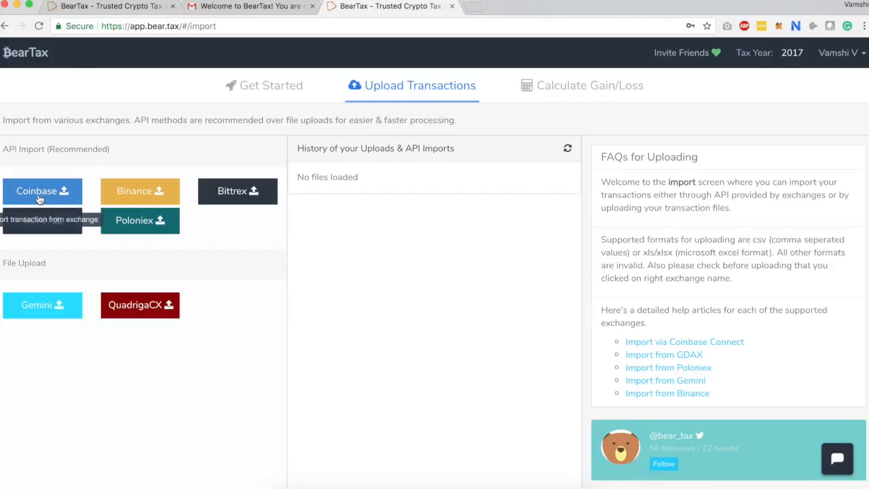
- Choose the Coinbase API import, landing on Coinbase's authorization page
{"action": "left_click", "coordinate": [43, 191]}
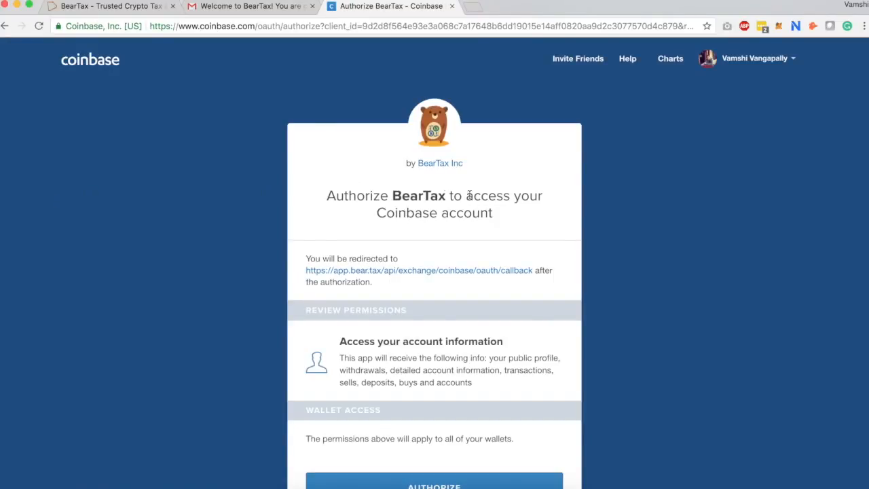
- Authorize BearTax to access the Coinbase account information
{"action": "scroll", "scroll_direction": "down", "scroll_amount": 3}
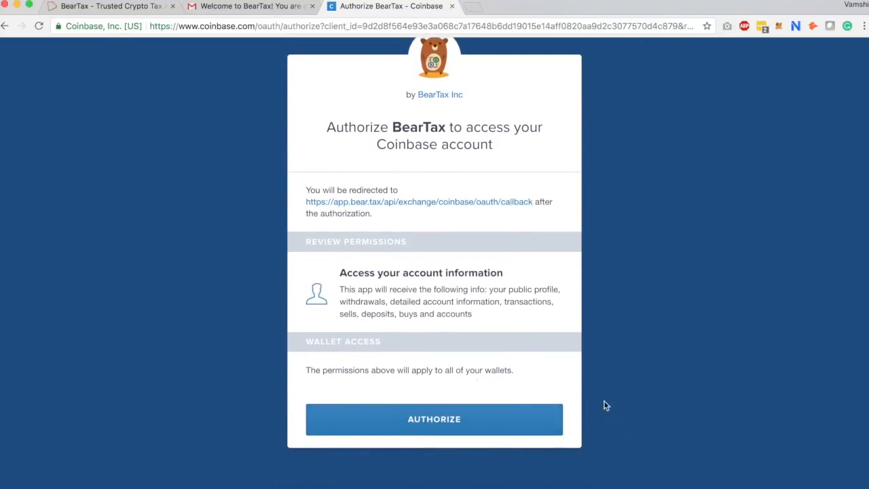
{"action": "mouse_move", "coordinate": [305, 213]}
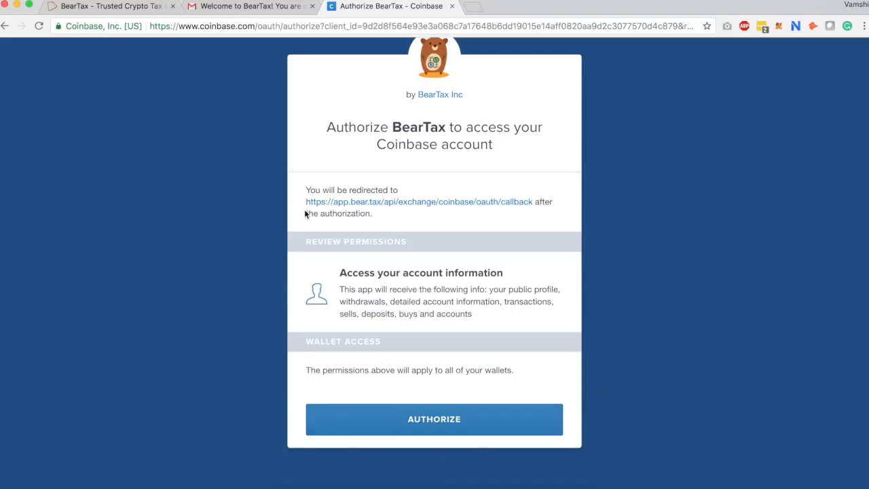
{"action": "mouse_move", "coordinate": [274, 443]}
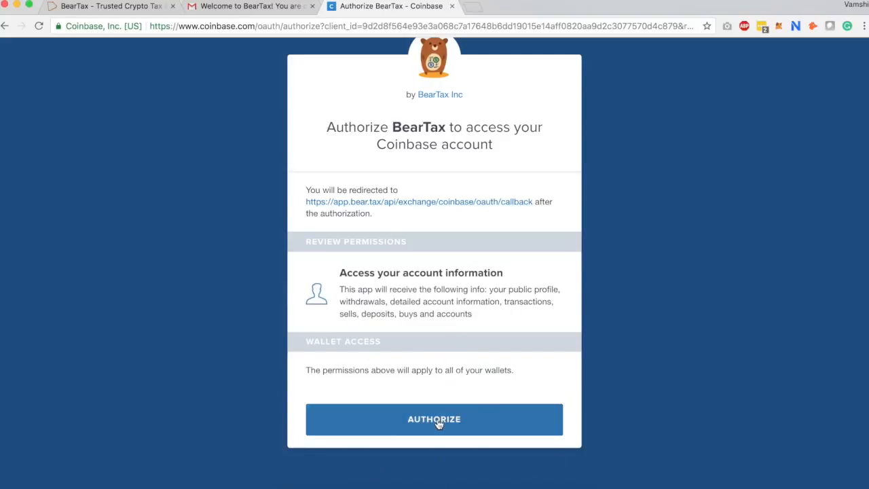
{"action": "left_click", "coordinate": [434, 418]}
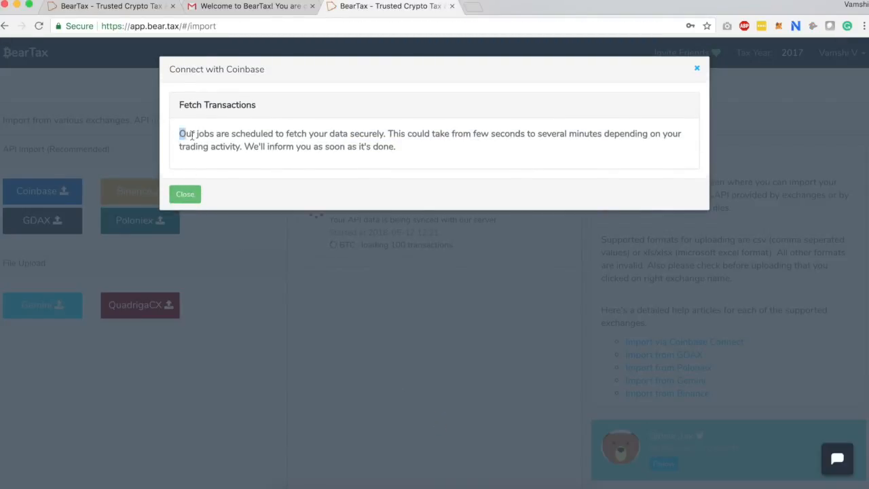
- Dismiss the Coinbase fetch notice, leaving BTC transactions syncing in the upload history
{"action": "left_click_drag", "start_coordinate": [180, 133], "coordinate": [388, 133]}
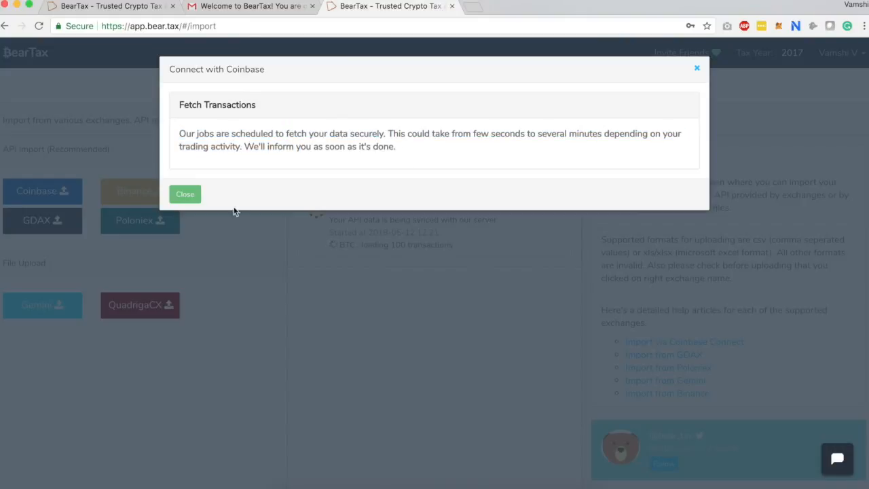
{"action": "left_click", "coordinate": [184, 193]}
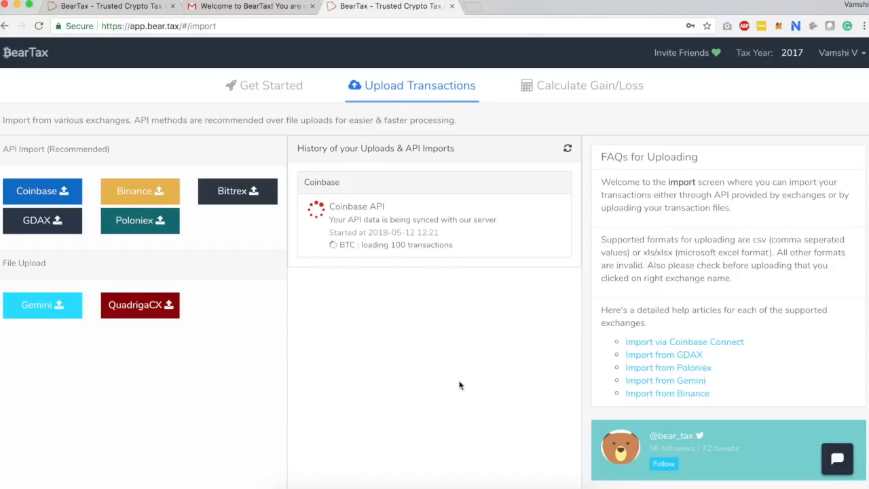
{"action": "mouse_move", "coordinate": [250, 288]}
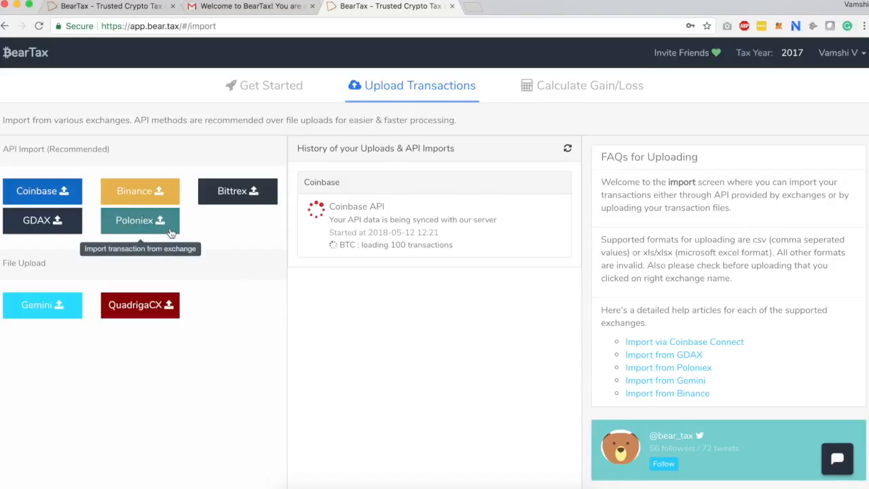
- Connect Poloniex with its API key and secret and start fetching its transactions
{"action": "left_click", "coordinate": [140, 220]}
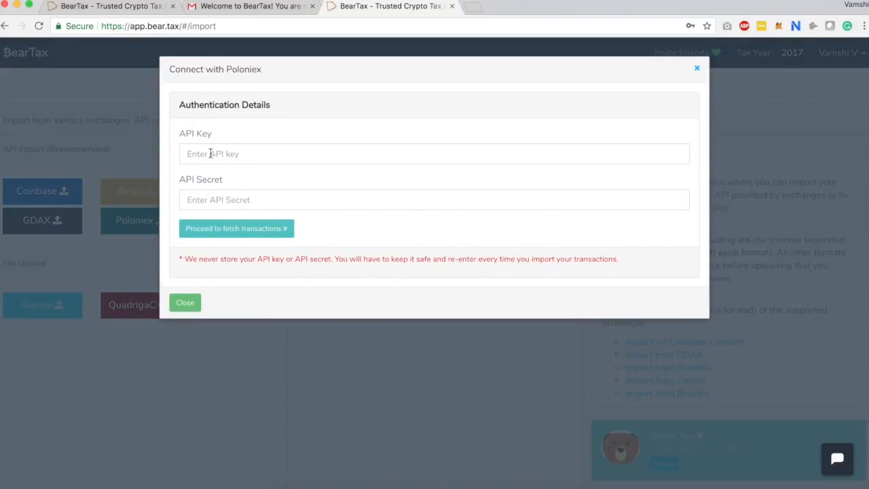
{"action": "left_click", "coordinate": [435, 200]}
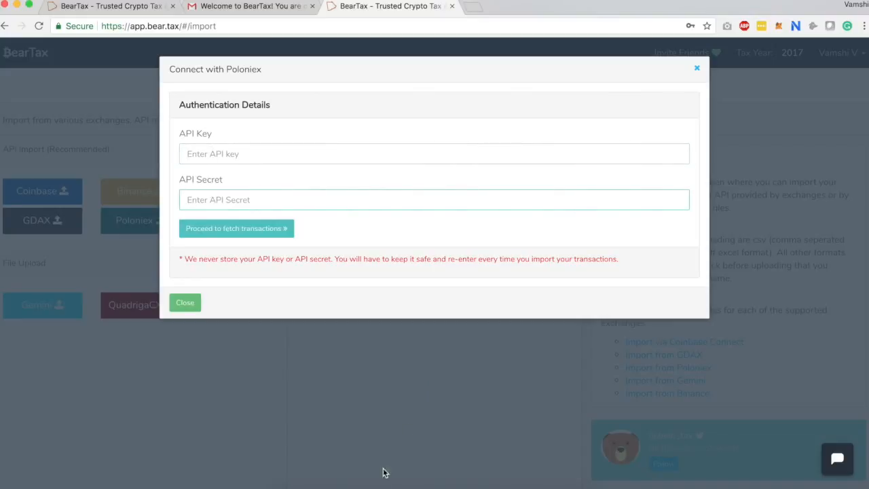
{"action": "left_click", "coordinate": [435, 153]}
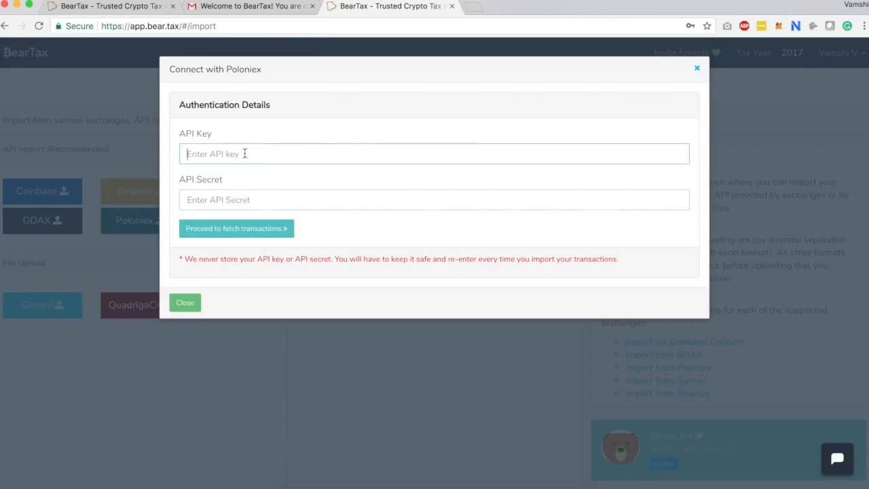
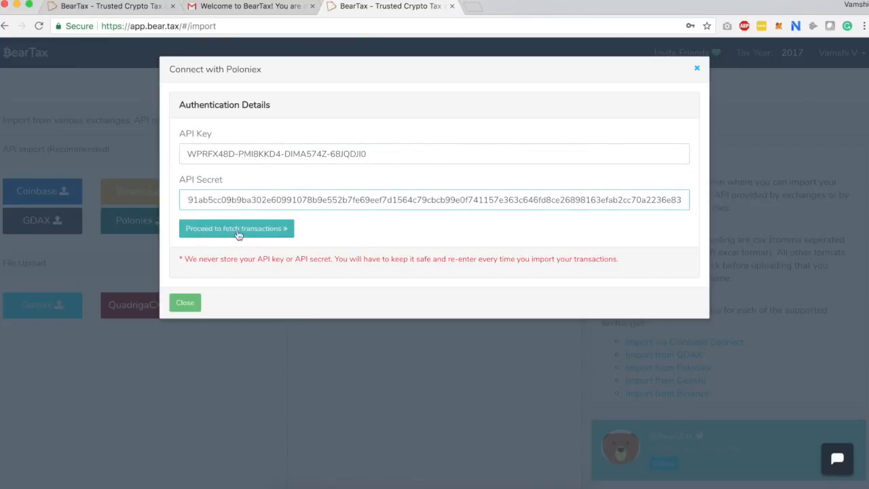
{"action": "mouse_move", "coordinate": [234, 234]}
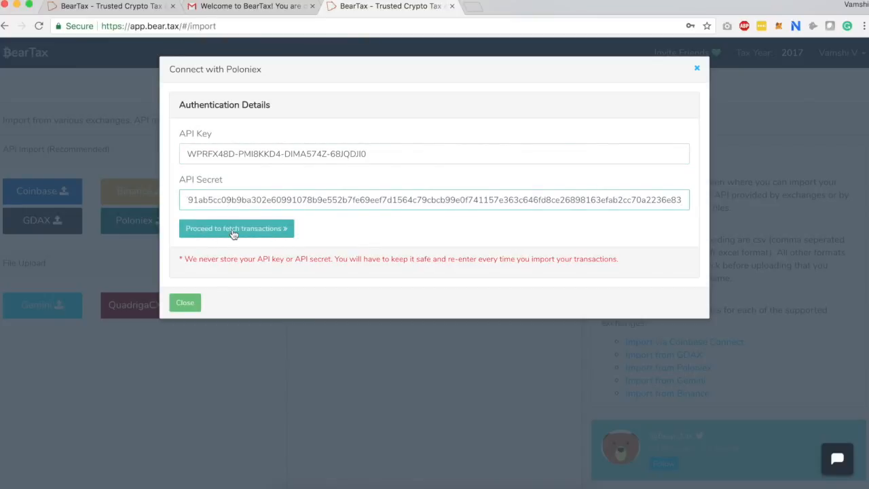
{"action": "left_click", "coordinate": [236, 228]}
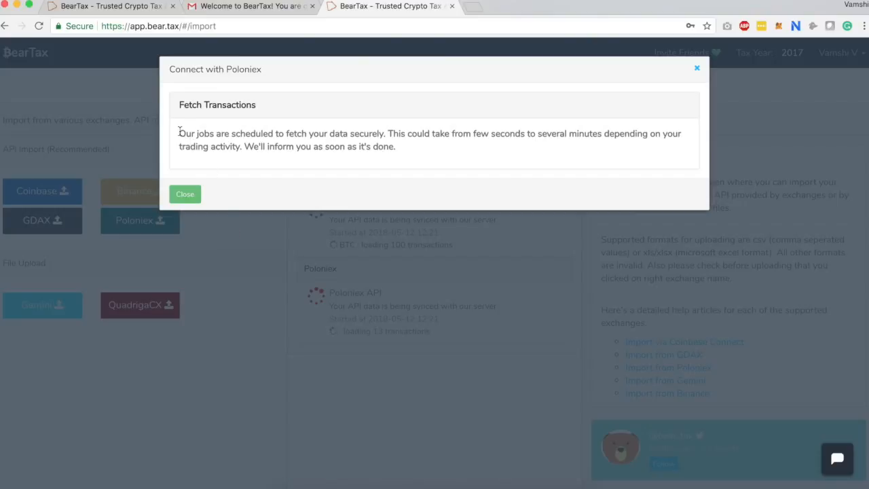
- Dismiss the Poloniex fetch notice, leaving the import syncing in the upload history
{"action": "left_click_drag", "start_coordinate": [179, 133], "coordinate": [383, 133]}
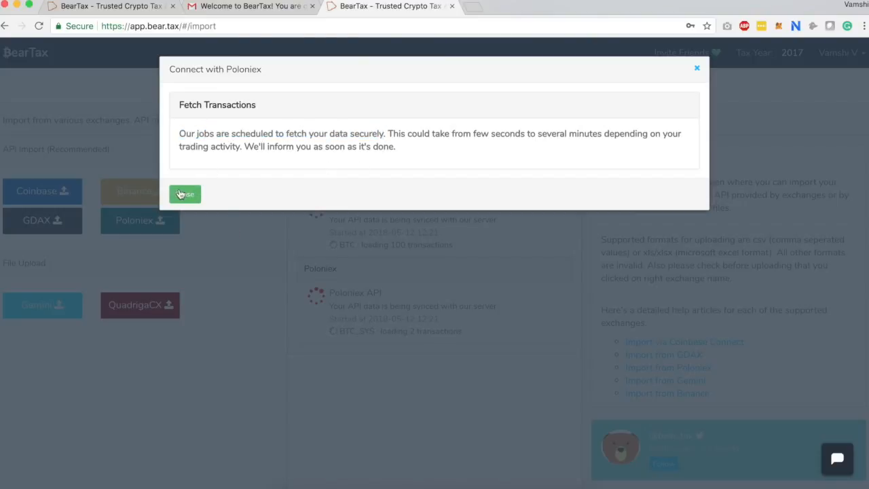
{"action": "left_click", "coordinate": [184, 193]}
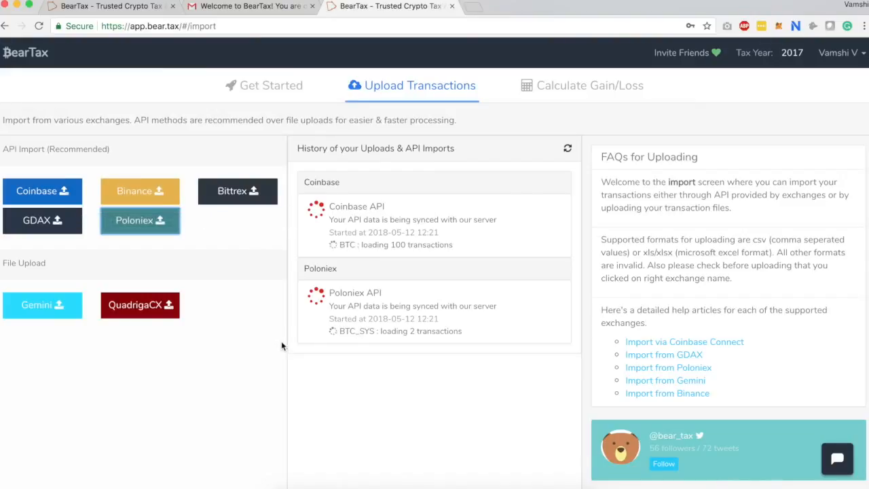
{"action": "mouse_move", "coordinate": [329, 298]}
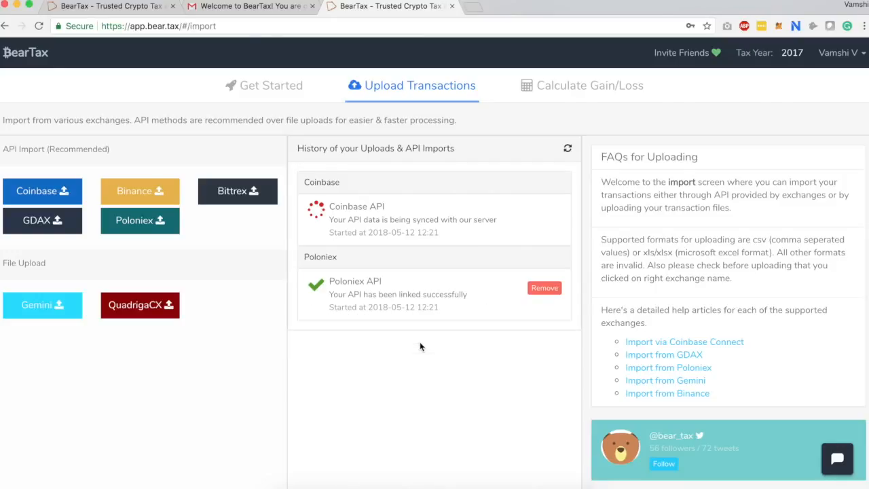
{"action": "mouse_move", "coordinate": [222, 272]}
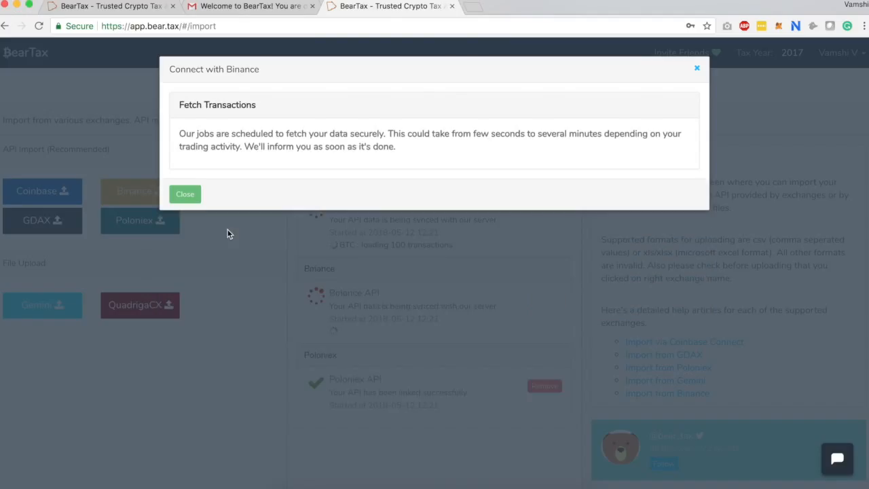
- Dismiss the Binance fetch notice, leaving the Binance import loading alongside Poloniex and Coinbase
{"action": "left_click_drag", "start_coordinate": [180, 133], "coordinate": [337, 137]}
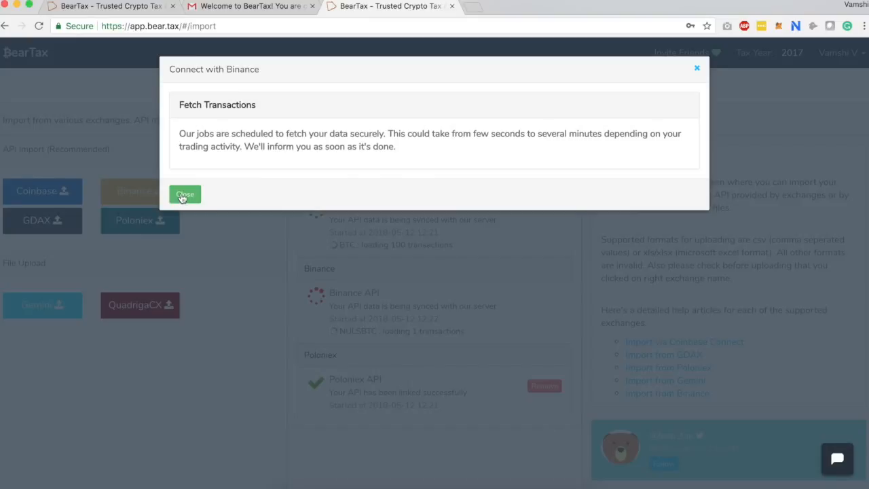
{"action": "left_click", "coordinate": [184, 194]}
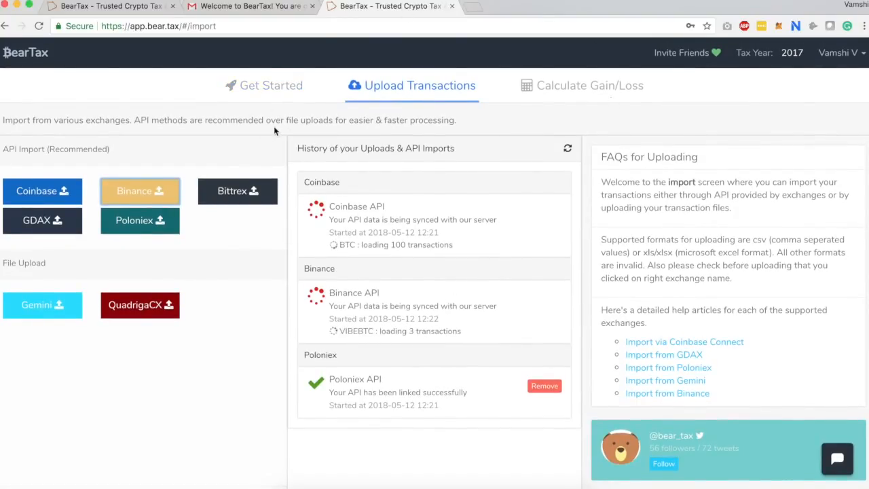
{"action": "mouse_move", "coordinate": [272, 84]}
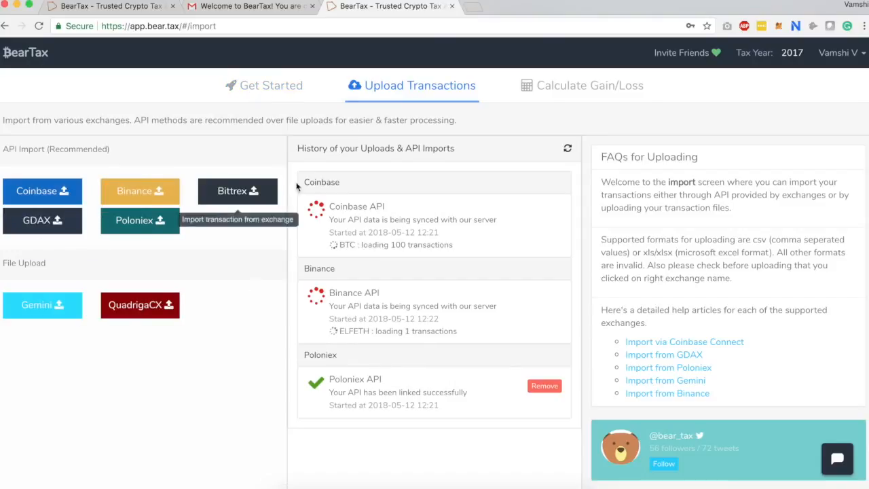
- Dismiss the GDAX connection form and bring up the Bittrex connection form instead
{"action": "left_click", "coordinate": [40, 220]}
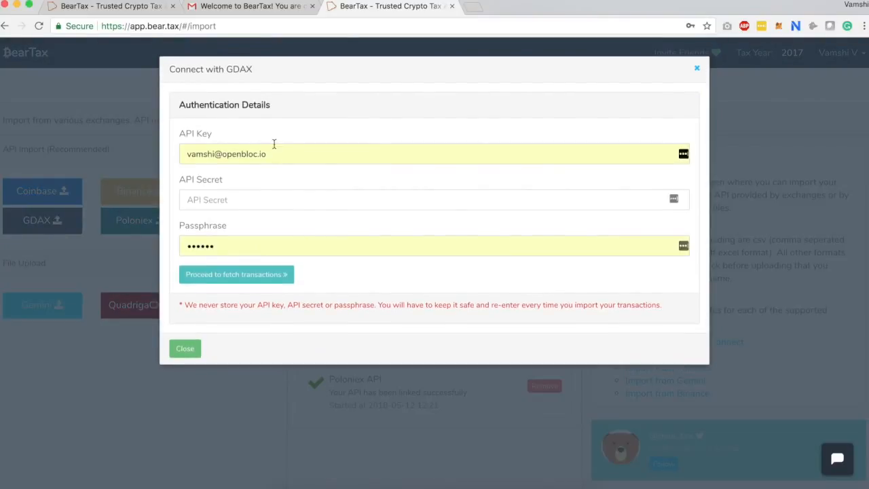
{"action": "left_click", "coordinate": [185, 347]}
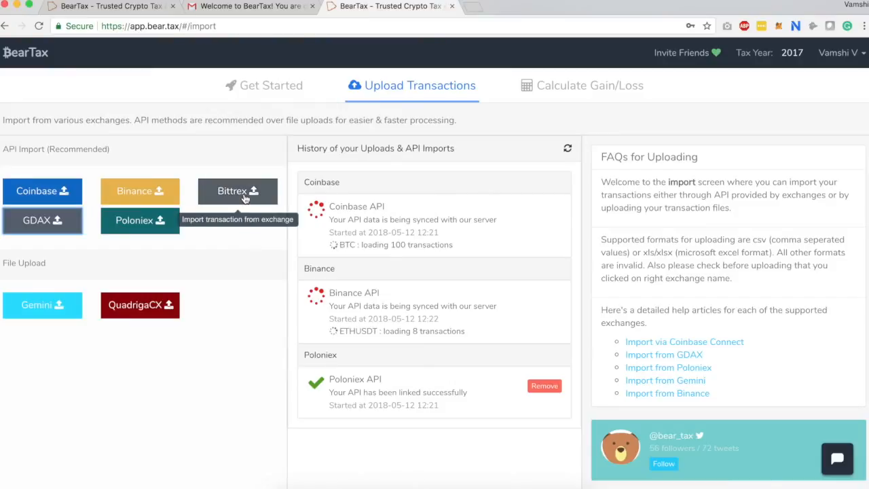
{"action": "left_click", "coordinate": [238, 190]}
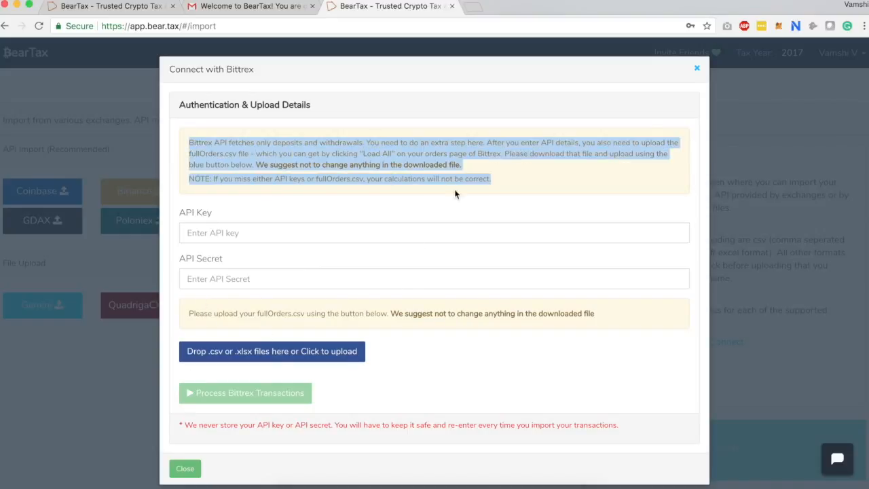
- Read the Bittrex instructions and close the window without linking an account
{"action": "left_click", "coordinate": [435, 233]}
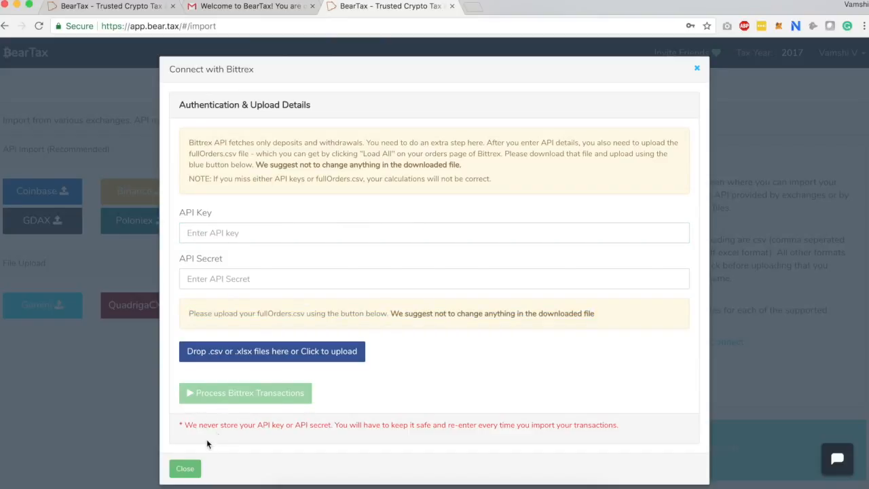
{"action": "left_click_drag", "start_coordinate": [182, 424], "coordinate": [304, 423]}
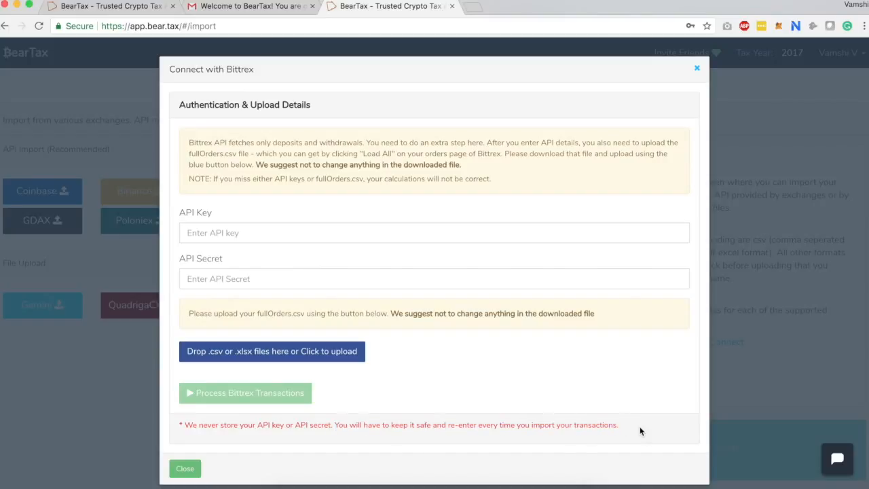
{"action": "mouse_move", "coordinate": [400, 429]}
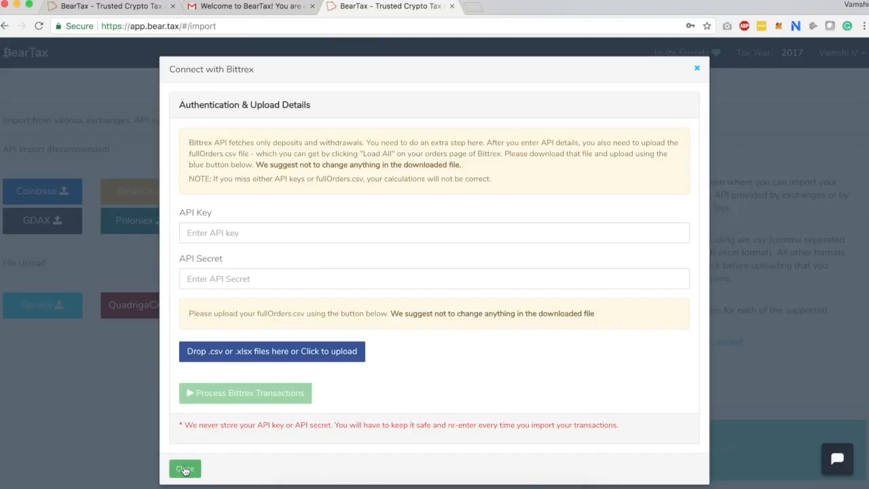
{"action": "left_click", "coordinate": [185, 469]}
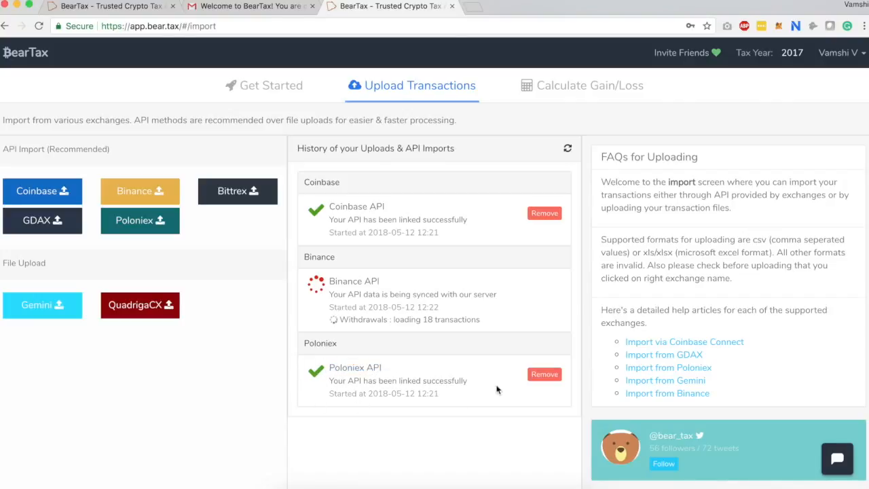
{"action": "mouse_move", "coordinate": [550, 364]}
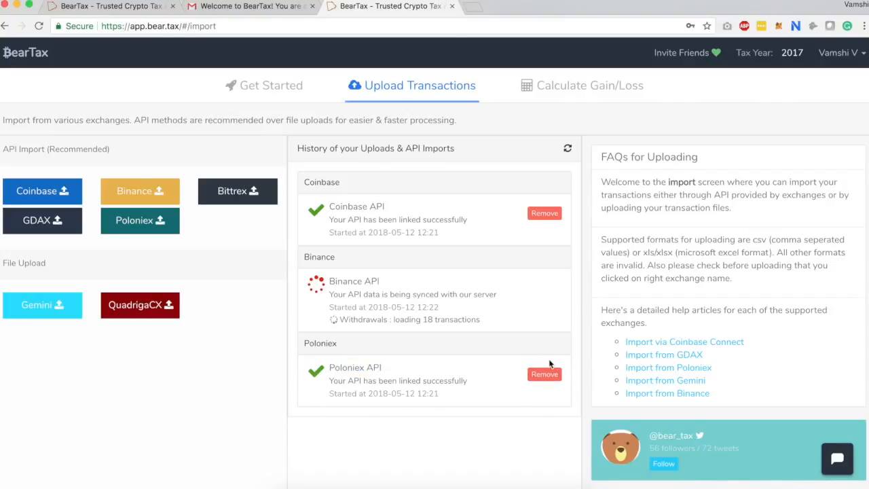
{"action": "mouse_move", "coordinate": [328, 277]}
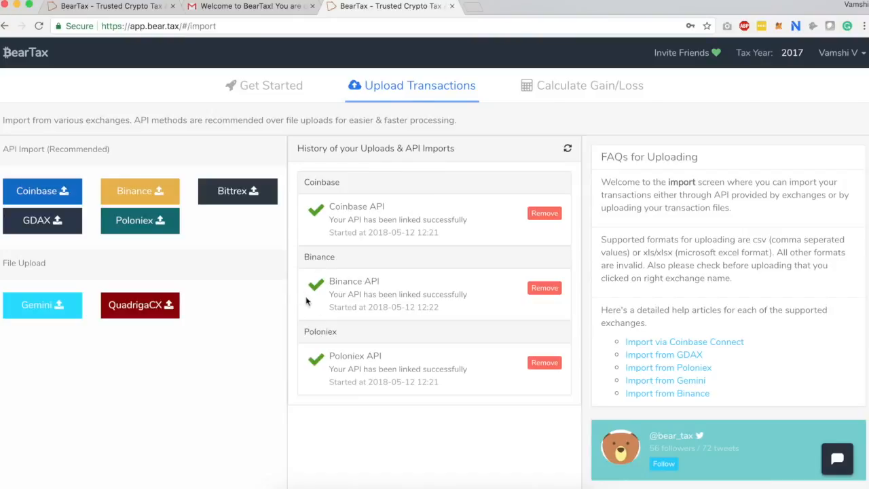
{"action": "mouse_move", "coordinate": [323, 292]}
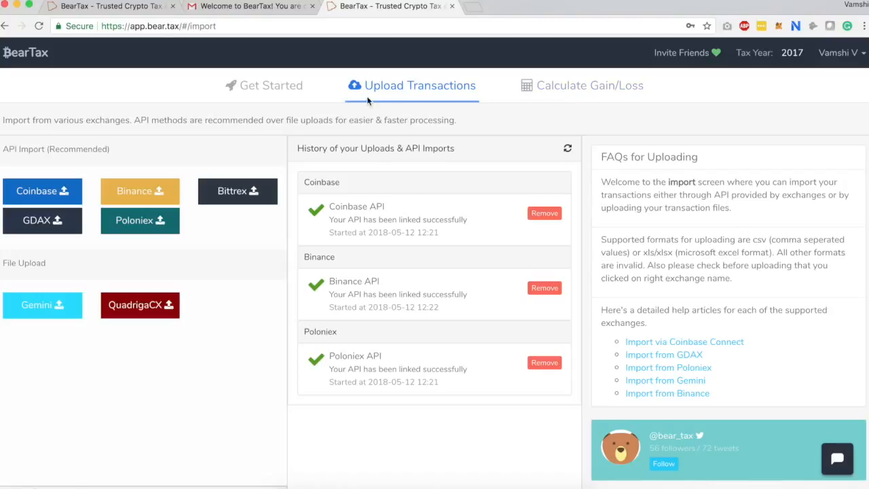
{"action": "mouse_move", "coordinate": [625, 61]}
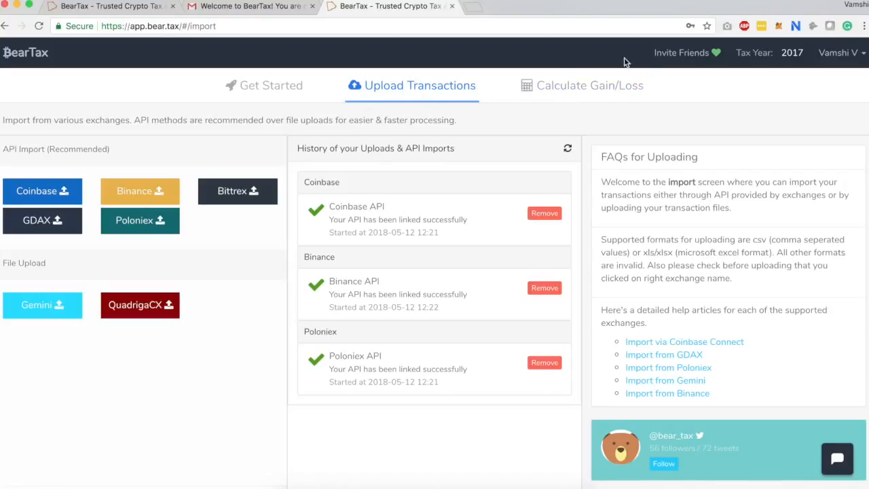
- Start Calculate Gain/Loss and show the imported transactions 75 per page
{"action": "left_click", "coordinate": [581, 84]}
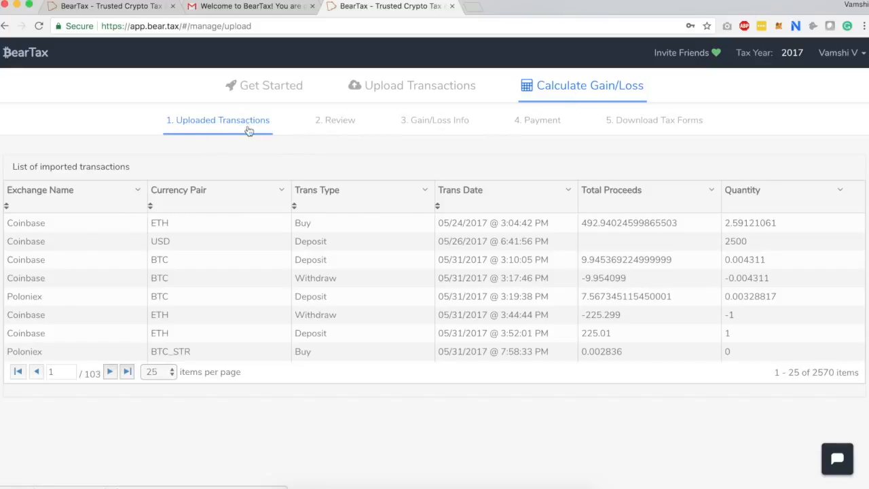
{"action": "mouse_move", "coordinate": [804, 406]}
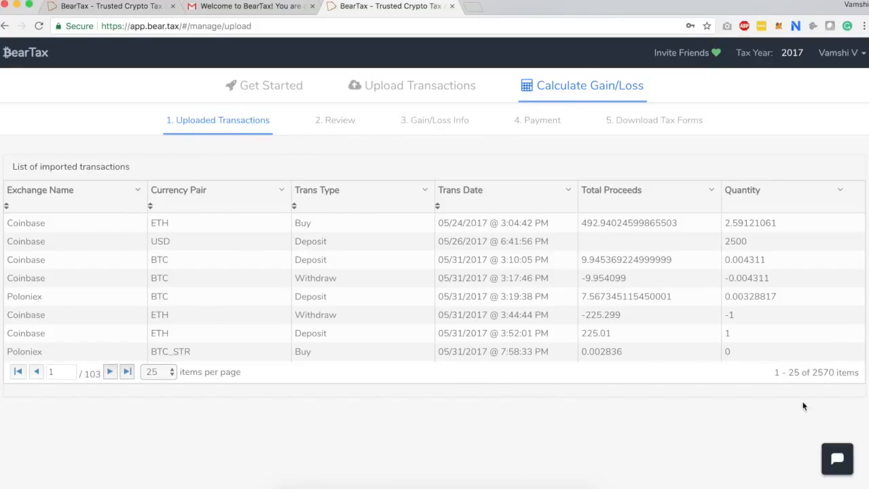
{"action": "mouse_move", "coordinate": [360, 234]}
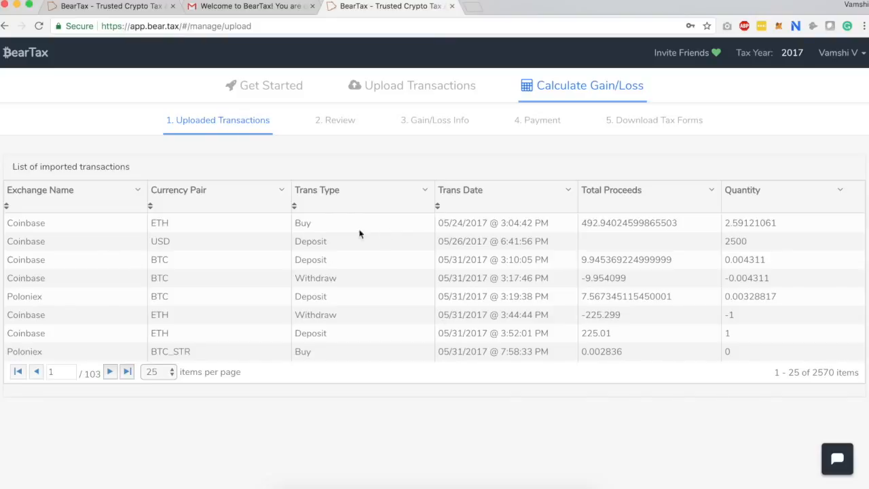
{"action": "mouse_move", "coordinate": [306, 242]}
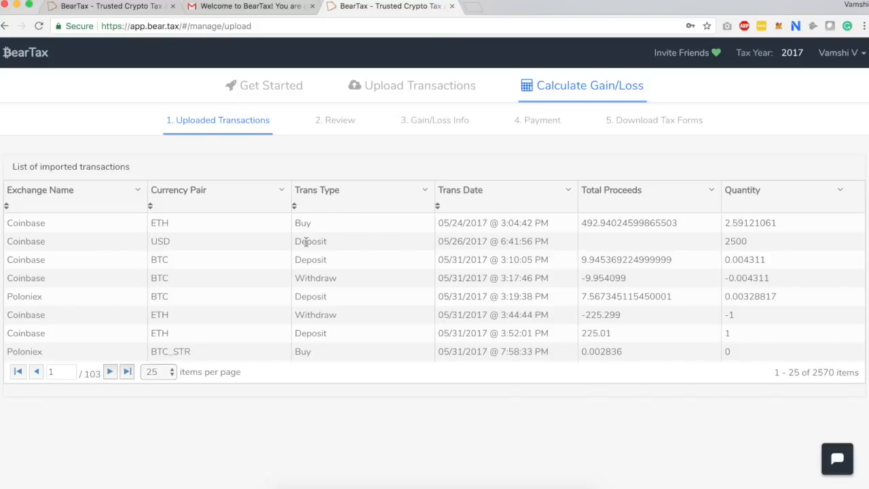
{"action": "scroll", "scroll_direction": "down", "scroll_amount": 3}
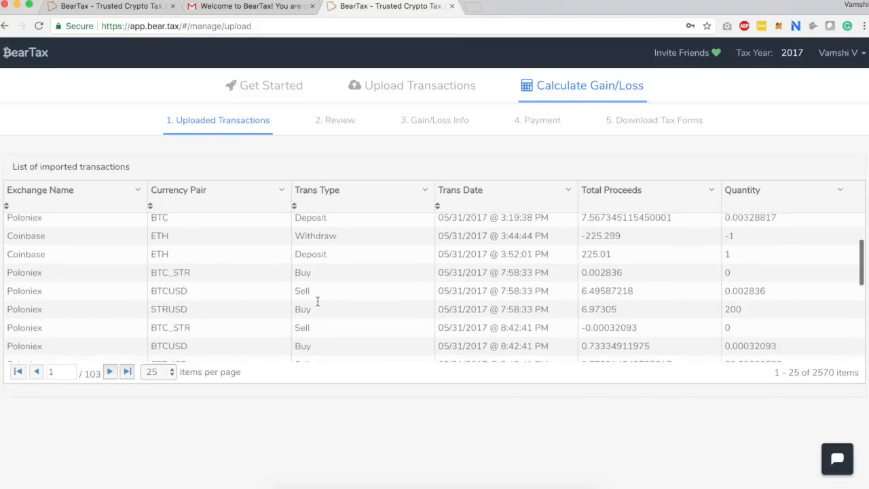
{"action": "left_click", "coordinate": [158, 372]}
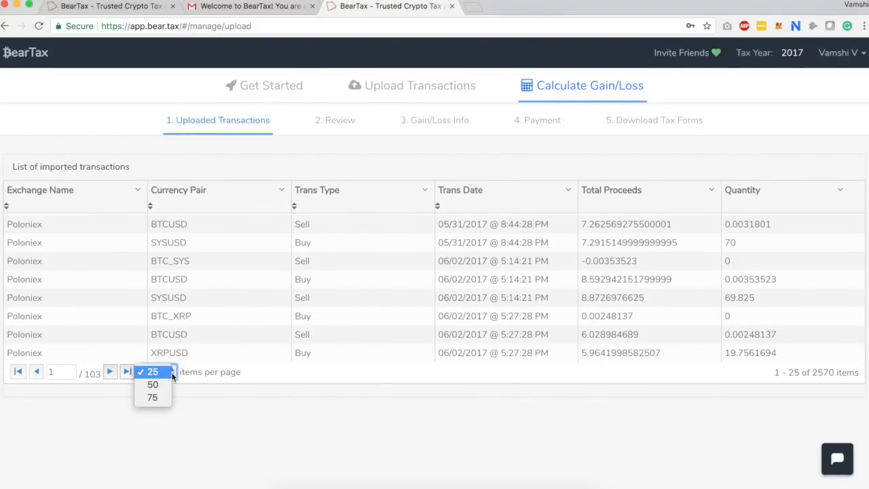
{"action": "left_click", "coordinate": [153, 396]}
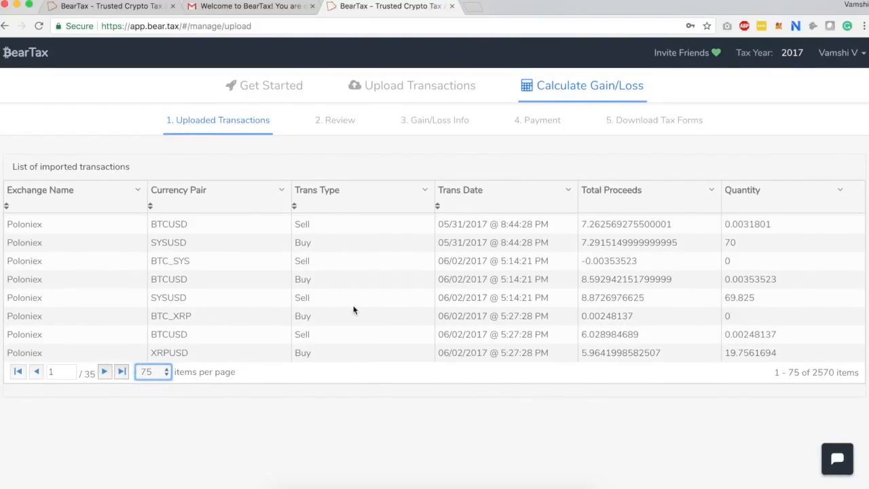
- Page ahead through the transaction list to page 5 of 35 (entries 301–375)
{"action": "scroll", "scroll_direction": "down", "scroll_amount": 3}
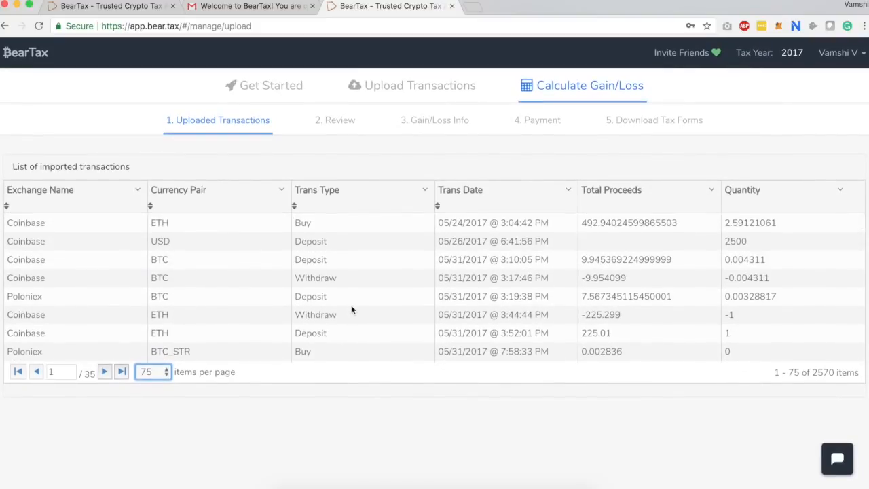
{"action": "left_click", "coordinate": [103, 371]}
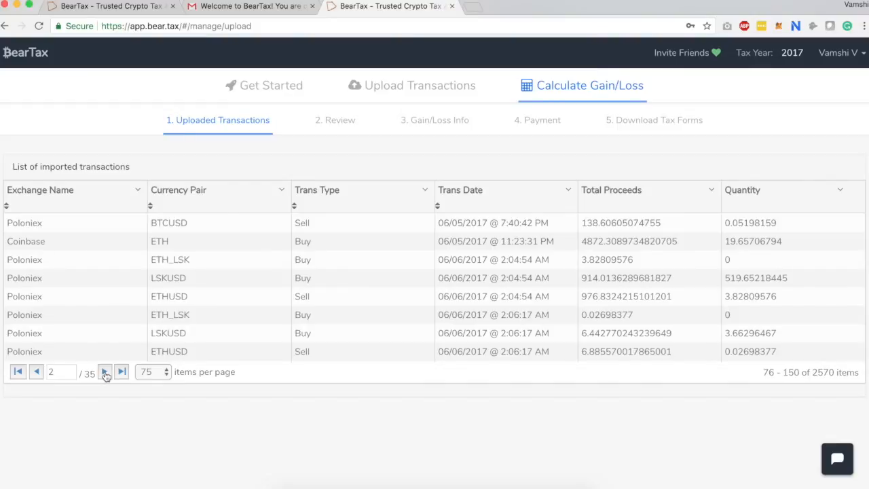
{"action": "left_click", "coordinate": [105, 372]}
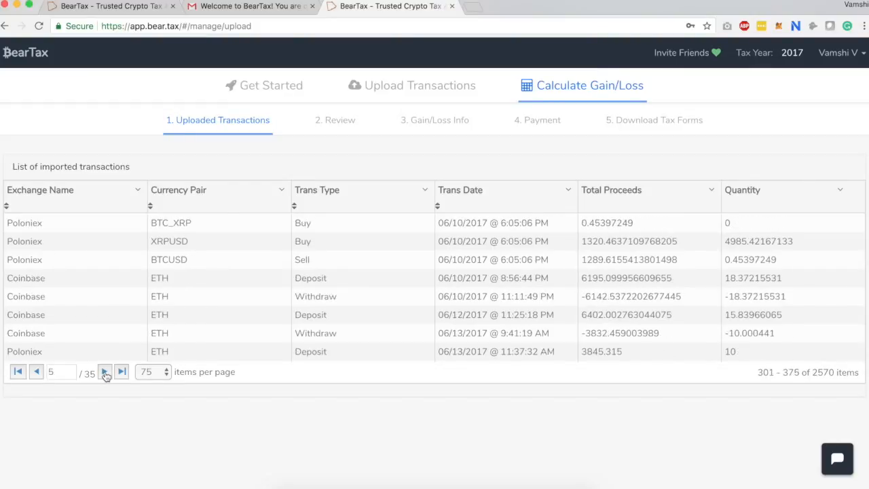
{"action": "left_click", "coordinate": [105, 372]}
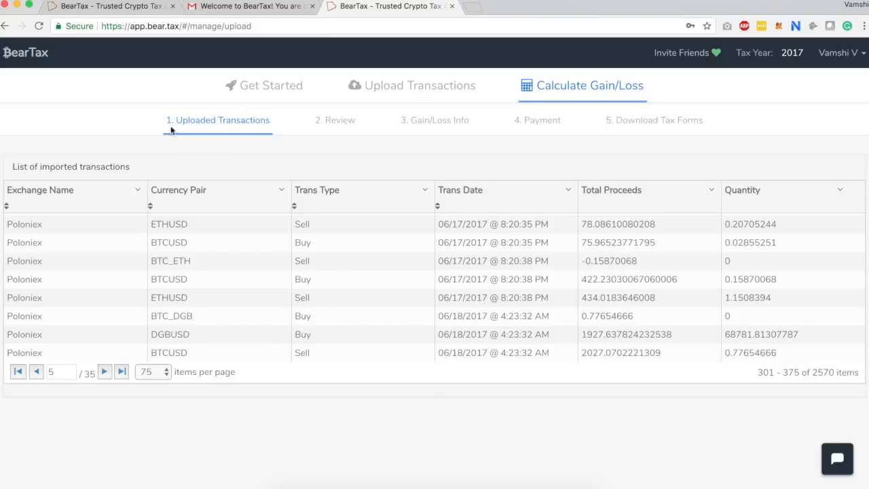
{"action": "mouse_move", "coordinate": [329, 130]}
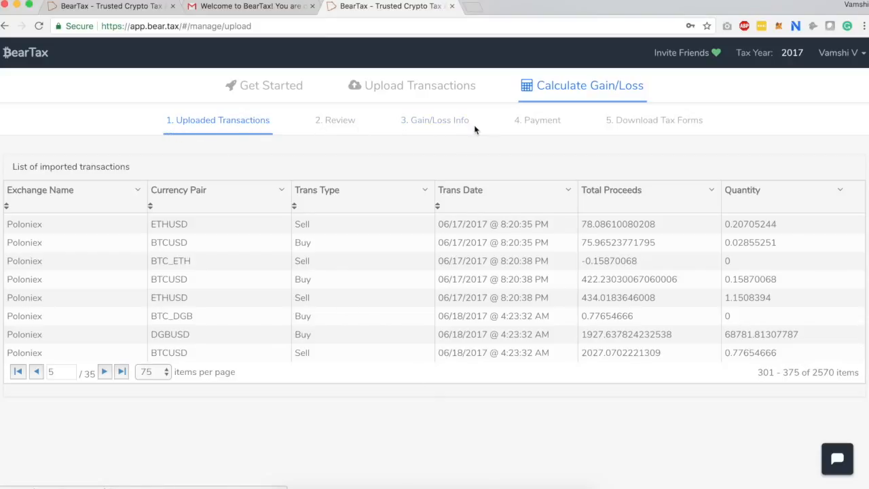
{"action": "mouse_move", "coordinate": [574, 130]}
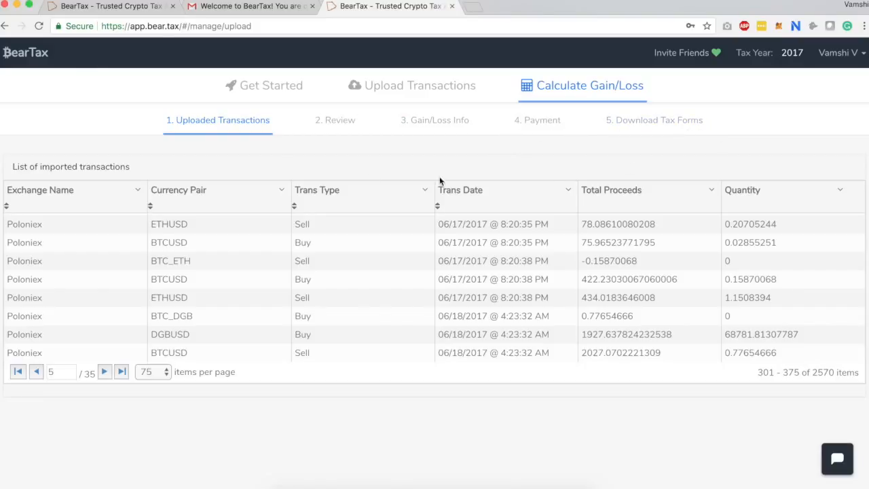
{"action": "mouse_move", "coordinate": [304, 128]}
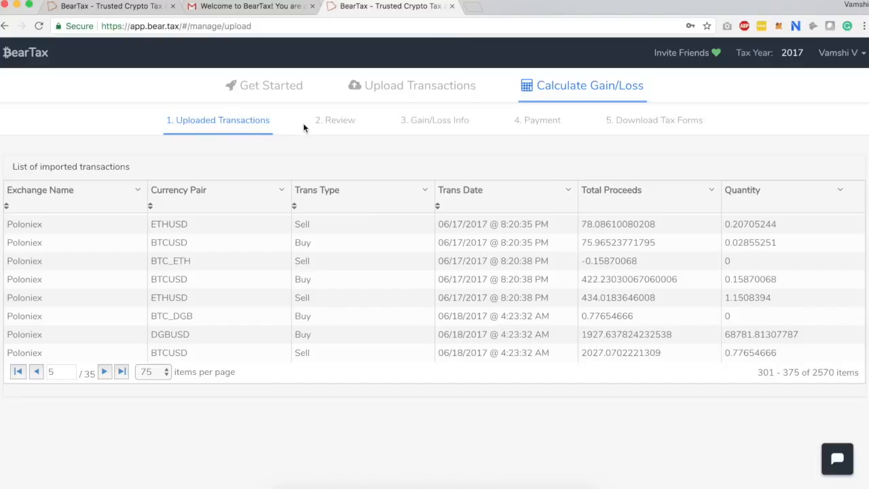
{"action": "mouse_move", "coordinate": [375, 140]}
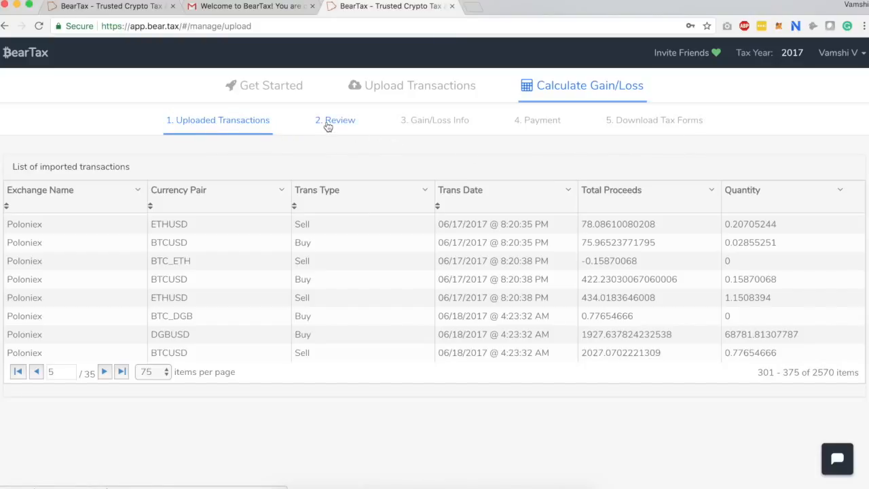
- Move to the '2. Review' step, which reports transactions still processing
{"action": "left_click", "coordinate": [340, 120]}
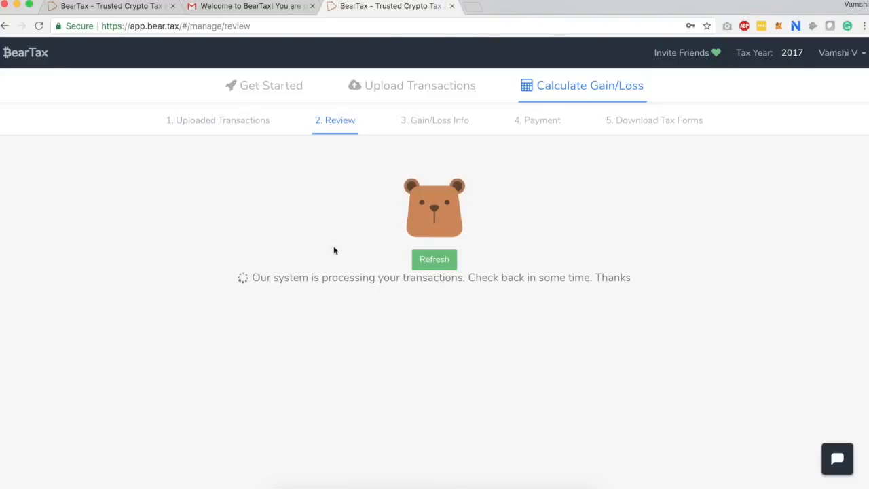
{"action": "mouse_move", "coordinate": [628, 277]}
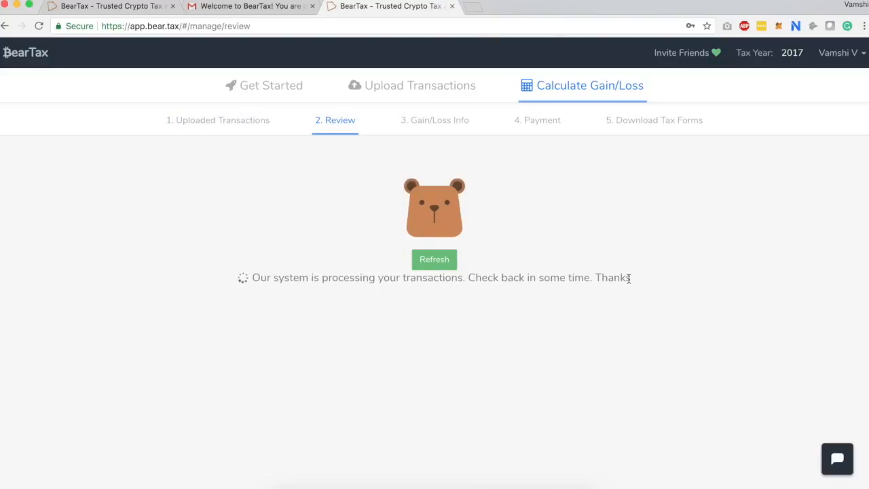
{"action": "mouse_move", "coordinate": [312, 138]}
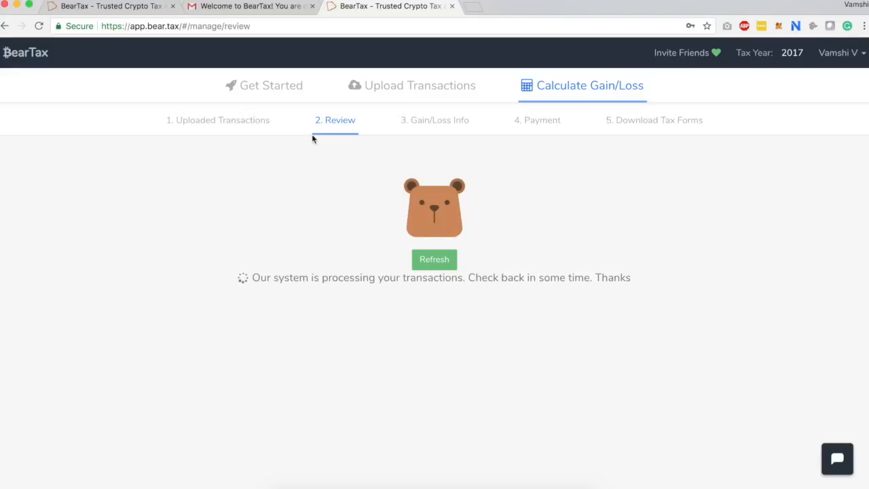
{"action": "mouse_move", "coordinate": [239, 288]}
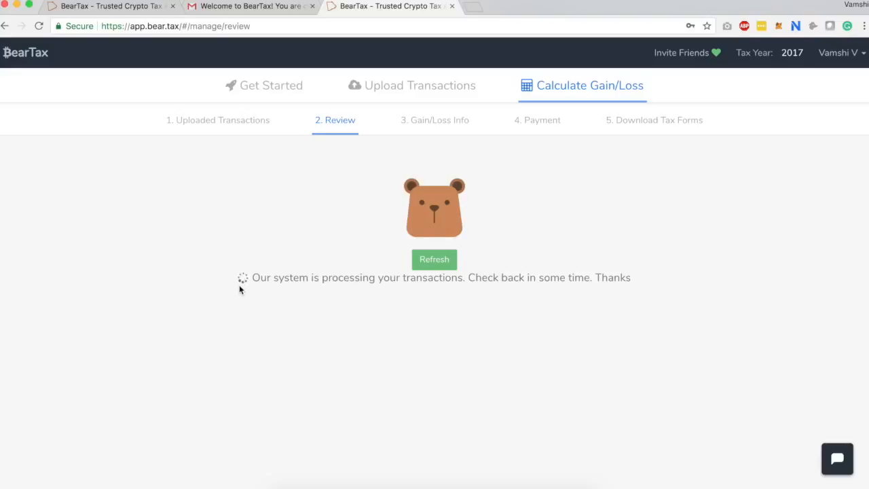
{"action": "mouse_move", "coordinate": [323, 319]}
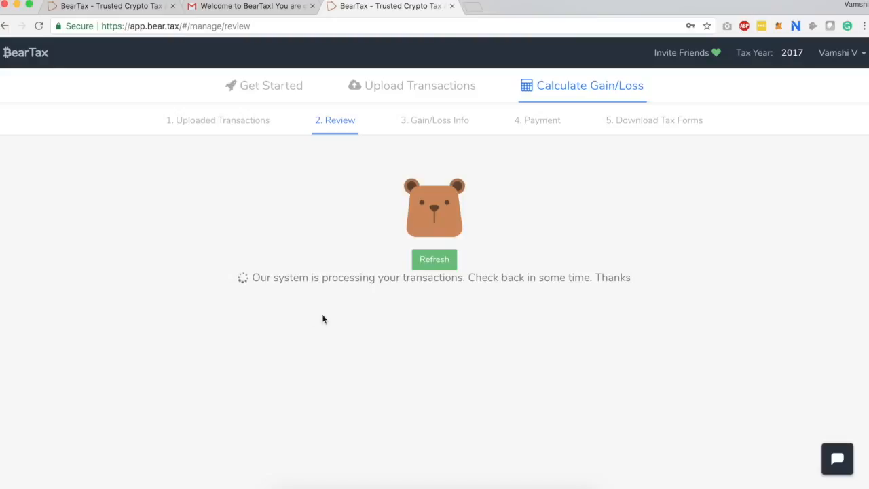
{"action": "mouse_move", "coordinate": [371, 322]}
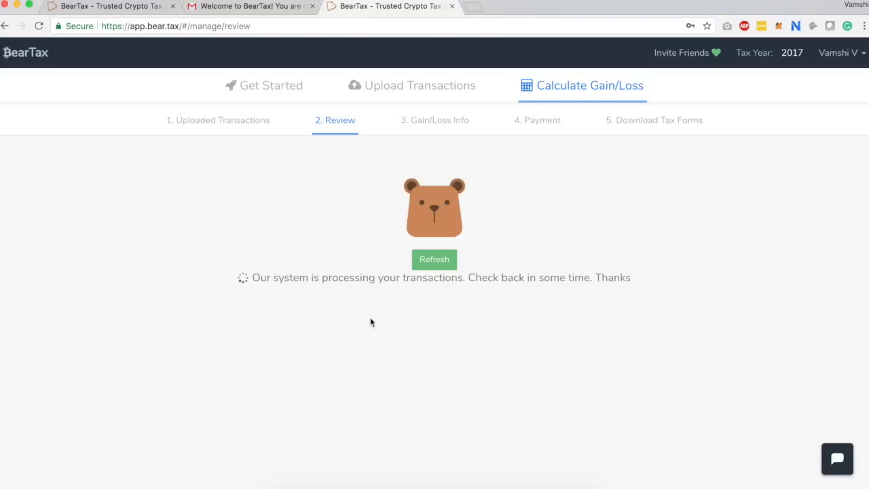
- Refresh the review, read the guide on fixing transactions, and close it
{"action": "left_click", "coordinate": [435, 258]}
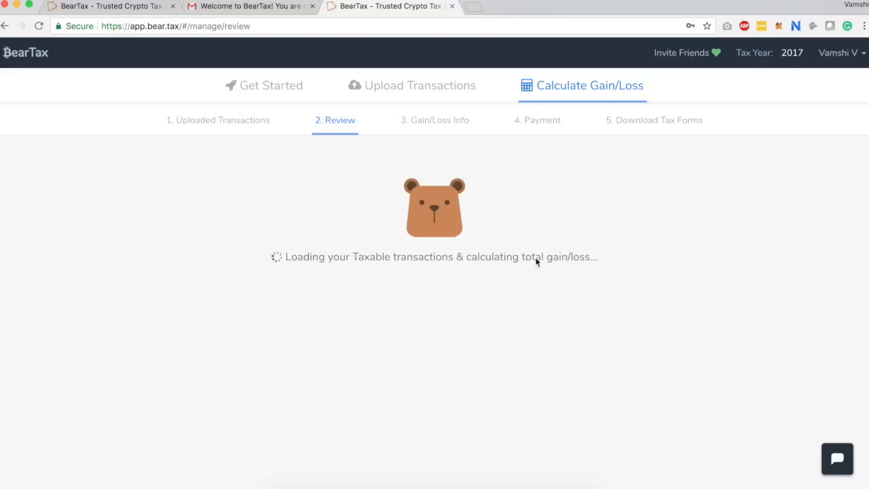
{"action": "mouse_move", "coordinate": [591, 264]}
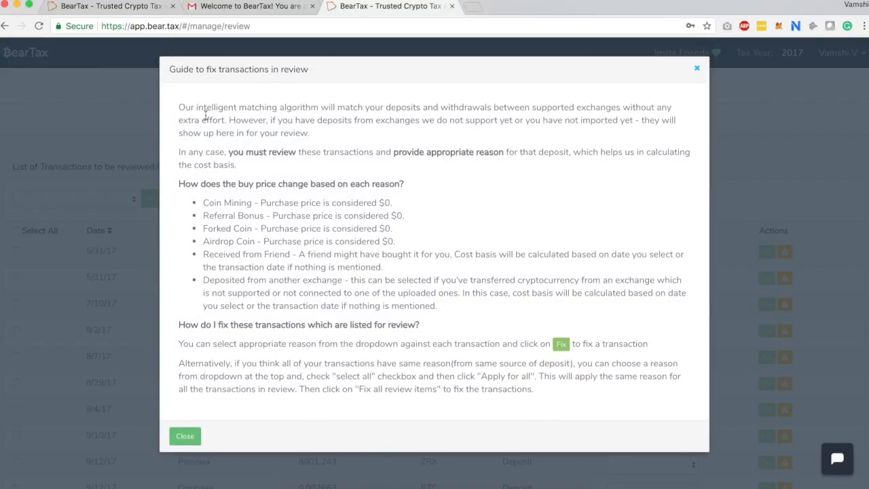
{"action": "mouse_move", "coordinate": [557, 115]}
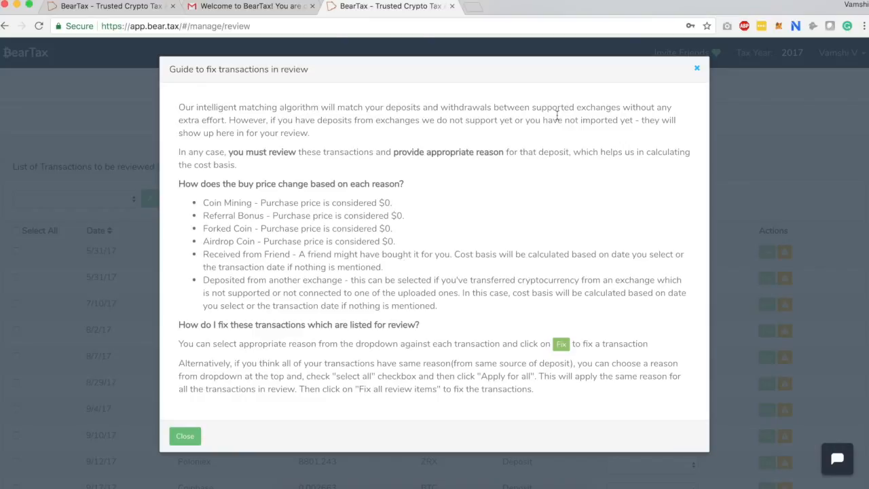
{"action": "mouse_move", "coordinate": [409, 125]}
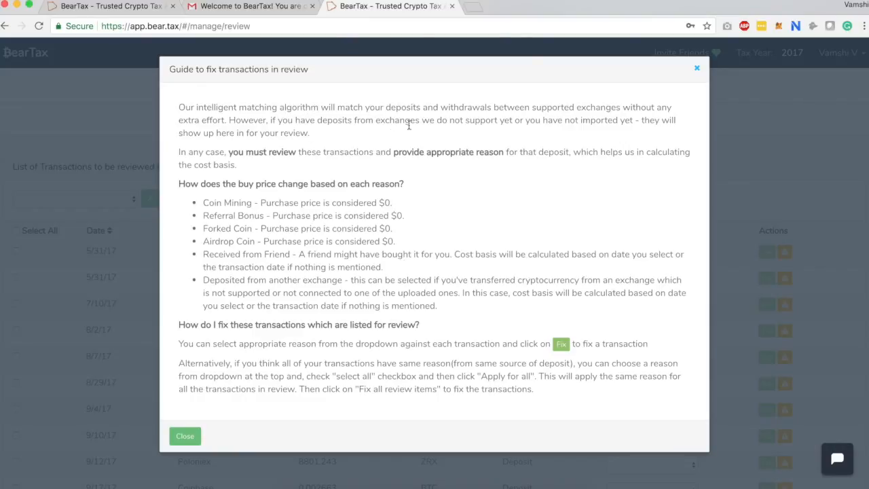
{"action": "mouse_move", "coordinate": [212, 143]}
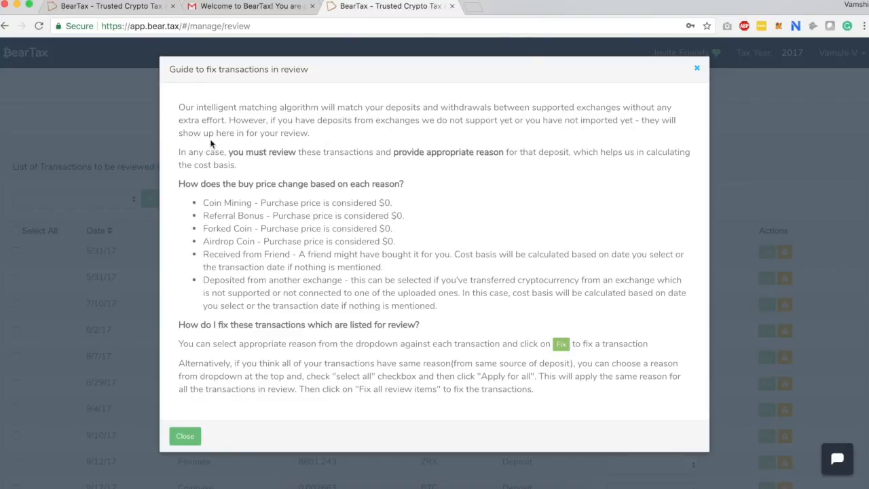
{"action": "mouse_move", "coordinate": [408, 151]}
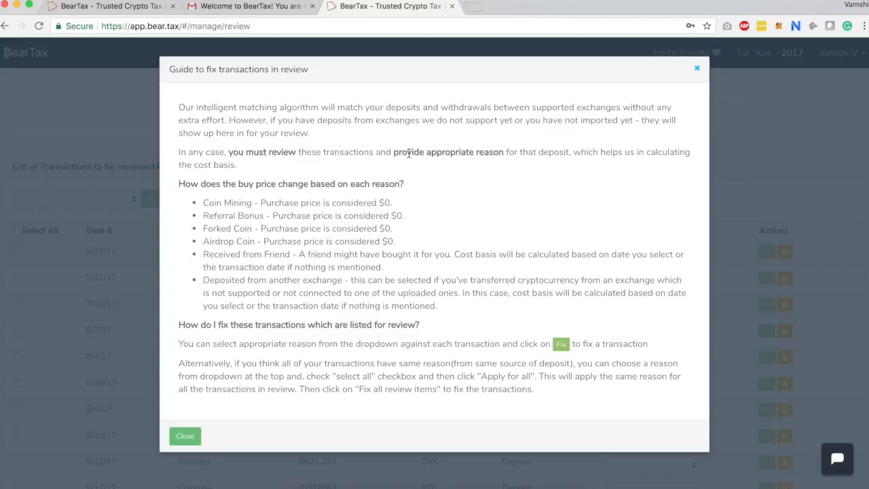
{"action": "mouse_move", "coordinate": [206, 168]}
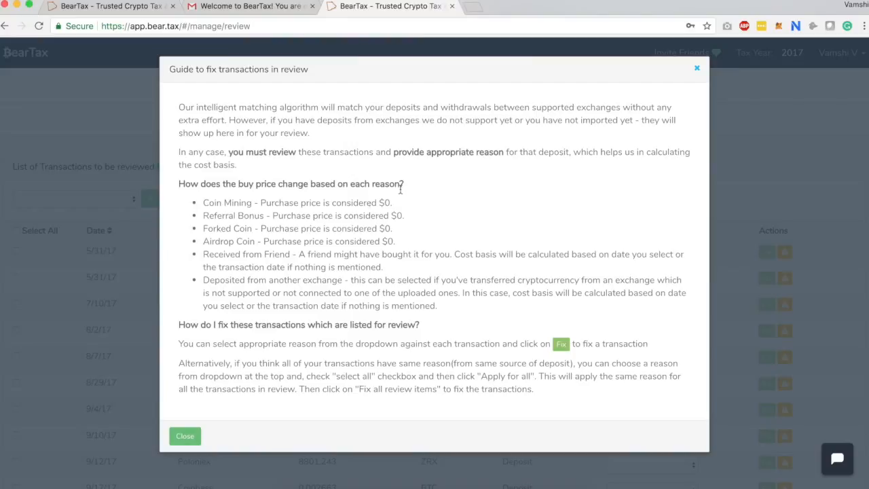
{"action": "mouse_move", "coordinate": [257, 215]}
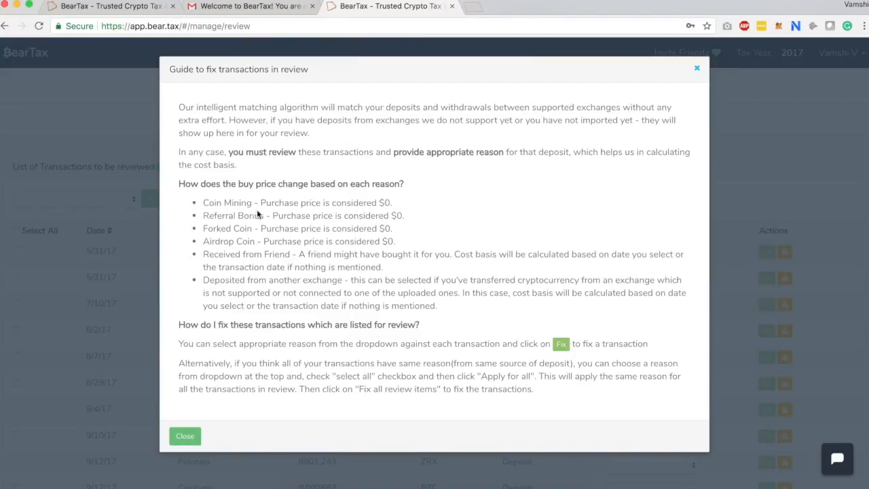
{"action": "mouse_move", "coordinate": [234, 233]}
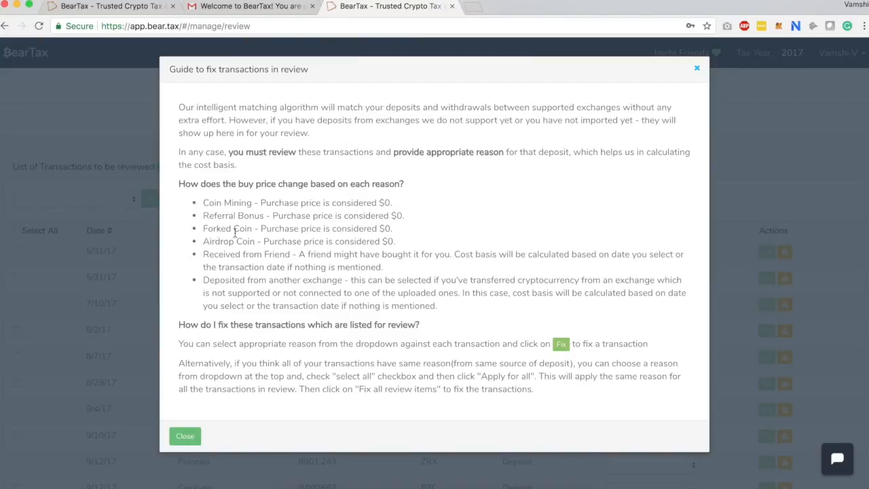
{"action": "mouse_move", "coordinate": [236, 263]}
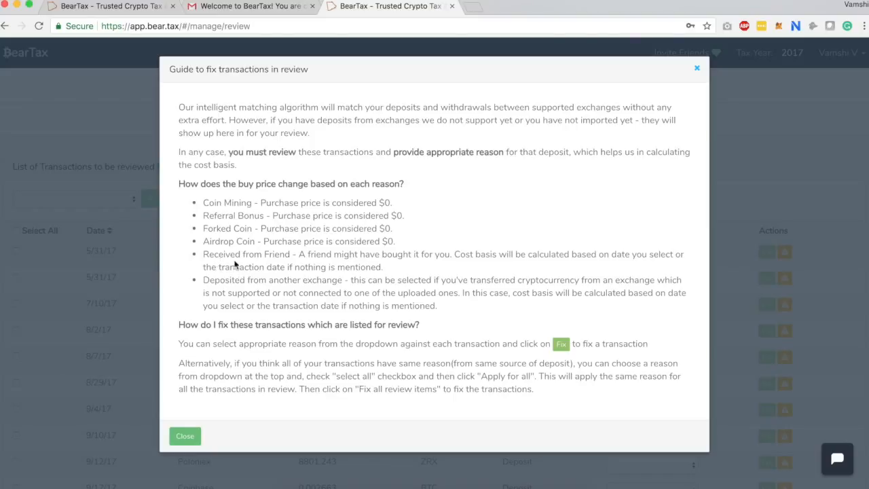
{"action": "mouse_move", "coordinate": [292, 319]}
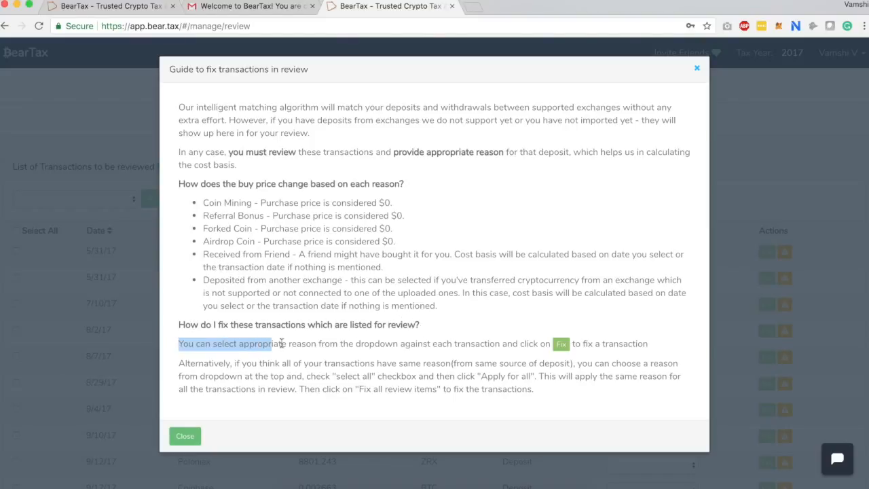
{"action": "left_click_drag", "start_coordinate": [279, 342], "coordinate": [535, 342]}
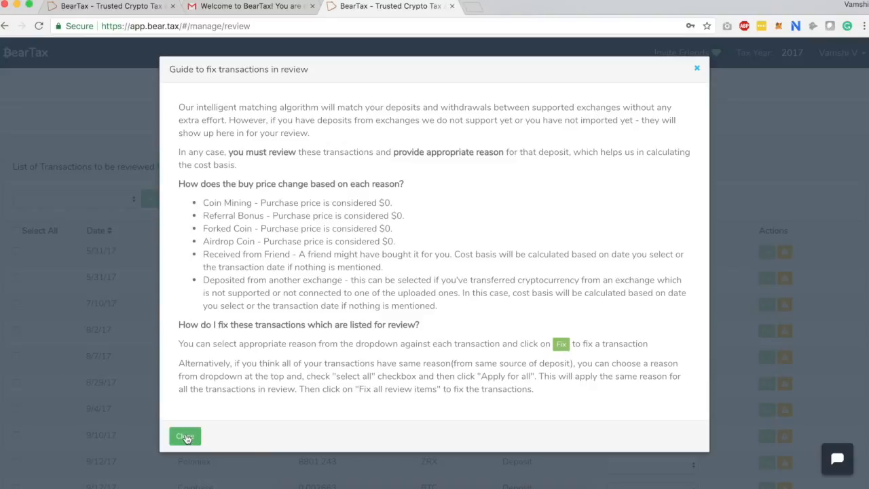
{"action": "left_click", "coordinate": [185, 436]}
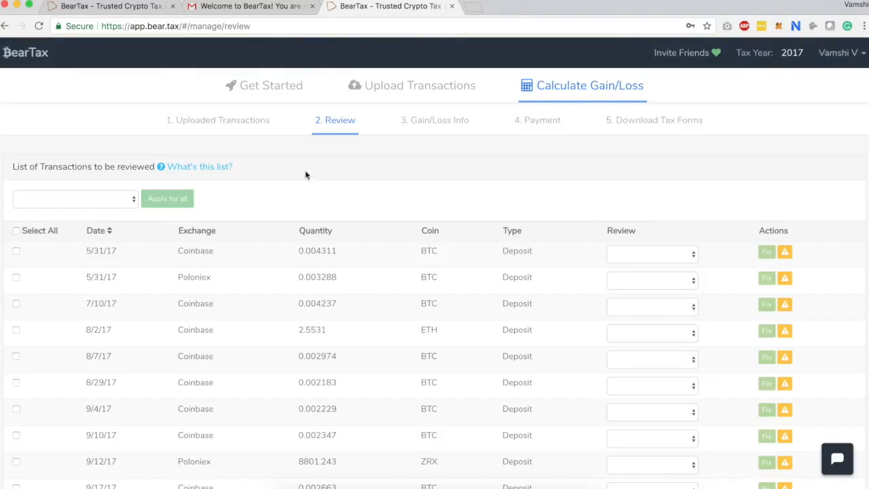
{"action": "mouse_move", "coordinate": [587, 171]}
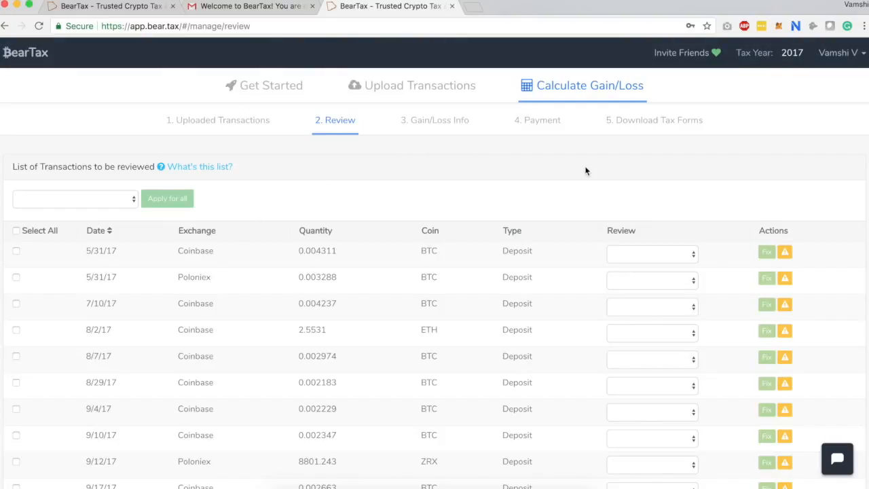
{"action": "mouse_move", "coordinate": [255, 192]}
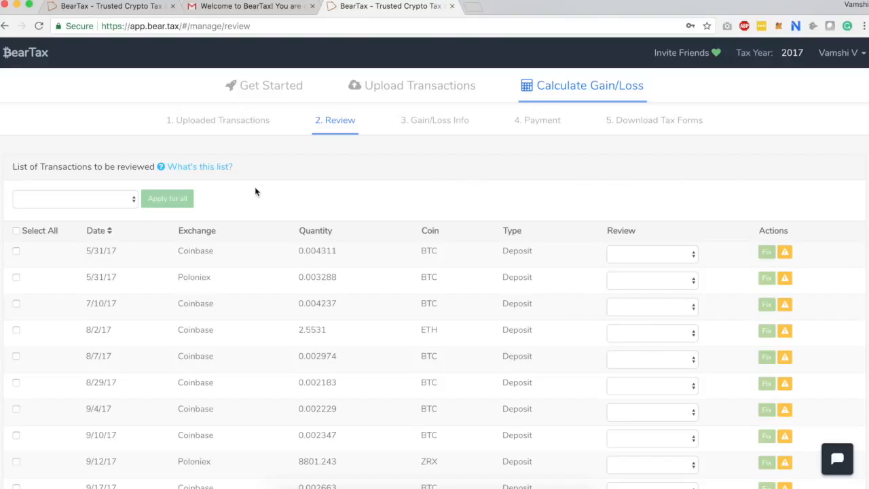
{"action": "mouse_move", "coordinate": [620, 258]}
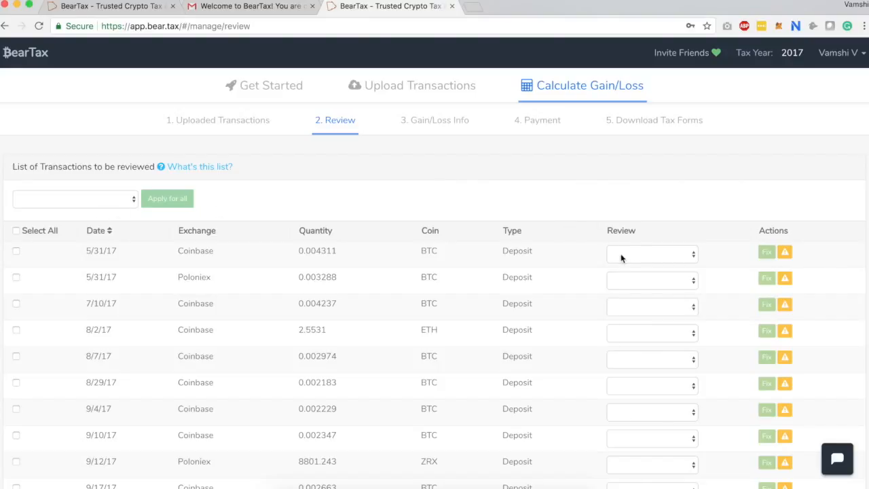
- Tag the 0.004311 BTC Coinbase deposit as 'Received from friend', fix it, then select all rows
{"action": "left_click", "coordinate": [651, 254]}
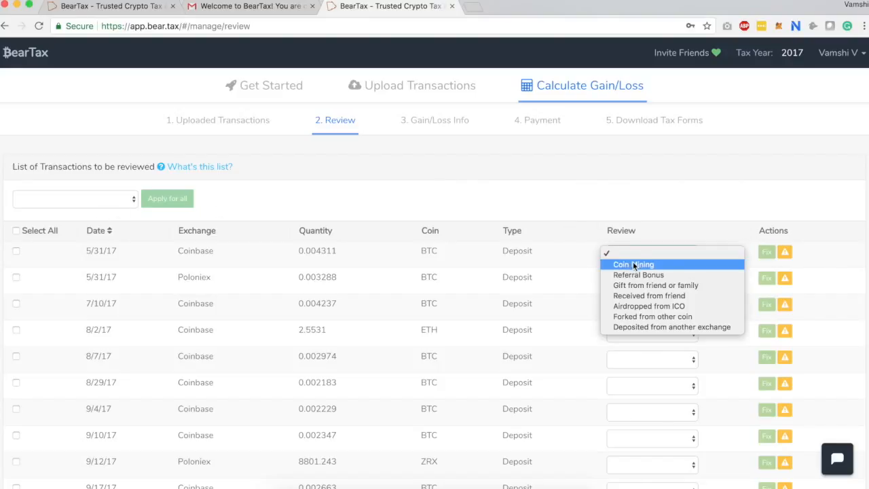
{"action": "mouse_move", "coordinate": [649, 296]}
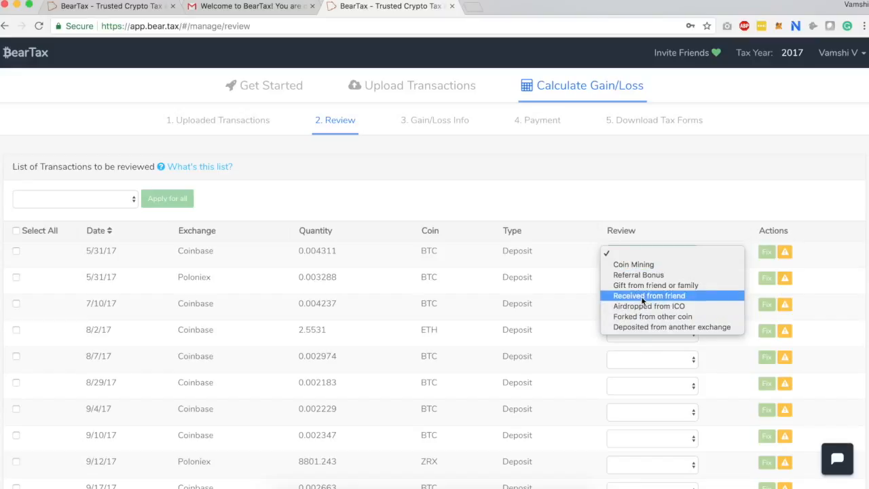
{"action": "left_click", "coordinate": [649, 296]}
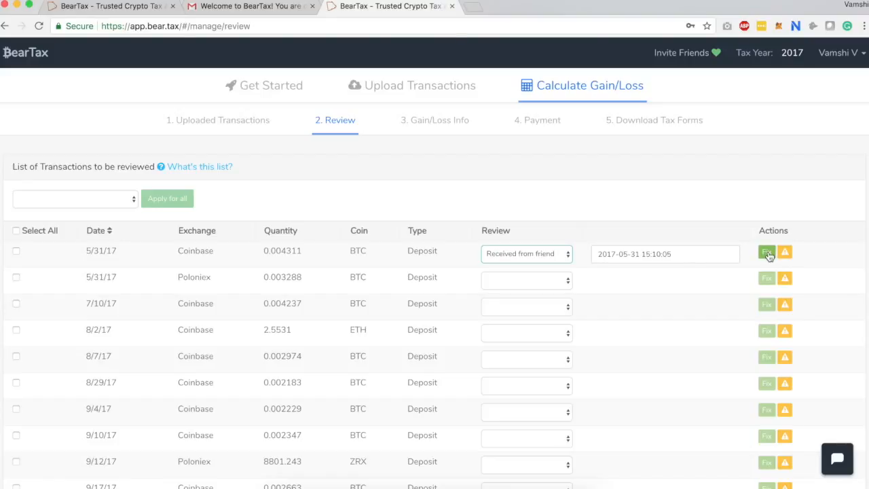
{"action": "left_click", "coordinate": [766, 251]}
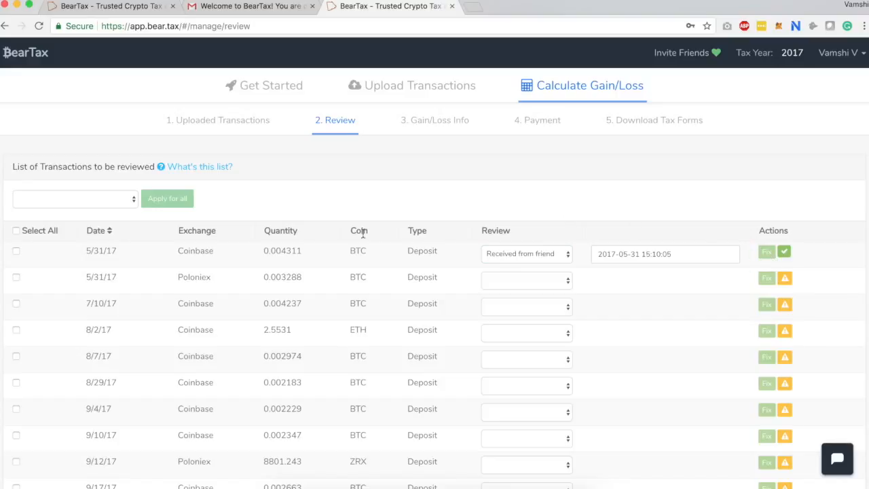
{"action": "left_click", "coordinate": [16, 231]}
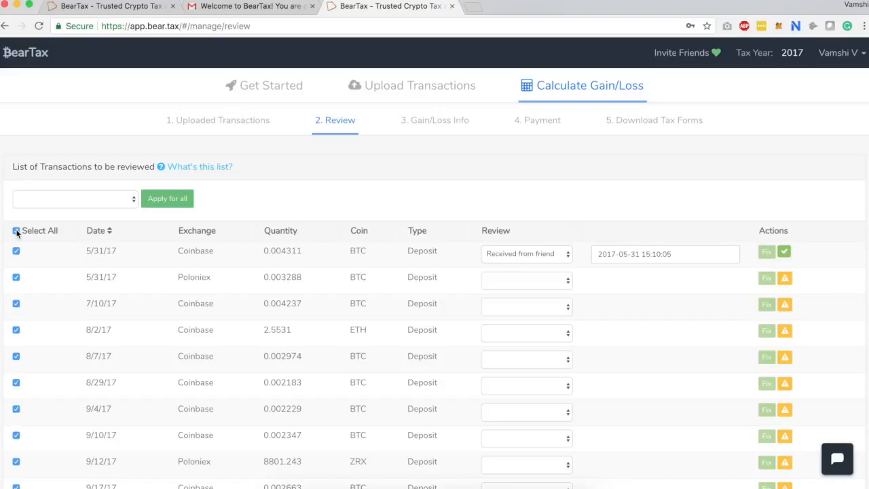
- Apply 'Received from friend' to all selected, then try the Referral Bonus reason
{"action": "left_click", "coordinate": [75, 198]}
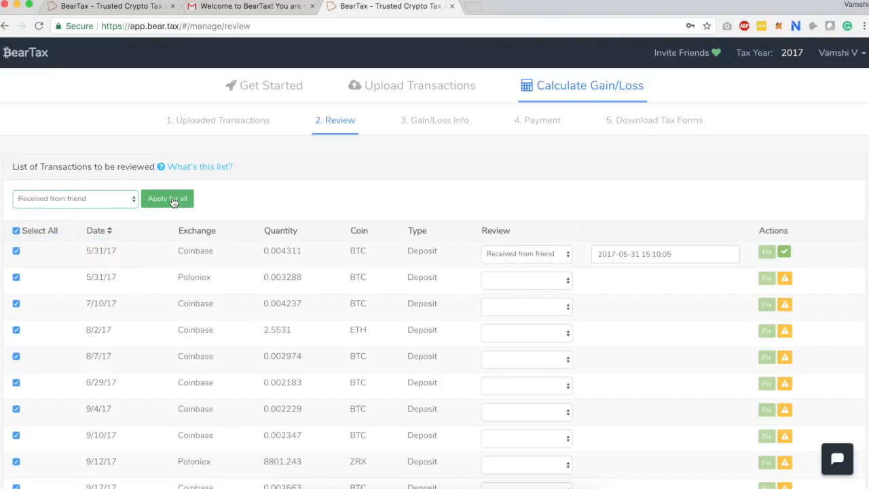
{"action": "left_click", "coordinate": [167, 198]}
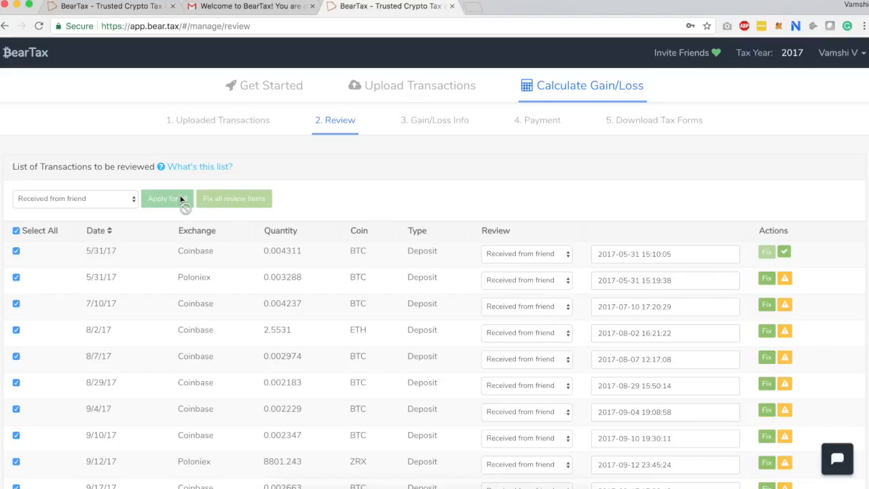
{"action": "scroll", "scroll_direction": "down", "scroll_amount": 3}
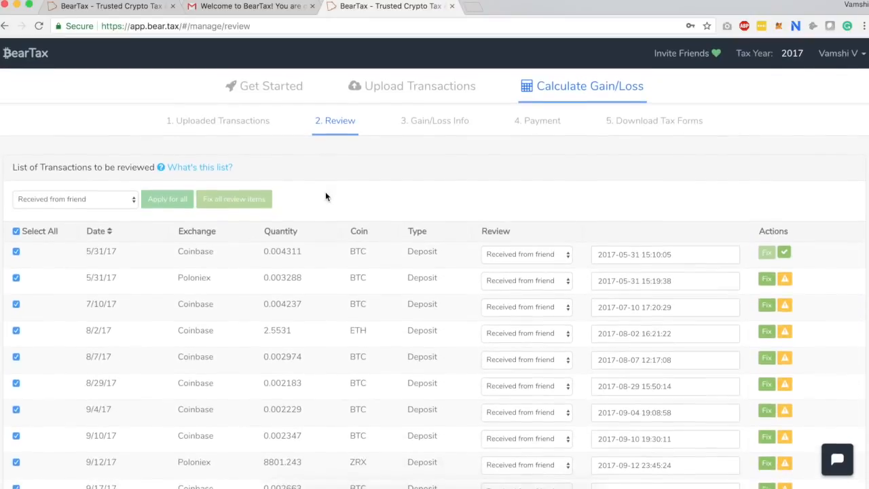
{"action": "left_click", "coordinate": [75, 198]}
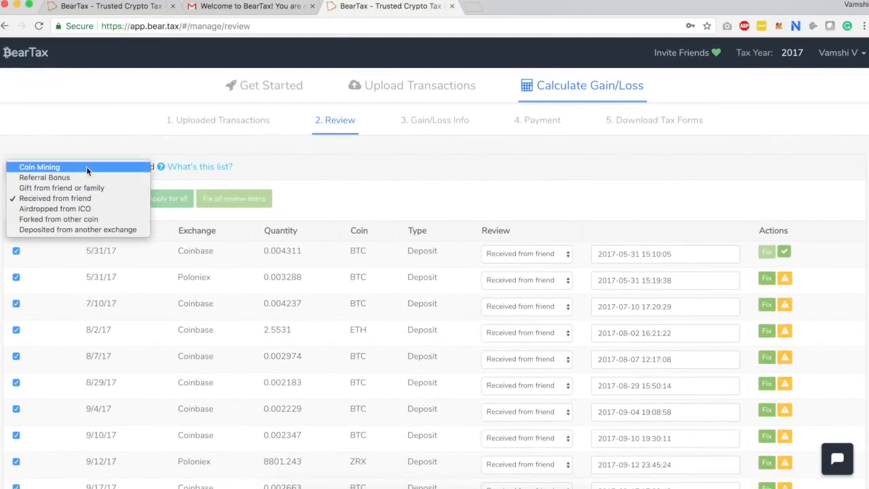
{"action": "left_click", "coordinate": [43, 177]}
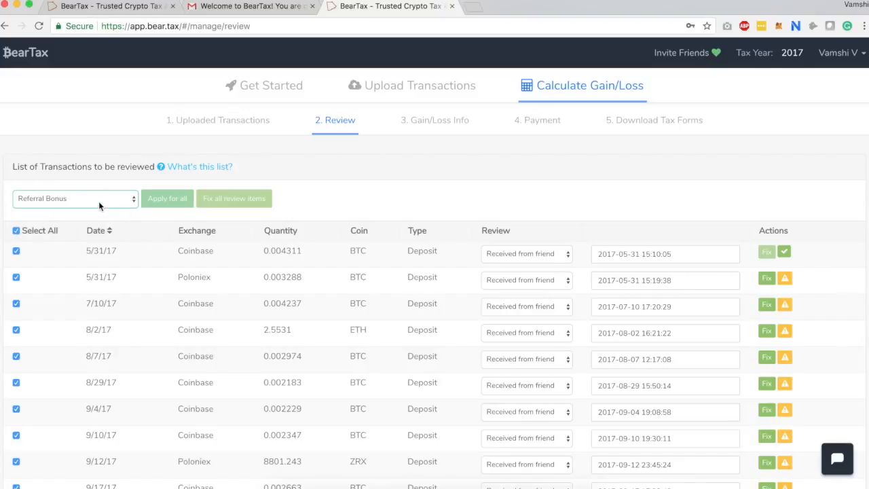
{"action": "mouse_move", "coordinate": [219, 190]}
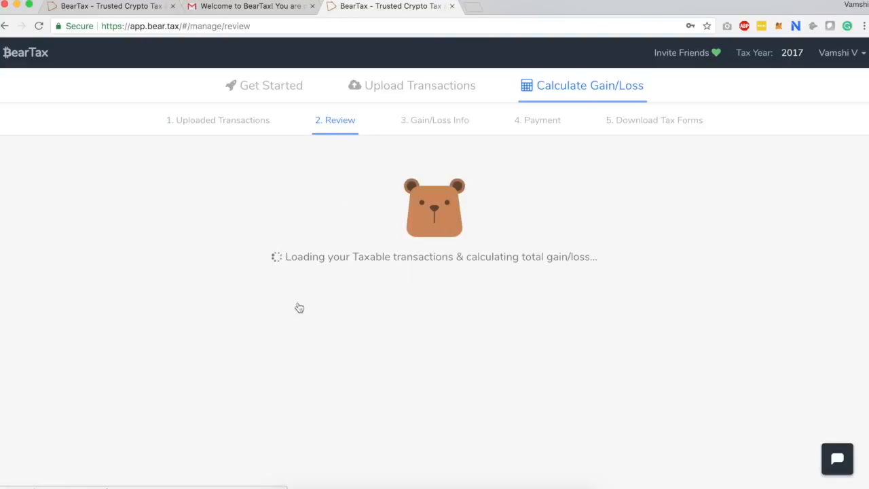
{"action": "mouse_move", "coordinate": [623, 265]}
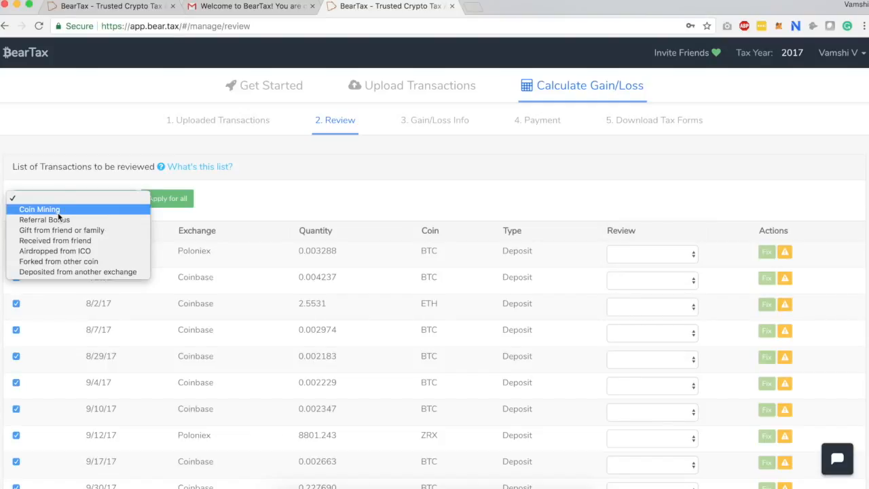
- Settle on 'Received from friend' for all deposits and fix all review items
{"action": "left_click", "coordinate": [54, 241]}
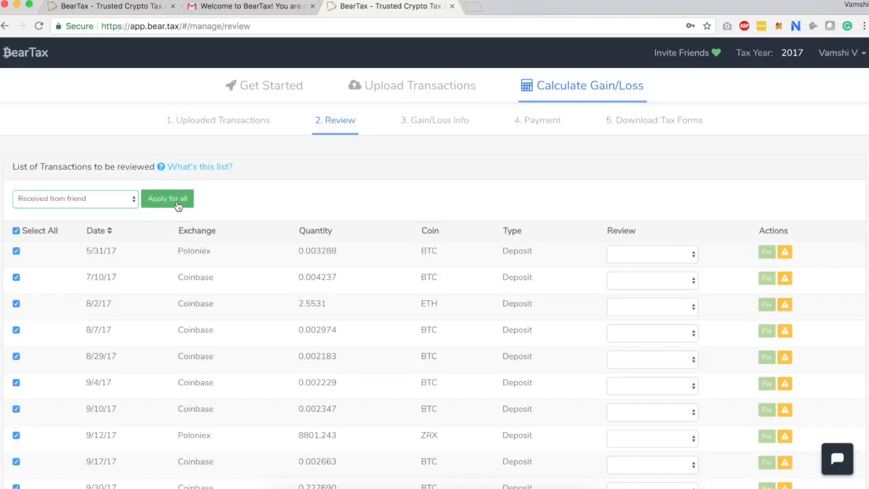
{"action": "left_click", "coordinate": [168, 198]}
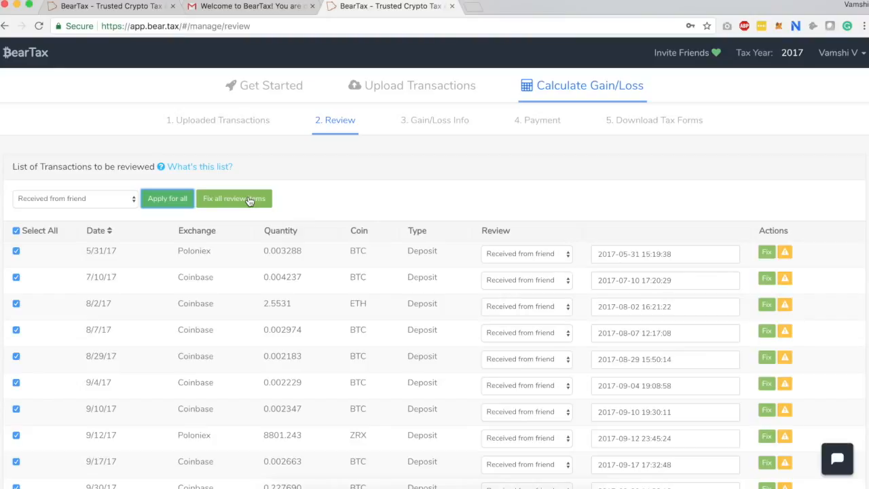
{"action": "left_click", "coordinate": [233, 198]}
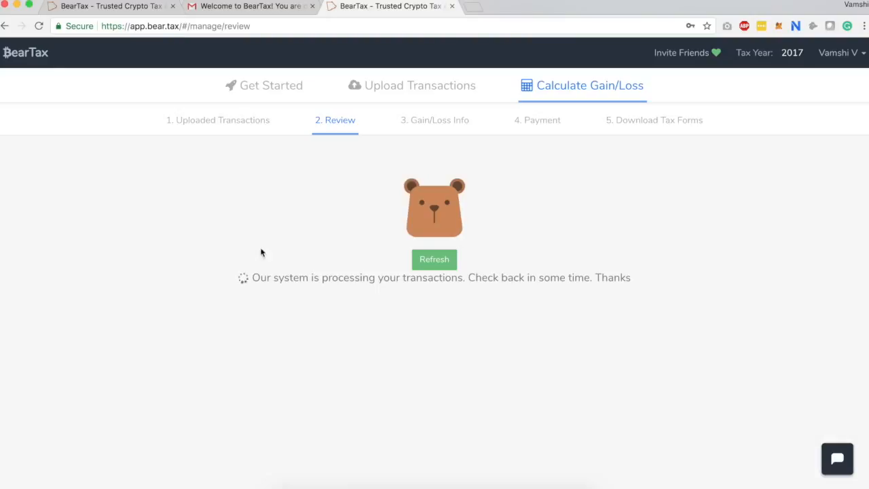
{"action": "mouse_move", "coordinate": [598, 317]}
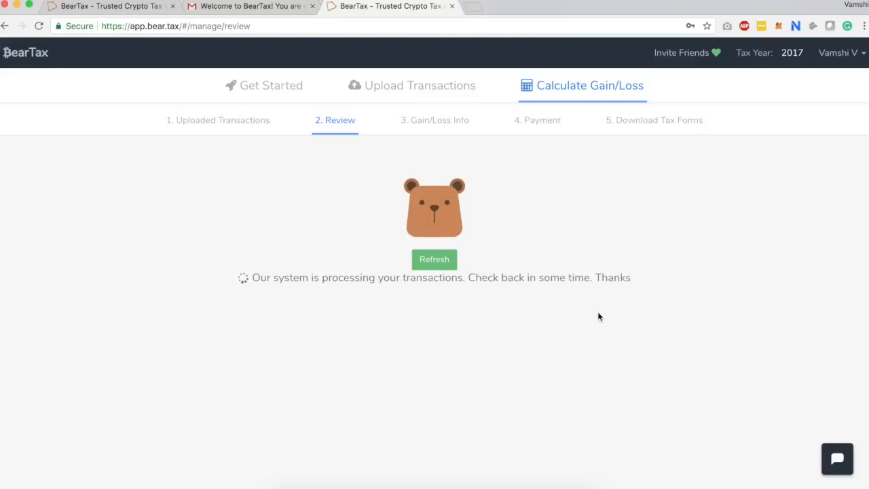
- Switch to the Gmail tab with the BearTax welcome email
{"action": "left_click", "coordinate": [250, 6]}
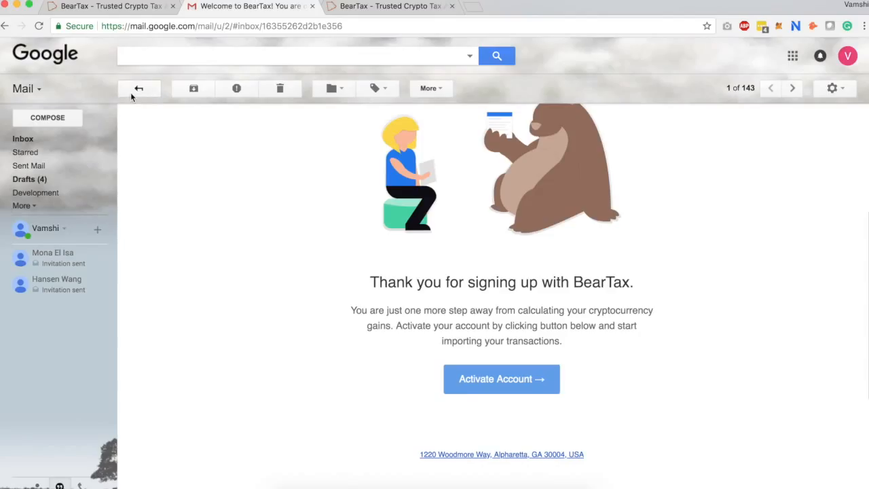
- Read the 'Action Required' email and follow 'Review Missing Sources' to BearTax
{"action": "left_click", "coordinate": [139, 88]}
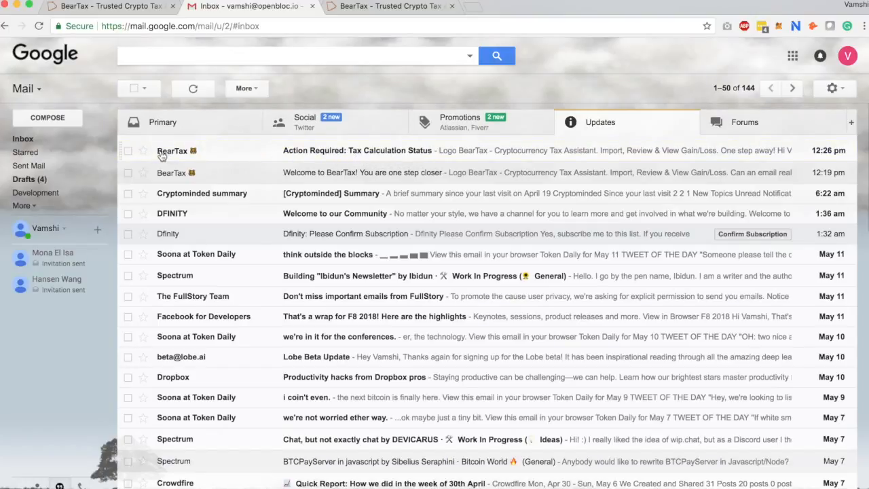
{"action": "mouse_move", "coordinate": [402, 161]}
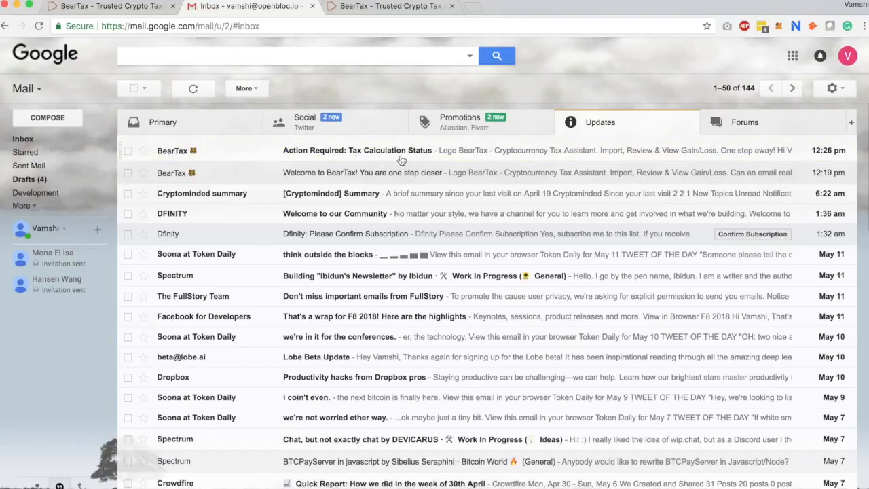
{"action": "left_click", "coordinate": [358, 150]}
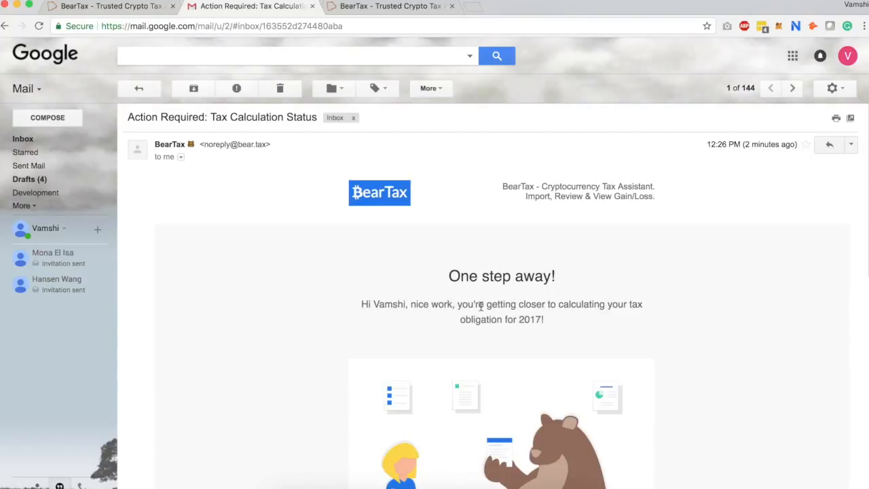
{"action": "scroll", "scroll_direction": "down", "scroll_amount": 3}
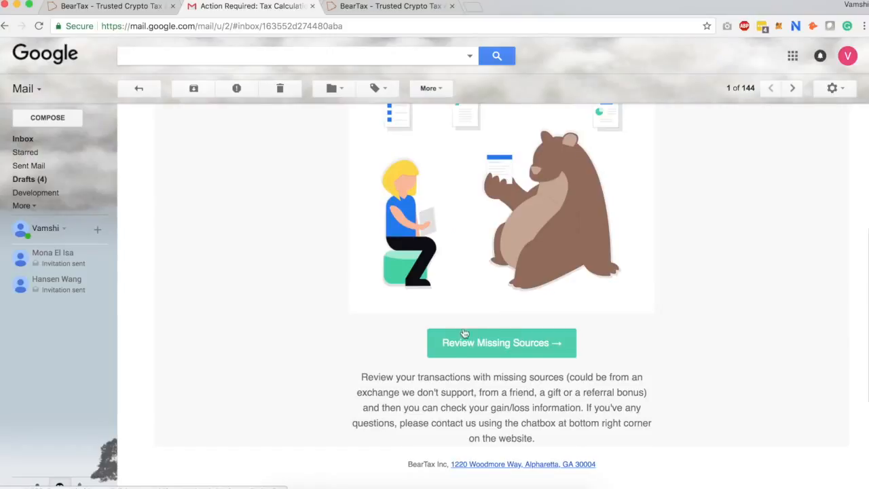
{"action": "mouse_move", "coordinate": [360, 380]}
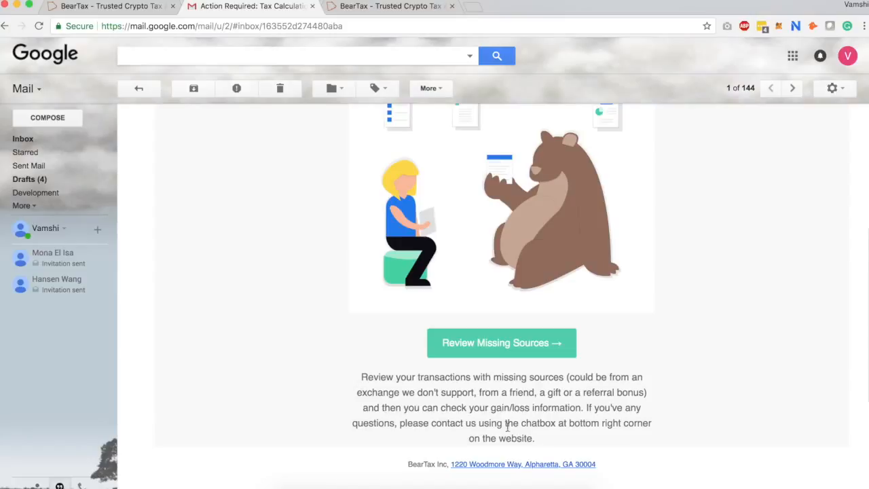
{"action": "mouse_move", "coordinate": [462, 358]}
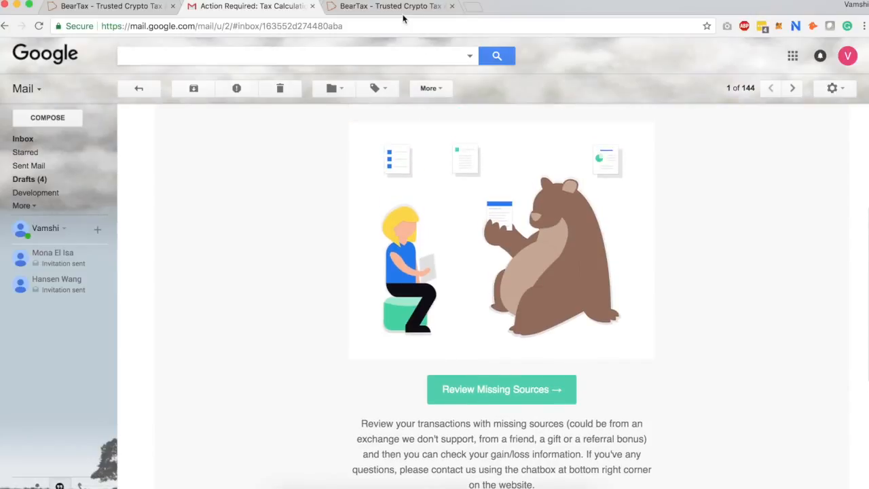
{"action": "left_click", "coordinate": [391, 5]}
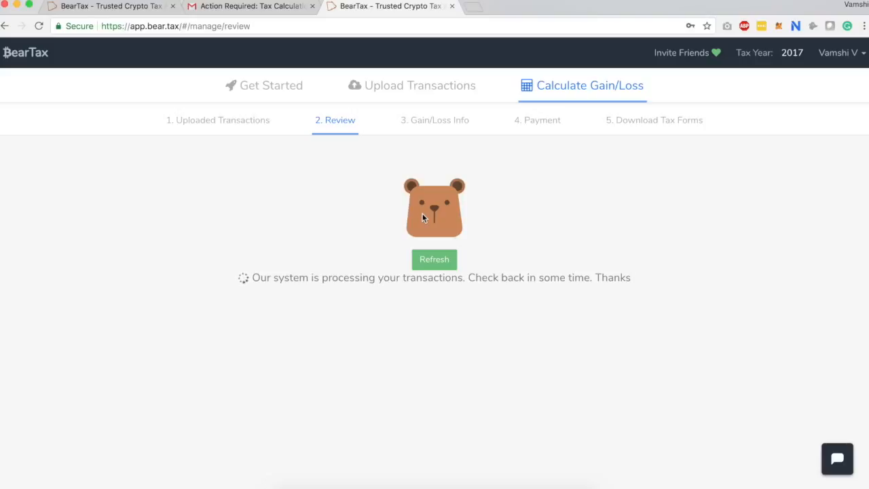
- Refresh the review, agree the unsourced Binance coins were referrals or forks, and submit
{"action": "left_click", "coordinate": [434, 258]}
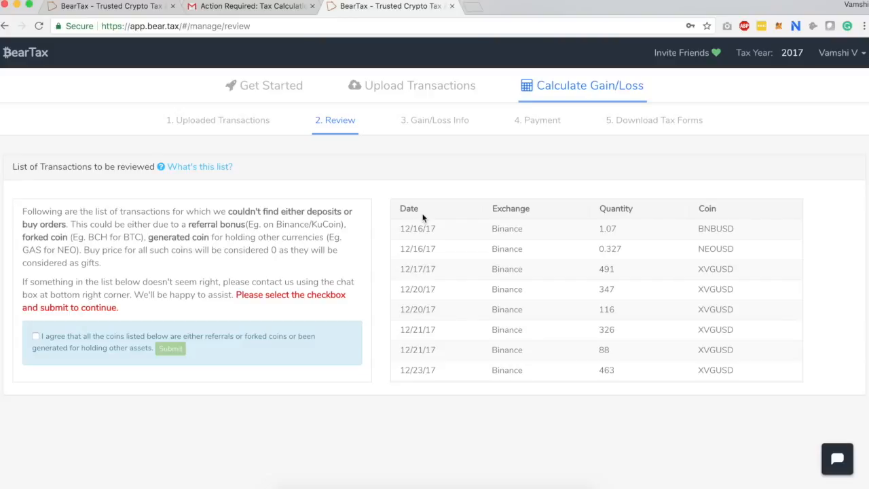
{"action": "mouse_move", "coordinate": [404, 213]}
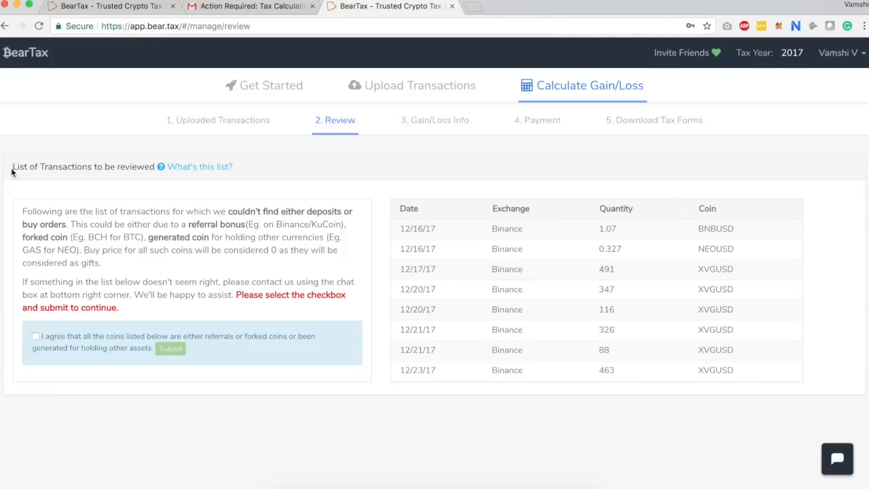
{"action": "mouse_move", "coordinate": [289, 156]}
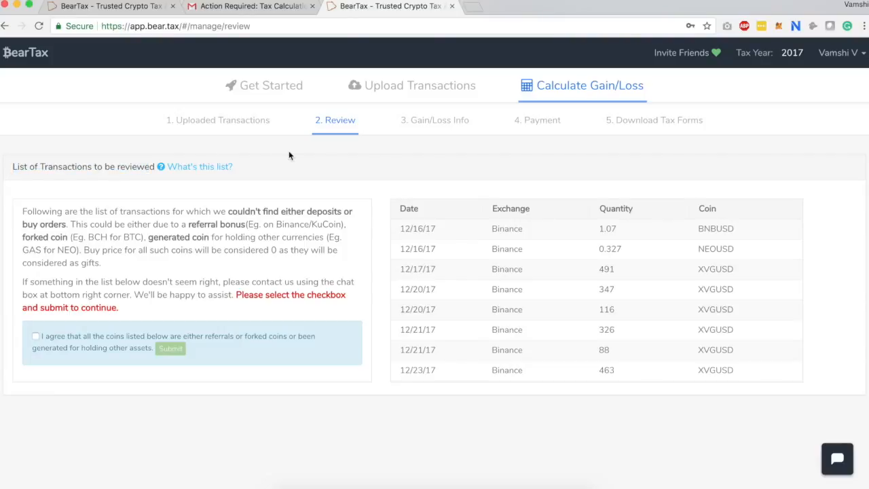
{"action": "left_click", "coordinate": [35, 336]}
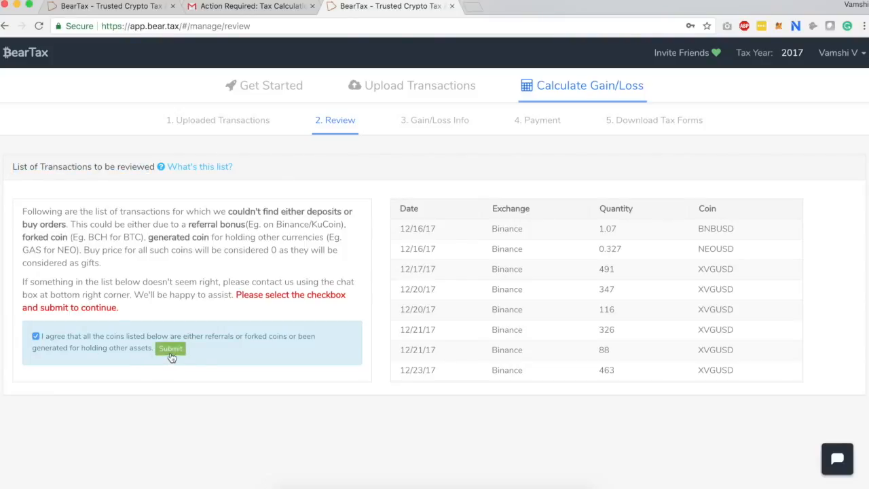
{"action": "scroll", "scroll_direction": "down", "scroll_amount": 3}
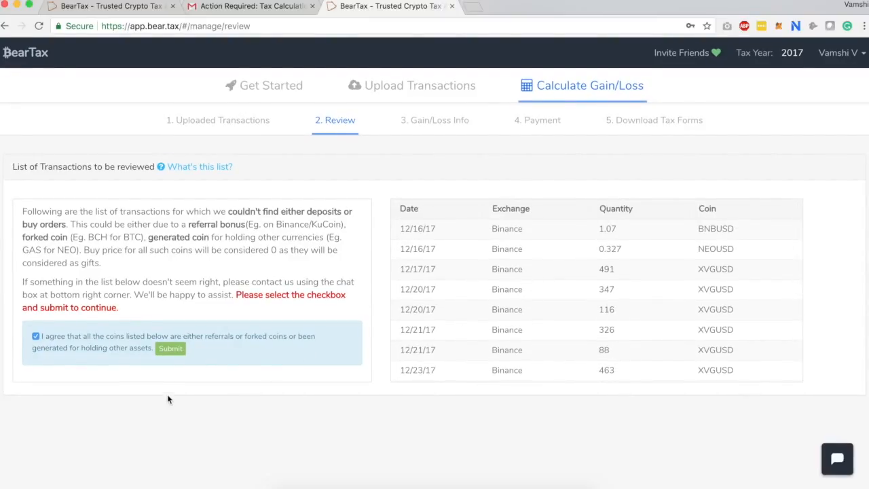
{"action": "left_click", "coordinate": [171, 347]}
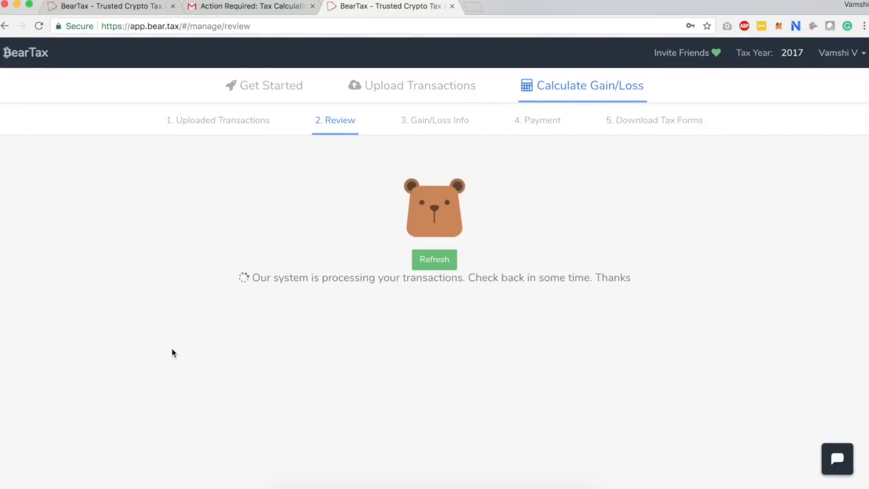
{"action": "mouse_move", "coordinate": [529, 292]}
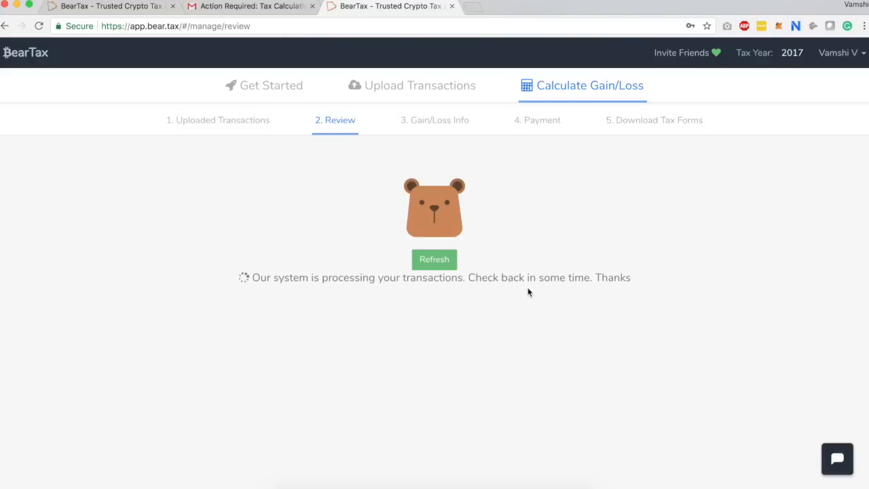
{"action": "mouse_move", "coordinate": [290, 320]}
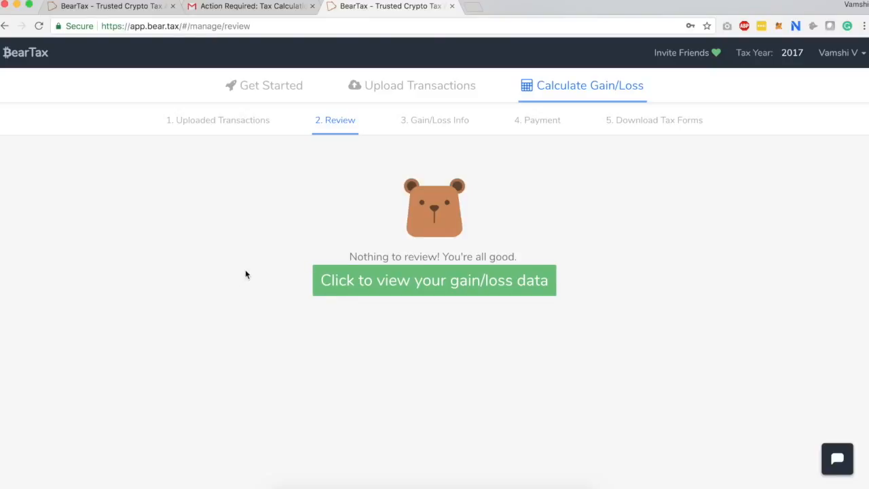
- After 'Nothing to review!' appears, return to the Gmail inbox
{"action": "left_click", "coordinate": [247, 5]}
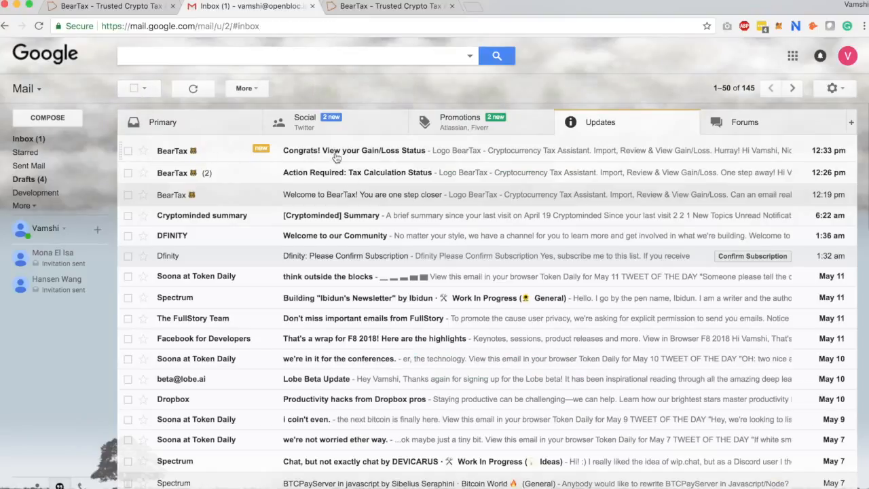
- Read the 'Congrats! View your Gain/Loss Status' email in Gmail and return to BearTax
{"action": "left_click", "coordinate": [353, 149]}
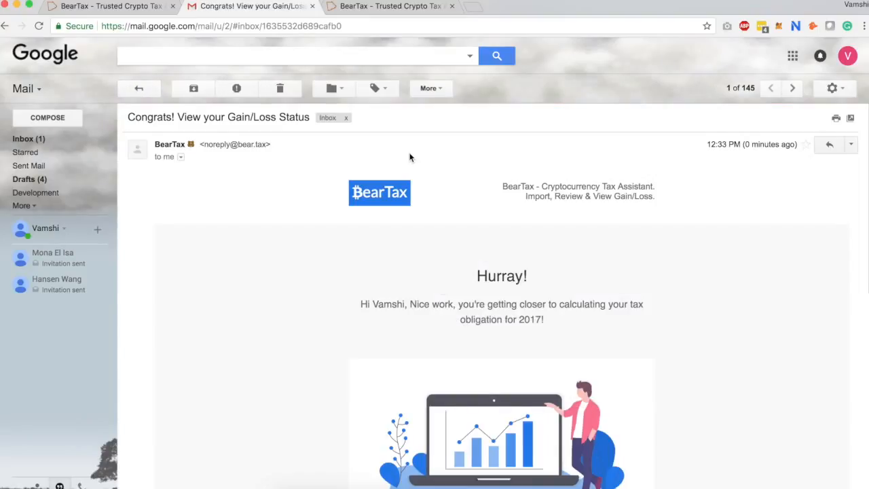
{"action": "scroll", "scroll_direction": "down", "scroll_amount": 3}
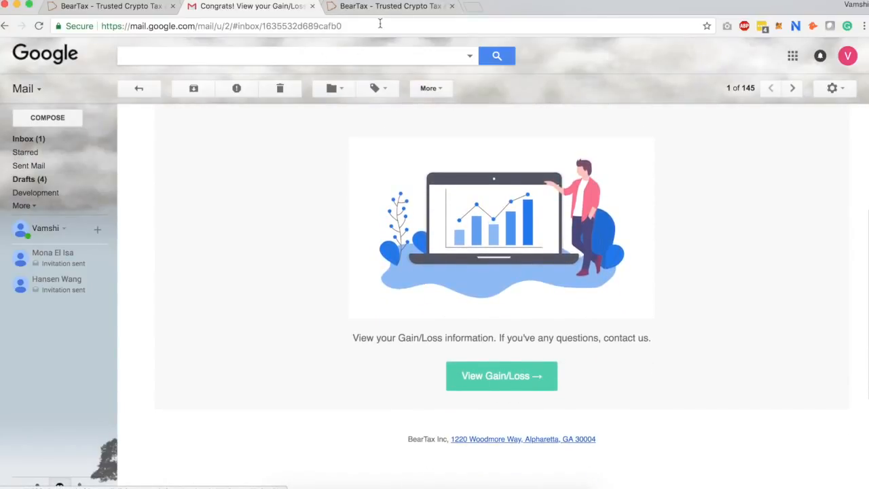
{"action": "left_click", "coordinate": [501, 374]}
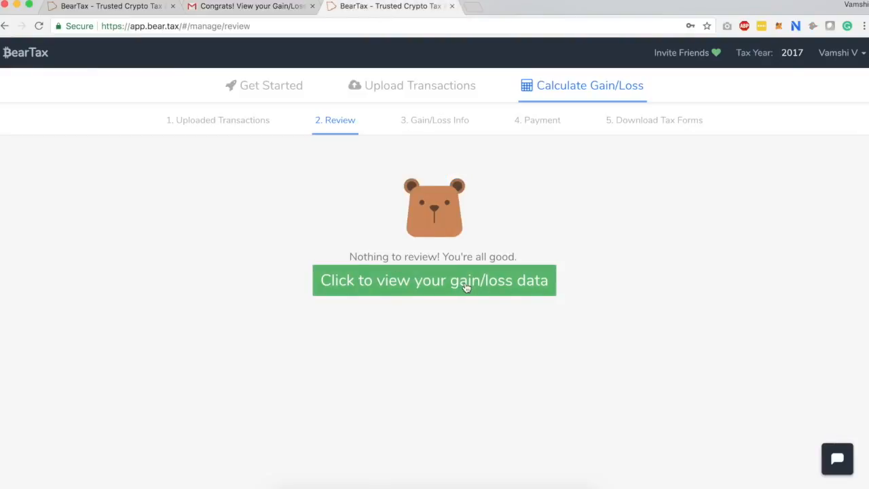
- View the Gain Loss Summary per coin, e.g. BTC up $2,579.19 and DGB down $3,402.22
{"action": "left_click", "coordinate": [433, 280]}
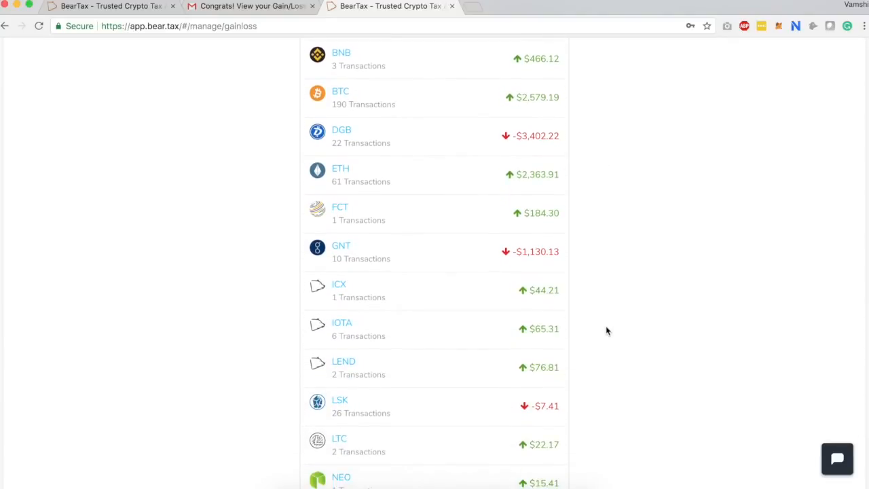
{"action": "scroll", "scroll_direction": "down", "scroll_amount": 3}
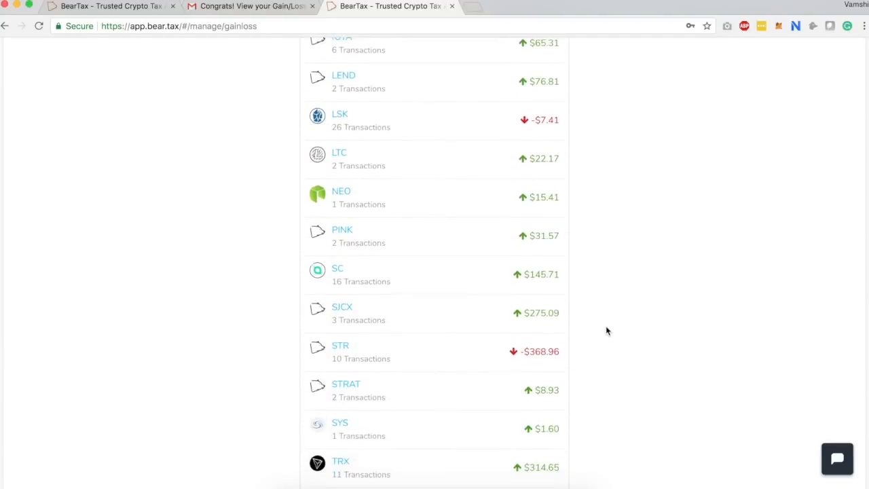
{"action": "scroll", "scroll_direction": "down", "scroll_amount": 3}
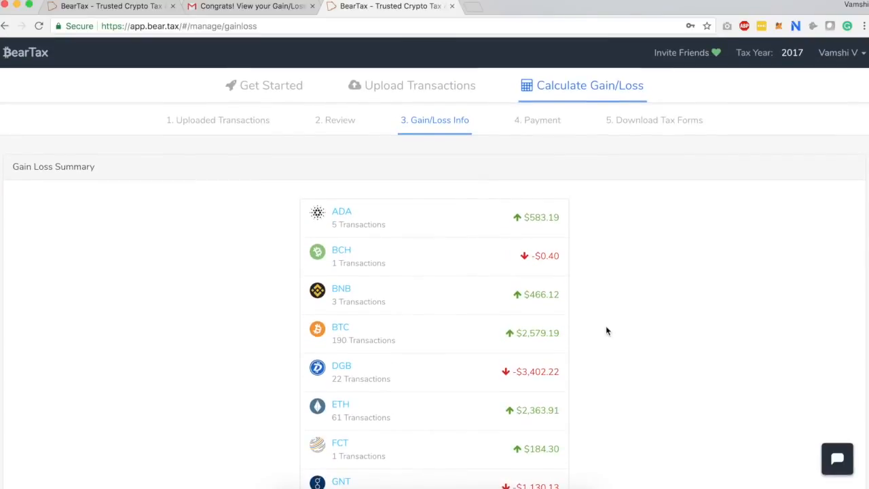
{"action": "mouse_move", "coordinate": [448, 255]}
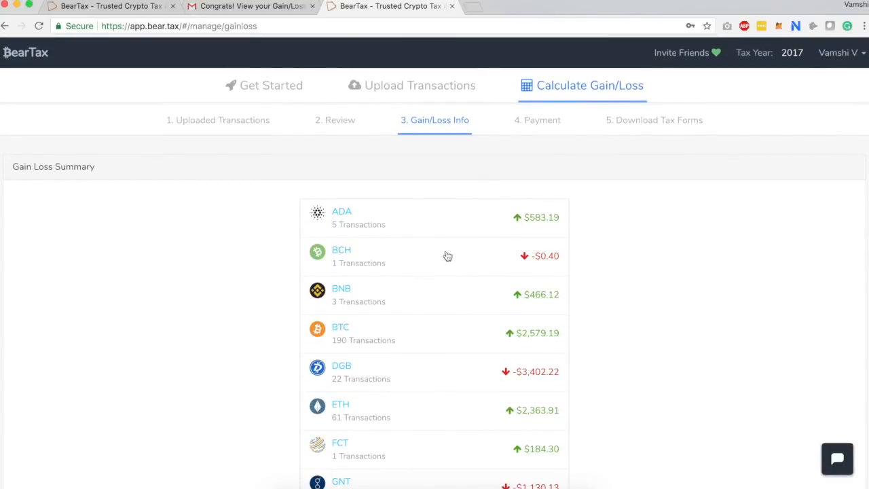
{"action": "scroll", "scroll_direction": "down", "scroll_amount": 3}
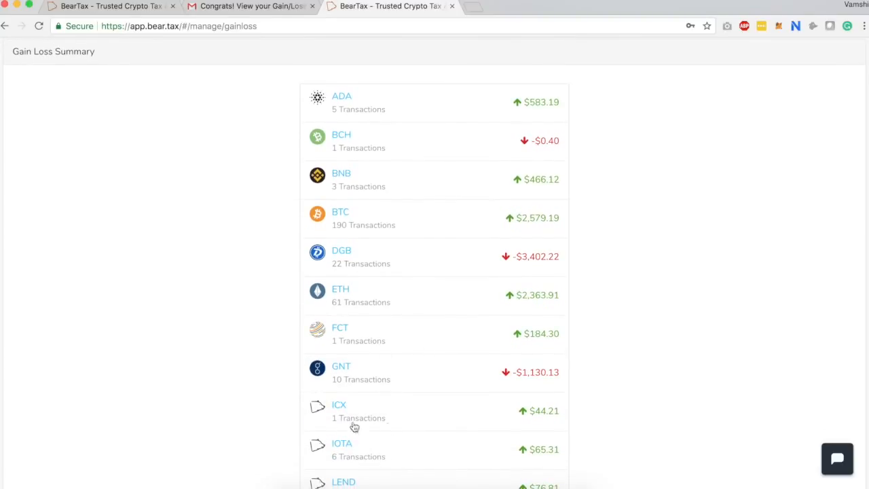
{"action": "scroll", "scroll_direction": "down", "scroll_amount": 3}
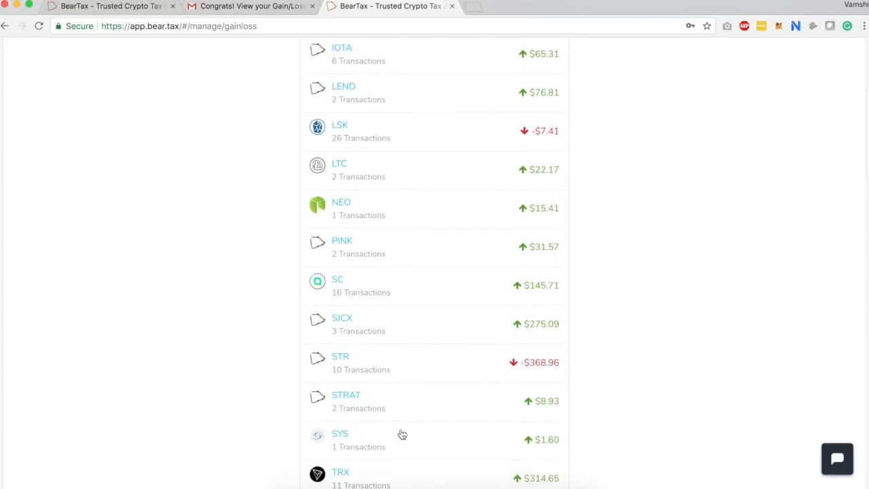
{"action": "scroll", "scroll_direction": "down", "scroll_amount": 3}
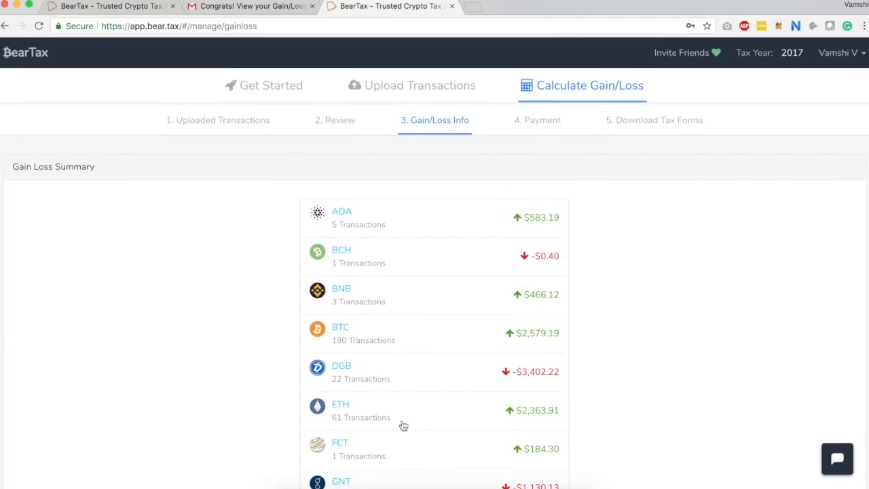
{"action": "mouse_move", "coordinate": [557, 196]}
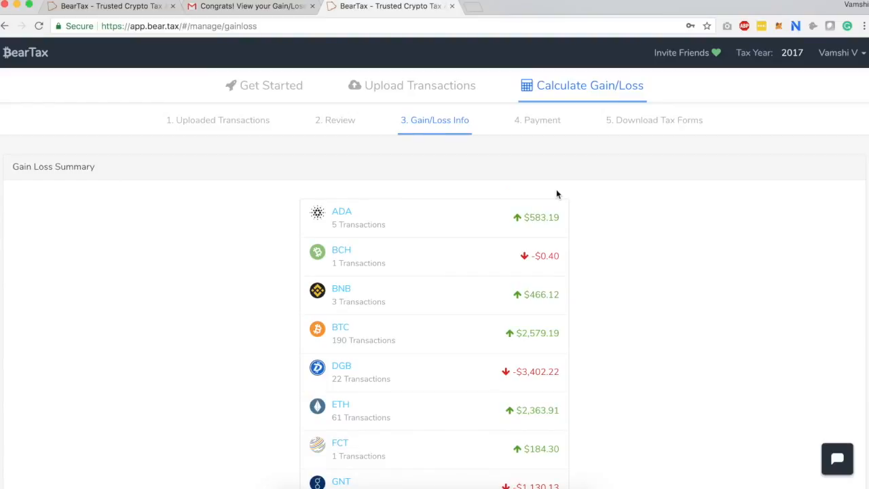
- Log out via the account menu and return to the reloaded gain/loss summary with BTC up $453.72
{"action": "left_click", "coordinate": [839, 52]}
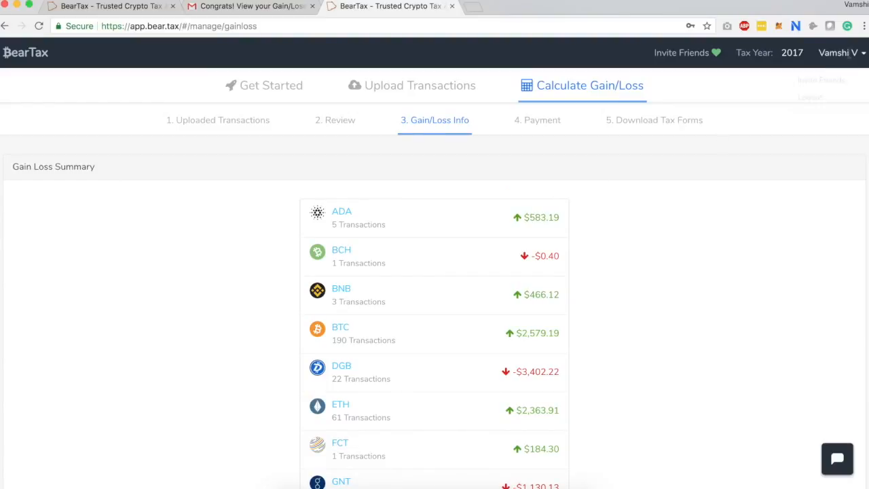
{"action": "left_click", "coordinate": [840, 52]}
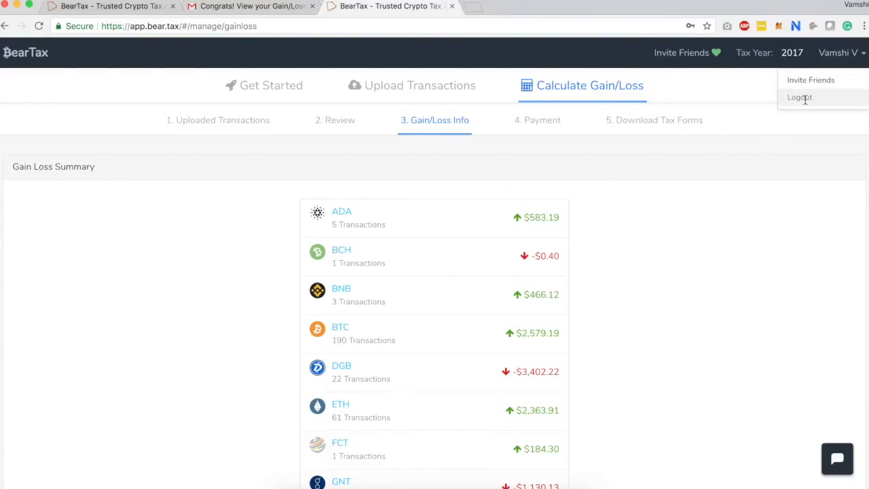
{"action": "left_click", "coordinate": [800, 97]}
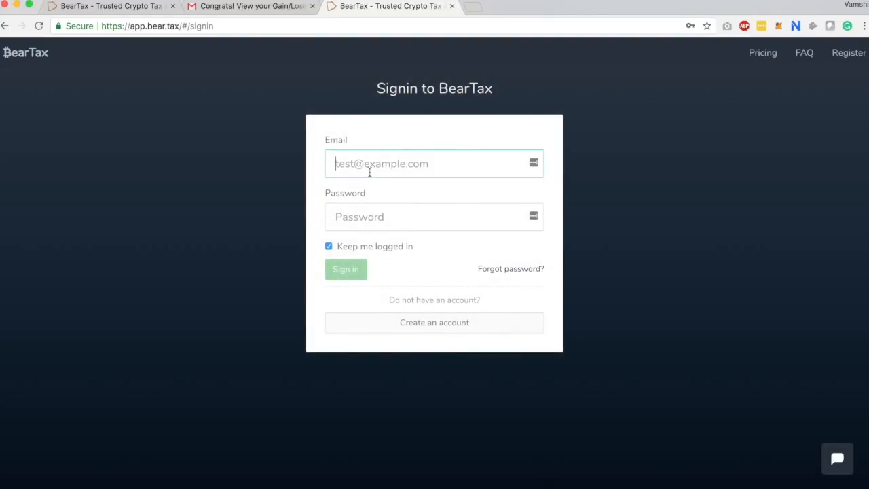
{"action": "left_click", "coordinate": [345, 269]}
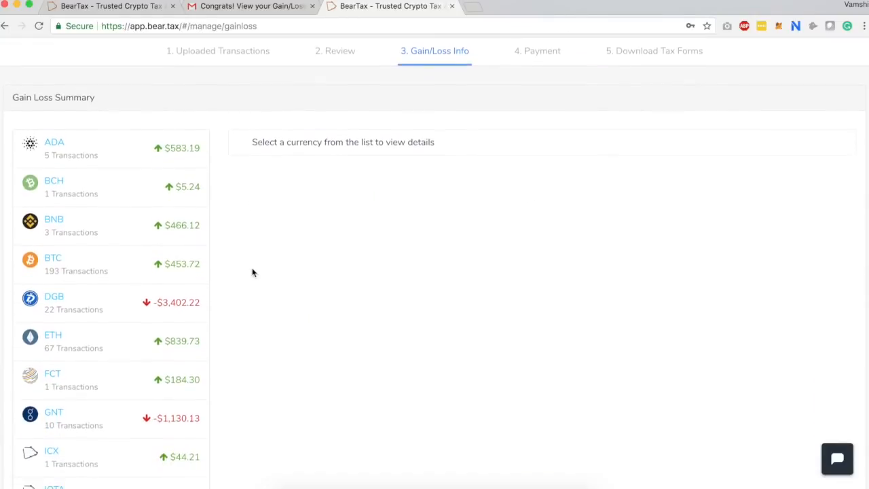
{"action": "scroll", "scroll_direction": "down", "scroll_amount": 3}
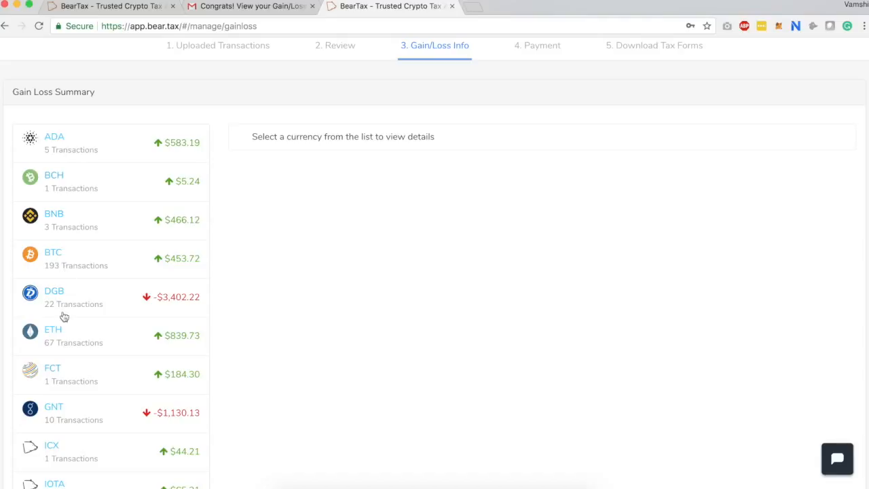
{"action": "mouse_move", "coordinate": [169, 224]}
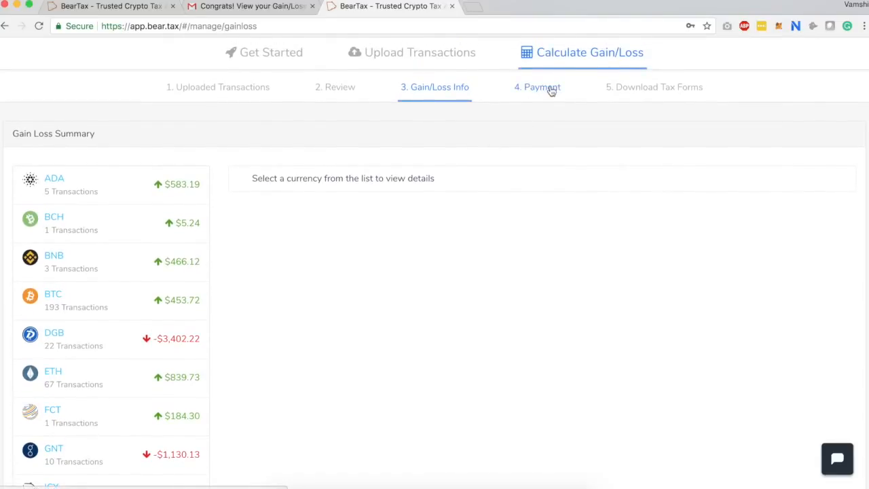
- Review the Plus plan's $30 checkout with the coupon-code option, then close it unpaid
{"action": "left_click", "coordinate": [537, 86]}
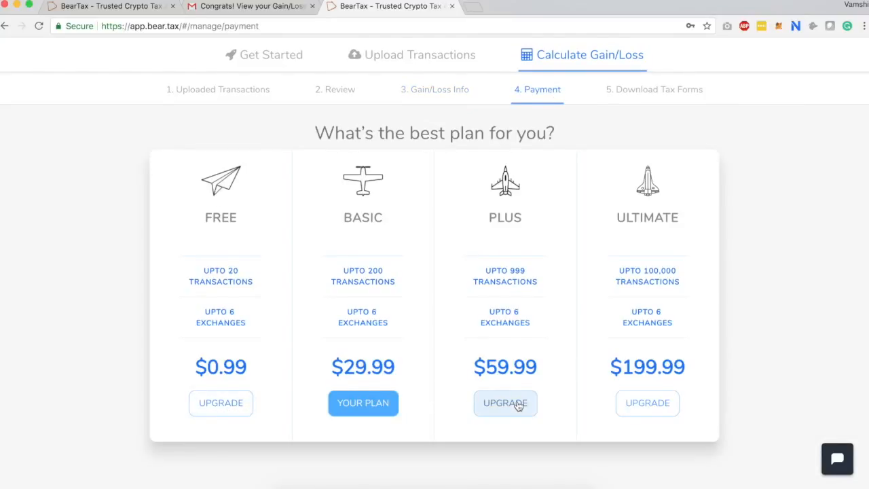
{"action": "left_click", "coordinate": [505, 402]}
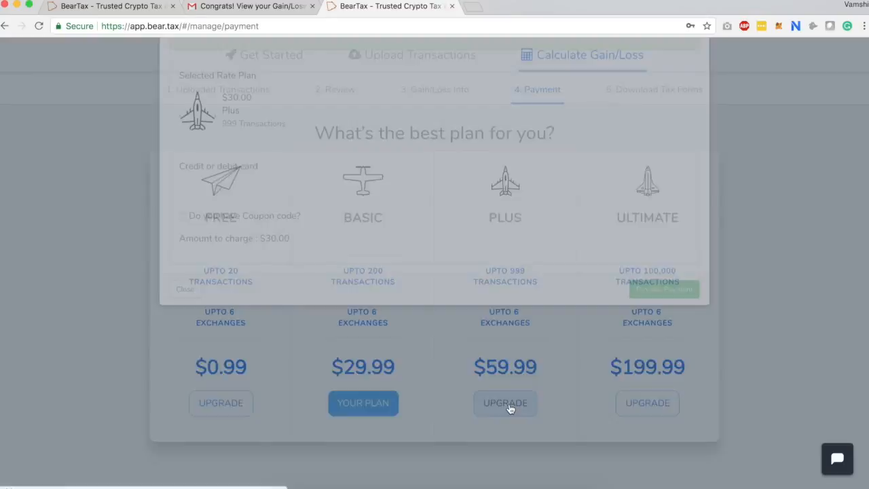
{"action": "left_click", "coordinate": [505, 402]}
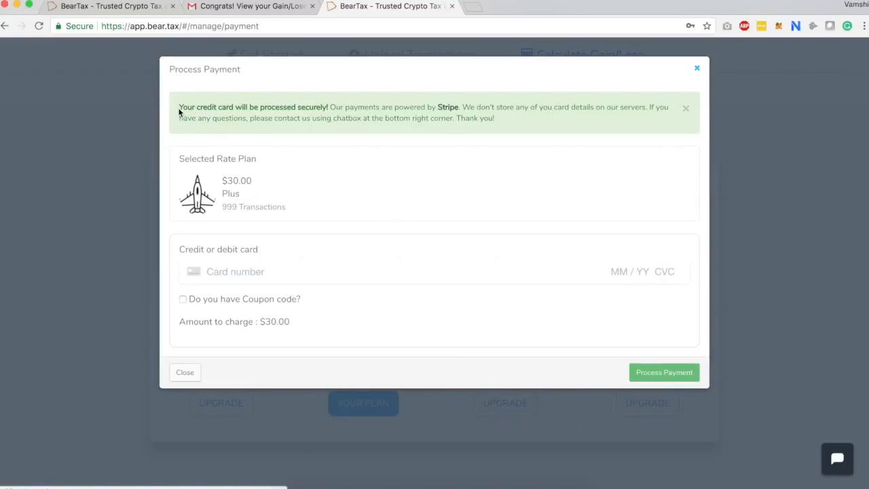
{"action": "left_click_drag", "start_coordinate": [179, 106], "coordinate": [476, 105]}
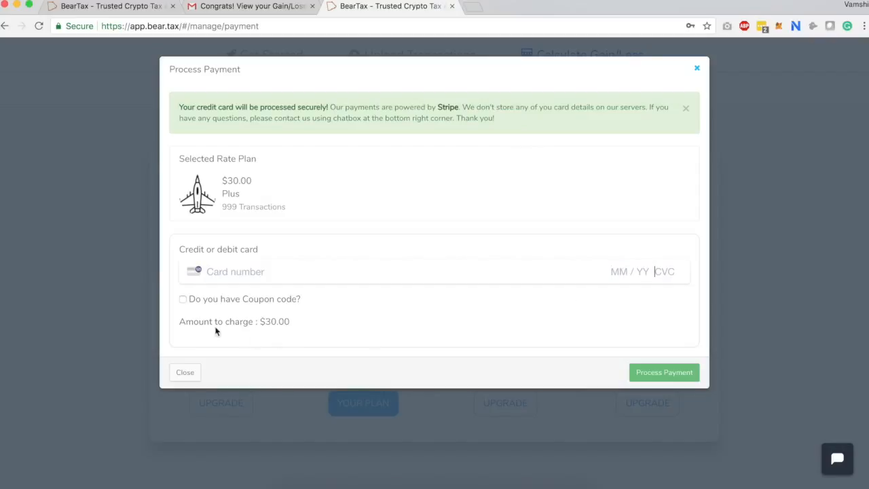
{"action": "left_click", "coordinate": [182, 299]}
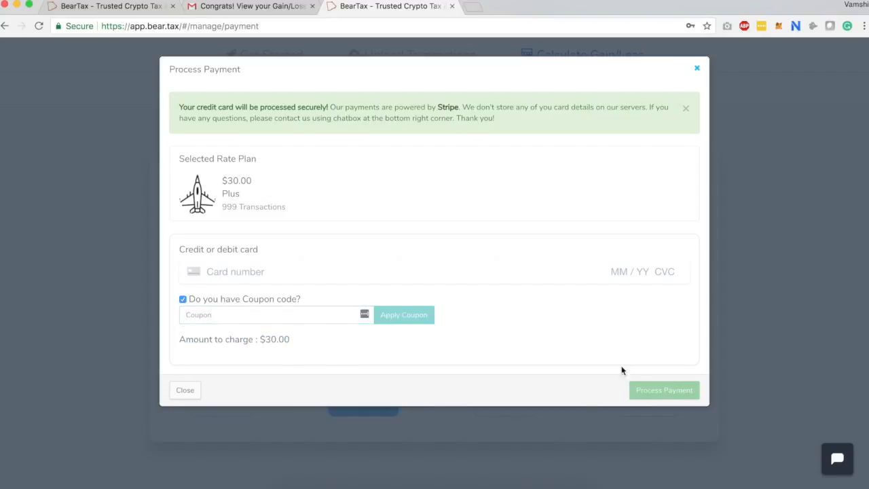
{"action": "mouse_move", "coordinate": [628, 383]}
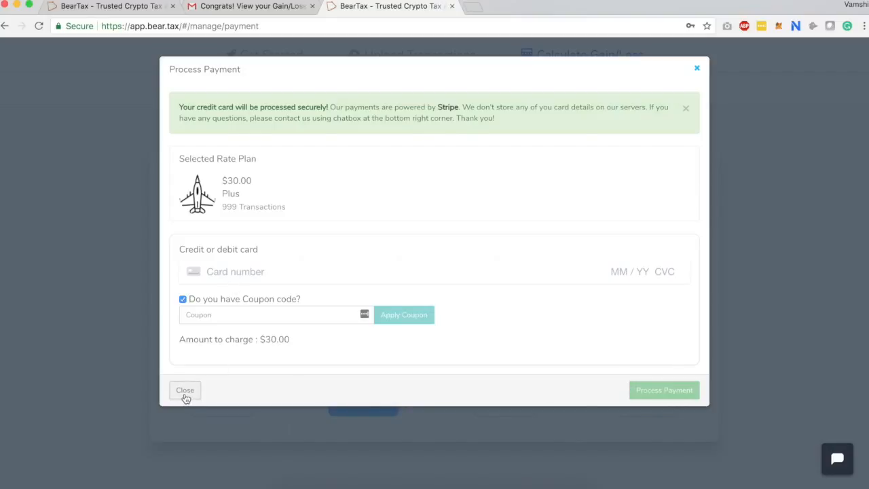
{"action": "left_click", "coordinate": [185, 390]}
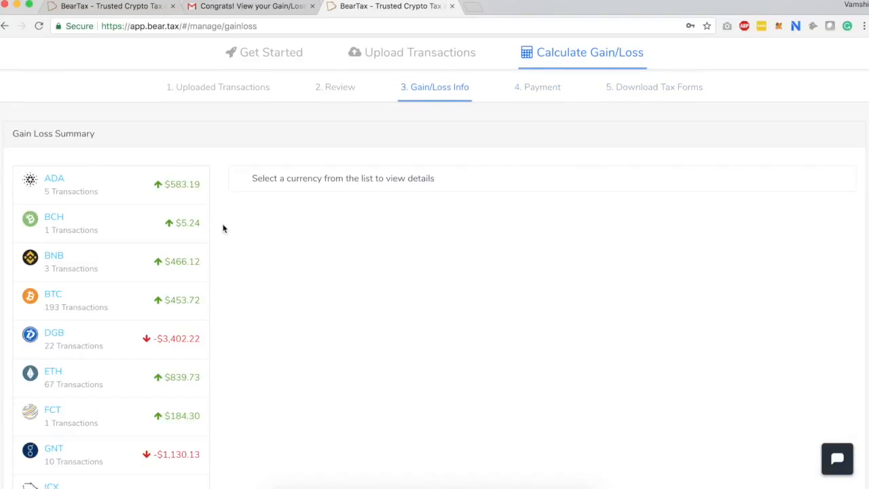
- View ADA's five short-term trade details, then IOTA's six transaction details
{"action": "left_click", "coordinate": [54, 178]}
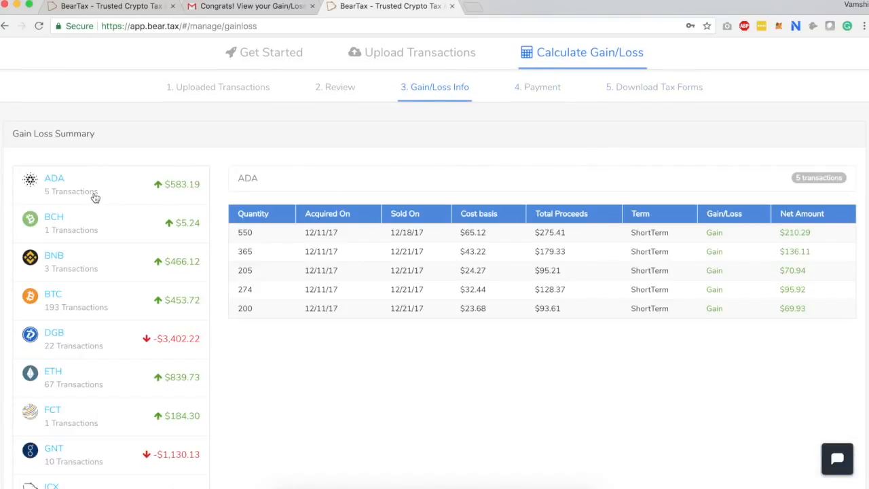
{"action": "mouse_move", "coordinate": [244, 307]}
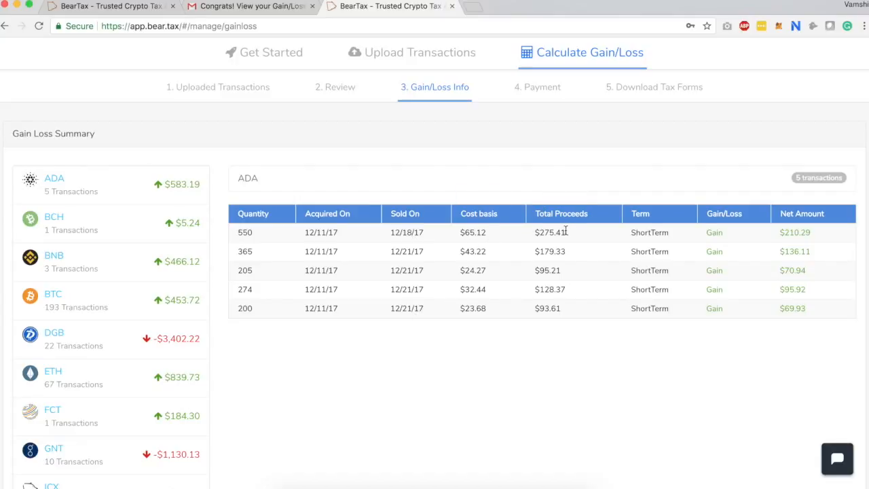
{"action": "double_click", "coordinate": [649, 232]}
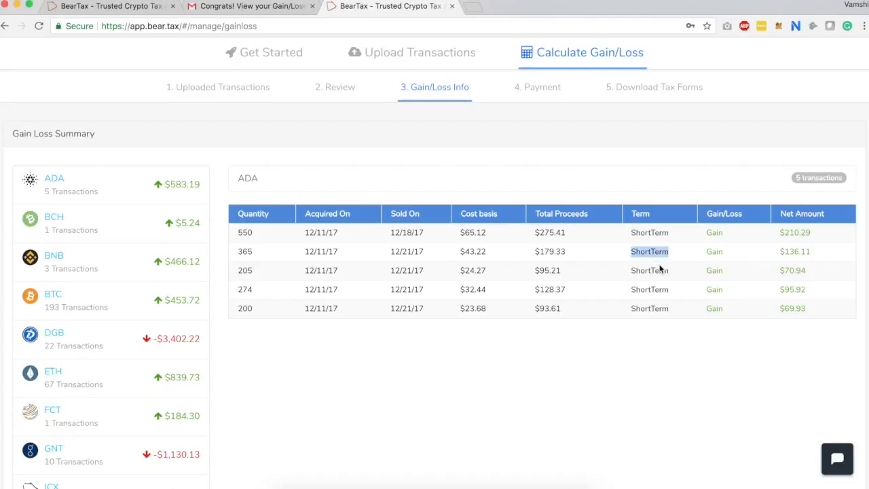
{"action": "mouse_move", "coordinate": [251, 378]}
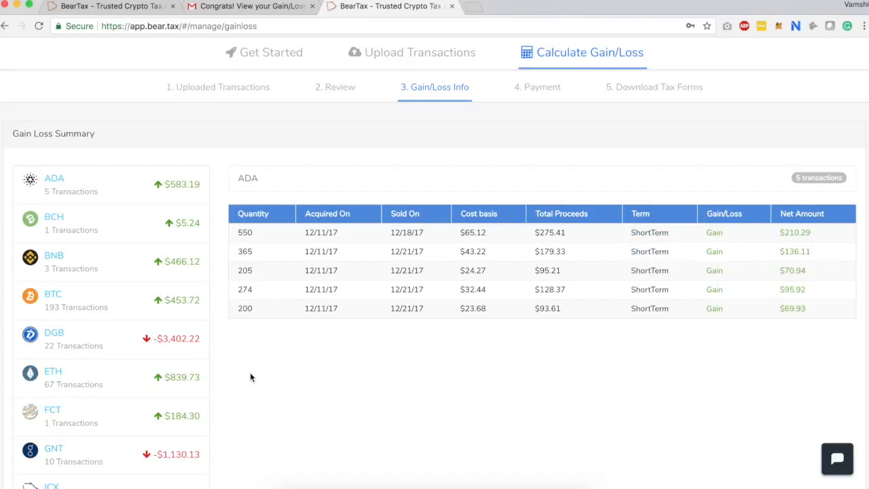
{"action": "left_click", "coordinate": [55, 332]}
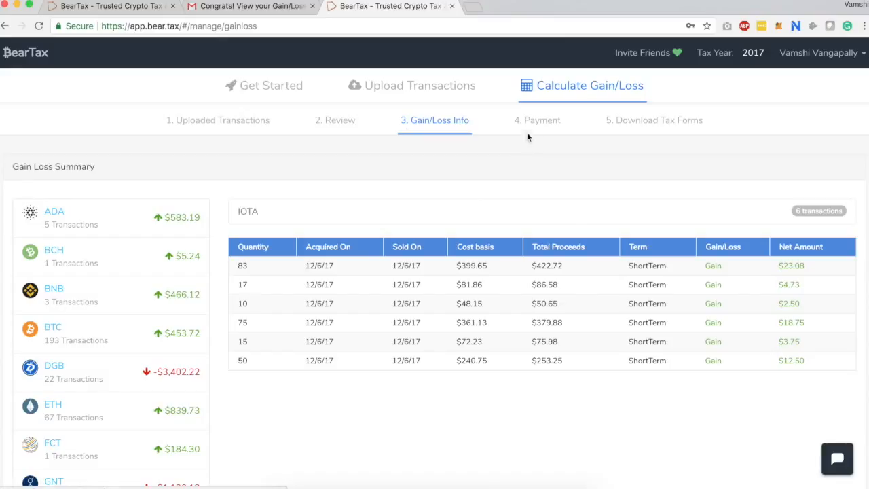
{"action": "mouse_move", "coordinate": [655, 119]}
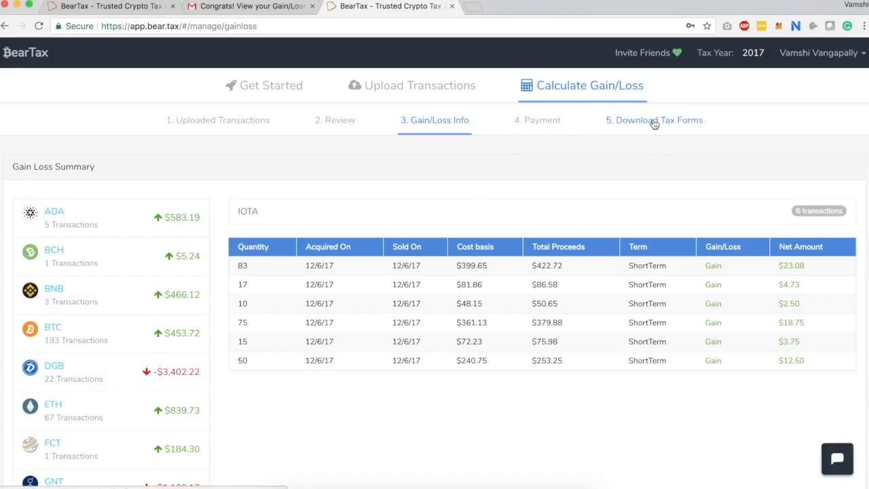
- Go to step 5 'Download Tax Forms' and start the Form 8949 download
{"action": "left_click", "coordinate": [654, 119]}
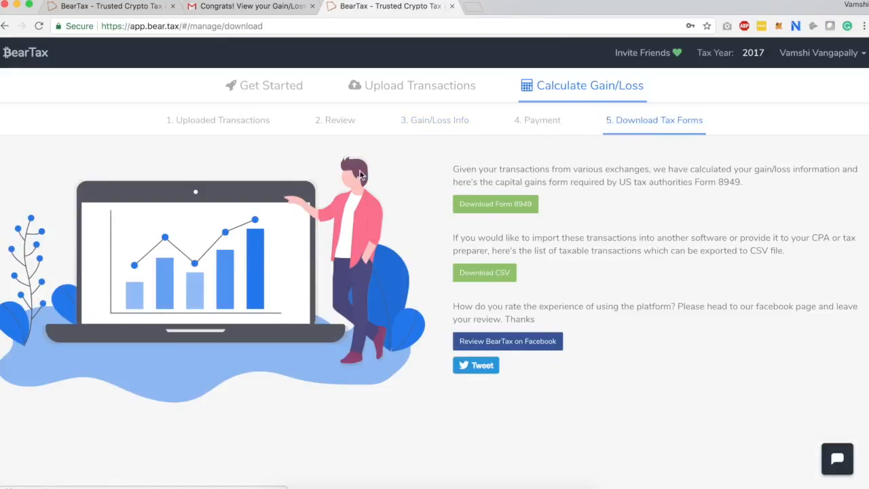
{"action": "mouse_move", "coordinate": [365, 264]}
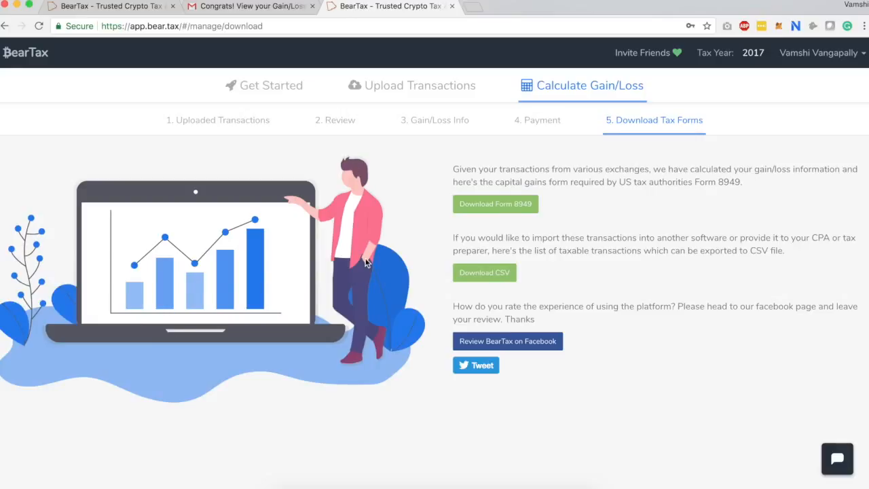
{"action": "mouse_move", "coordinate": [614, 231]}
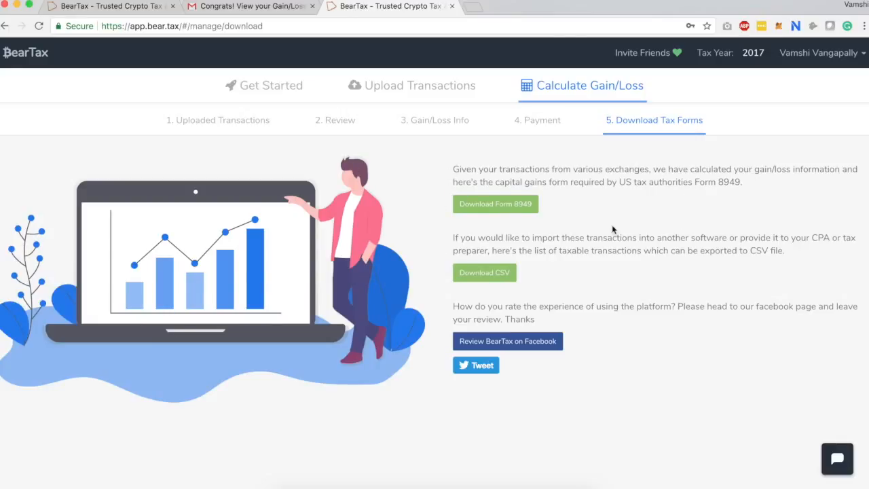
{"action": "mouse_move", "coordinate": [542, 223]}
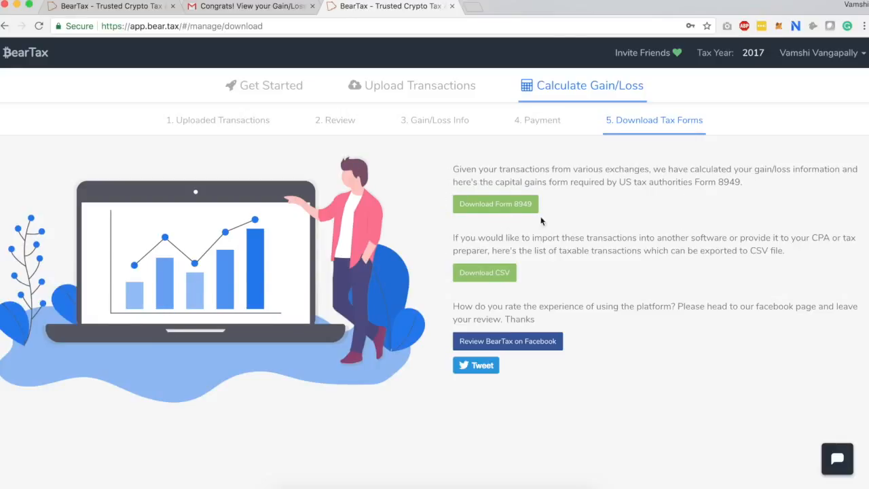
{"action": "mouse_move", "coordinate": [505, 242]}
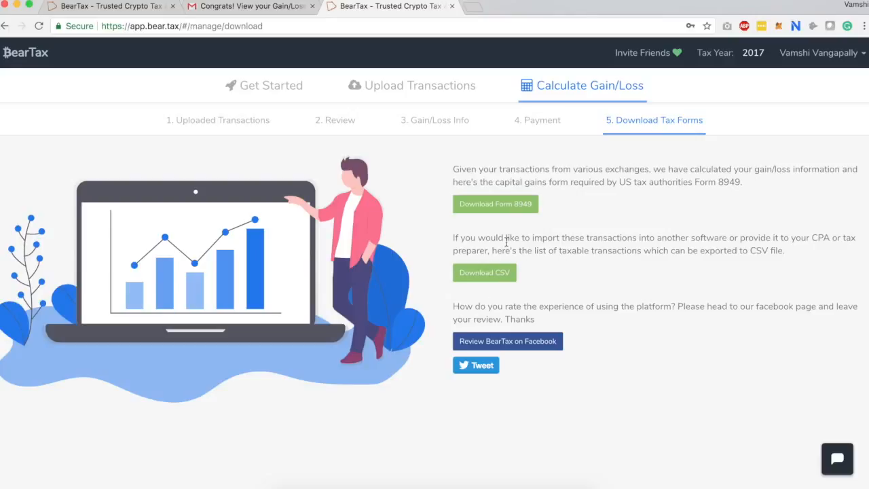
{"action": "mouse_move", "coordinate": [508, 341]}
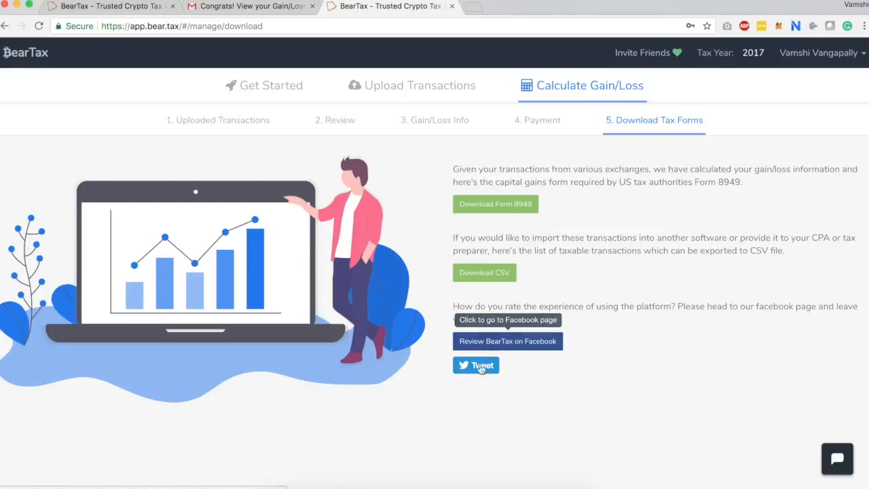
{"action": "left_click", "coordinate": [495, 204]}
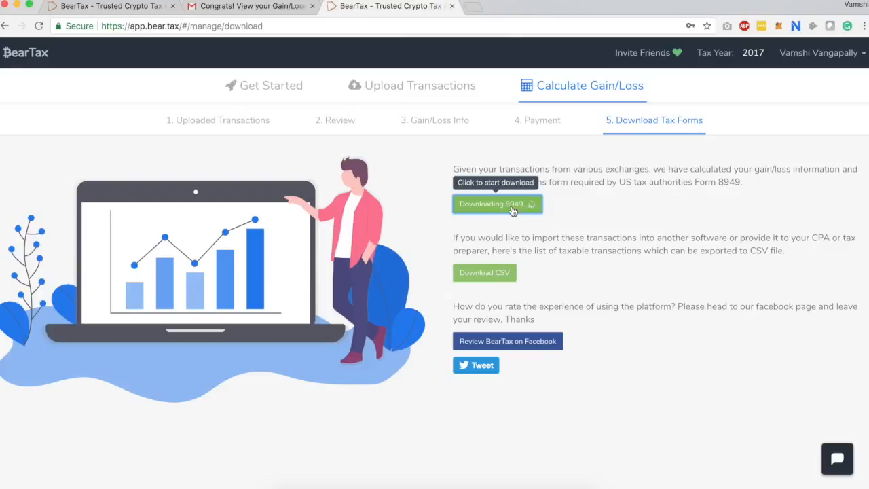
- Review the downloaded 34-page BearTax8949.pdf listing short-term coin sales in Chrome
{"action": "left_click", "coordinate": [495, 203]}
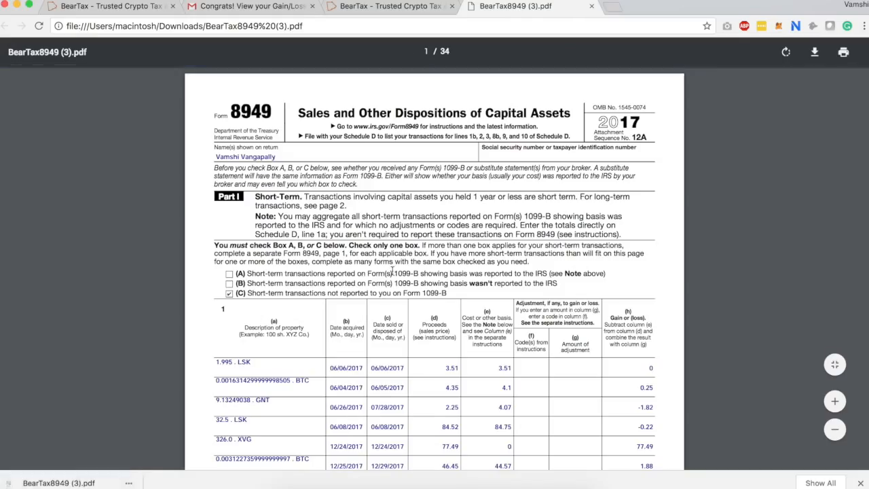
{"action": "scroll", "scroll_direction": "down", "scroll_amount": 3}
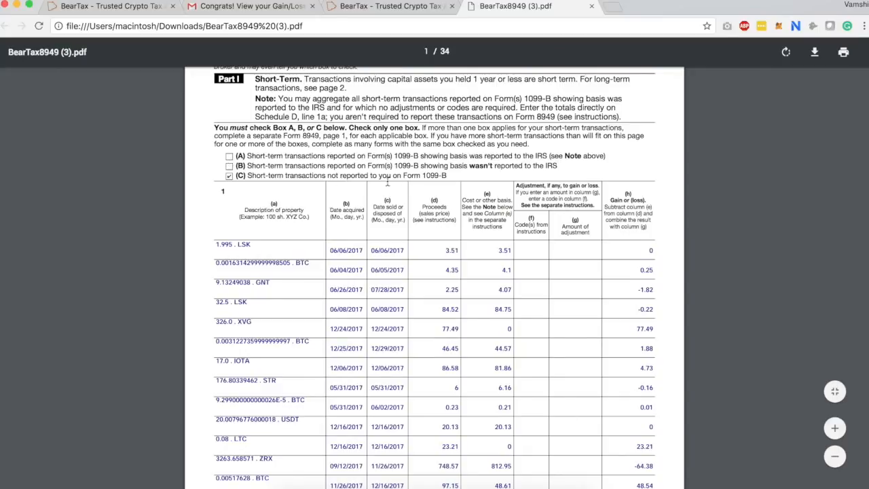
{"action": "scroll", "scroll_direction": "down", "scroll_amount": 3}
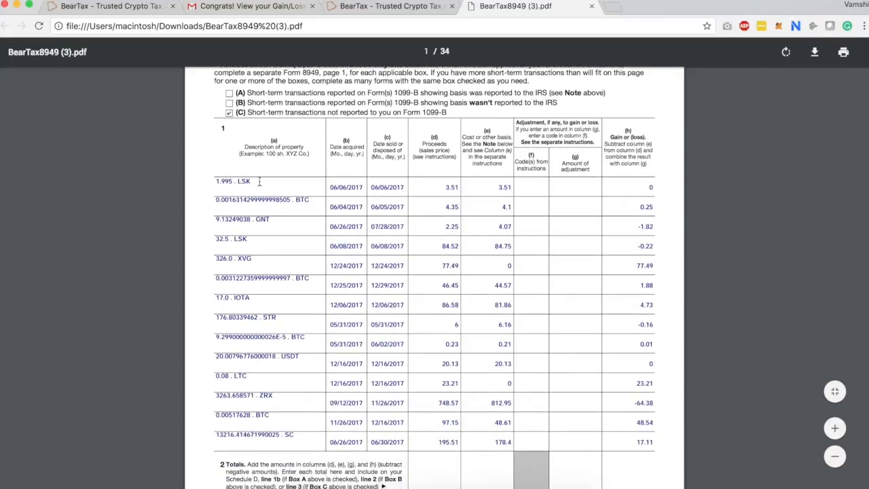
{"action": "scroll", "scroll_direction": "down", "scroll_amount": 3}
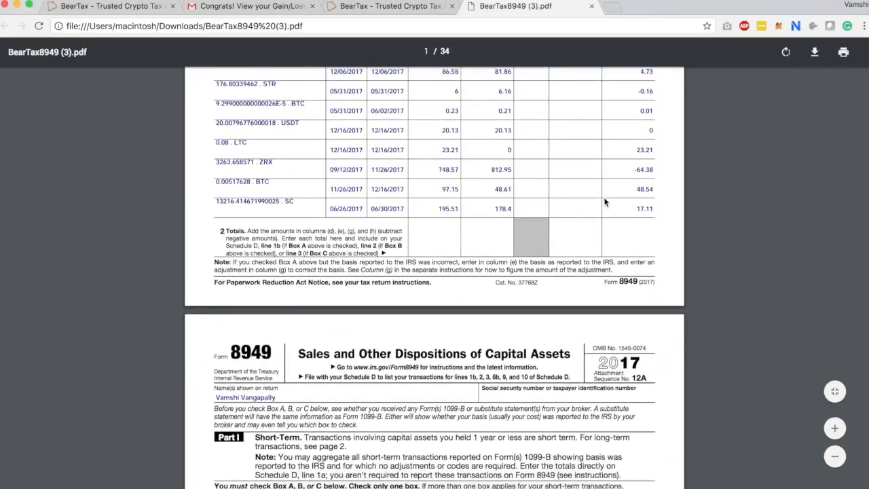
{"action": "scroll", "scroll_direction": "down", "scroll_amount": 3}
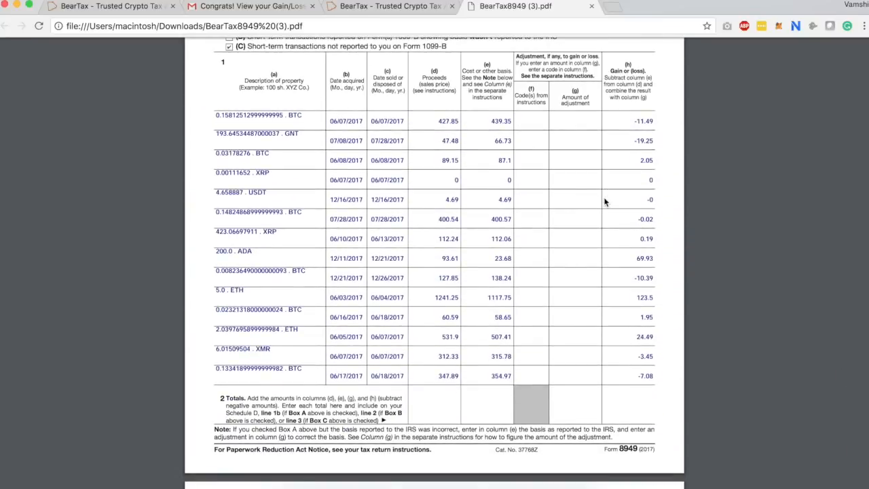
{"action": "scroll", "scroll_direction": "down", "scroll_amount": 3}
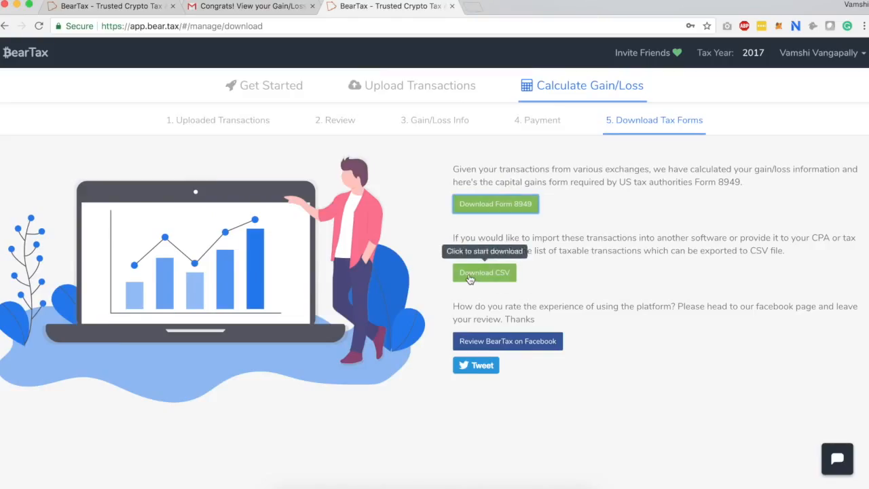
- Download BearTax_GainLossInfo.csv and open it in Numbers
{"action": "left_click", "coordinate": [484, 271]}
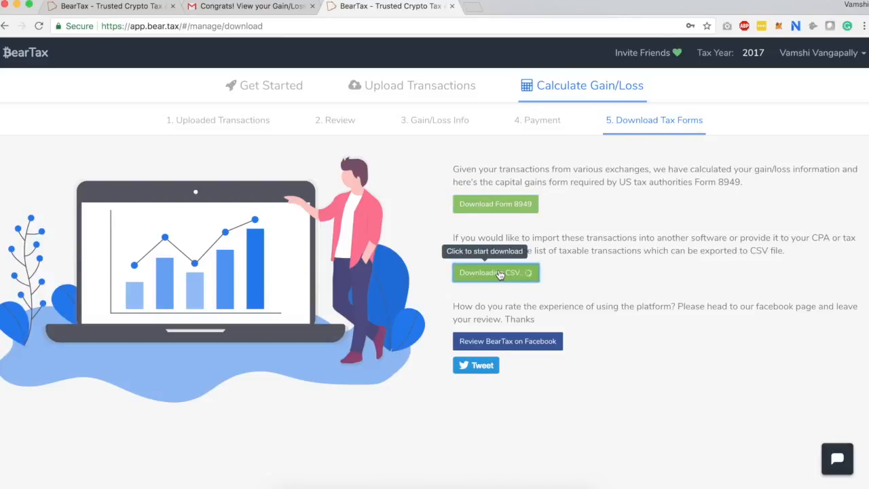
{"action": "left_click", "coordinate": [485, 271]}
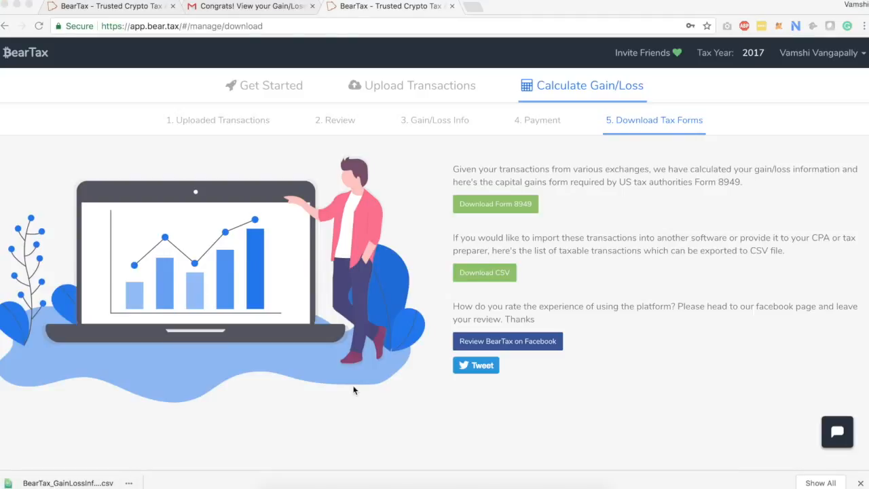
{"action": "left_click", "coordinate": [65, 484]}
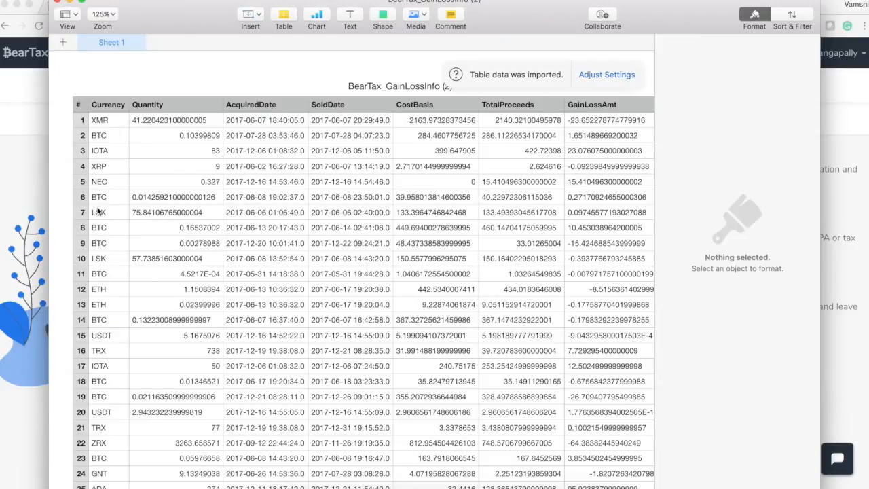
{"action": "mouse_move", "coordinate": [245, 115]}
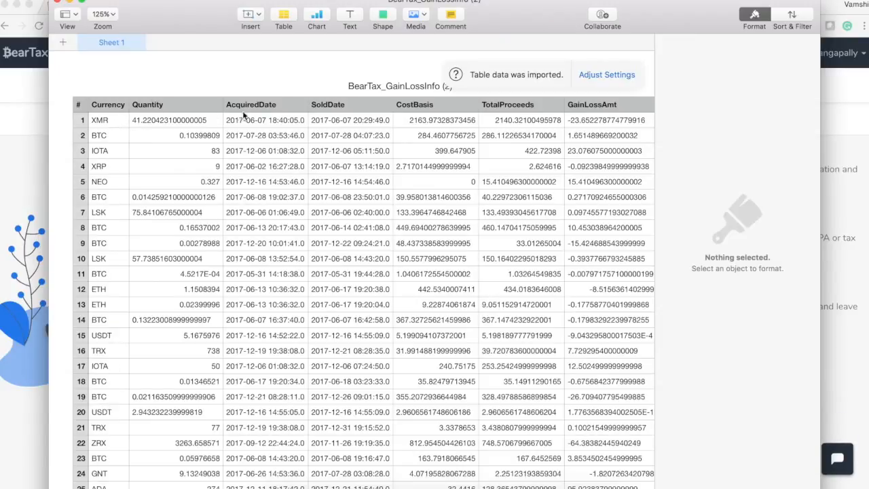
{"action": "mouse_move", "coordinate": [569, 149]}
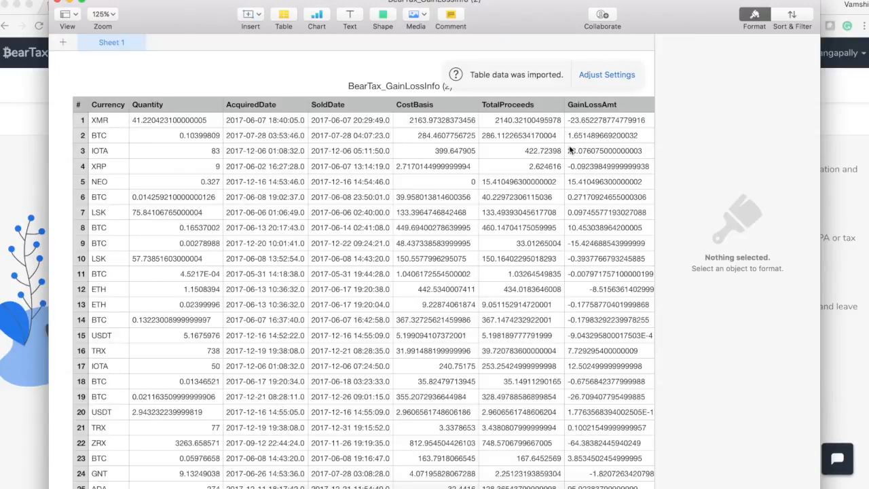
- Scroll the imported gain/loss sheet in Numbers to its short-term term column
{"action": "scroll", "scroll_direction": "down", "scroll_amount": 3}
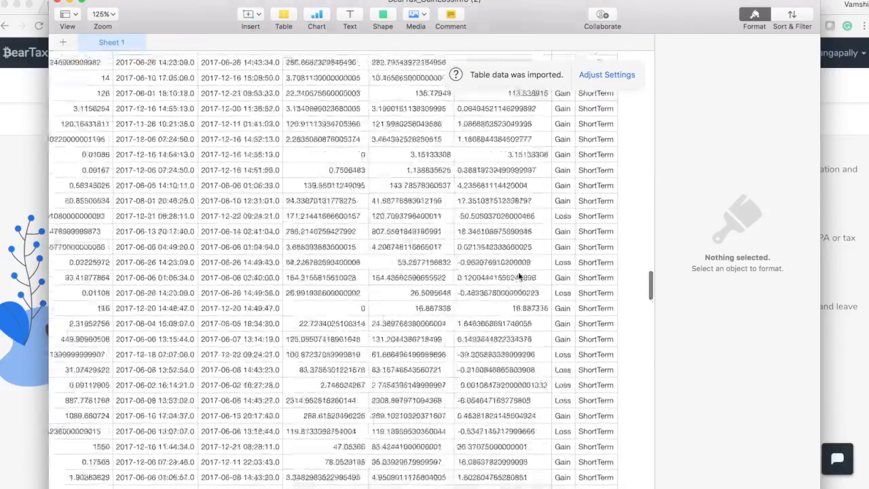
{"action": "scroll", "scroll_direction": "down", "scroll_amount": 3}
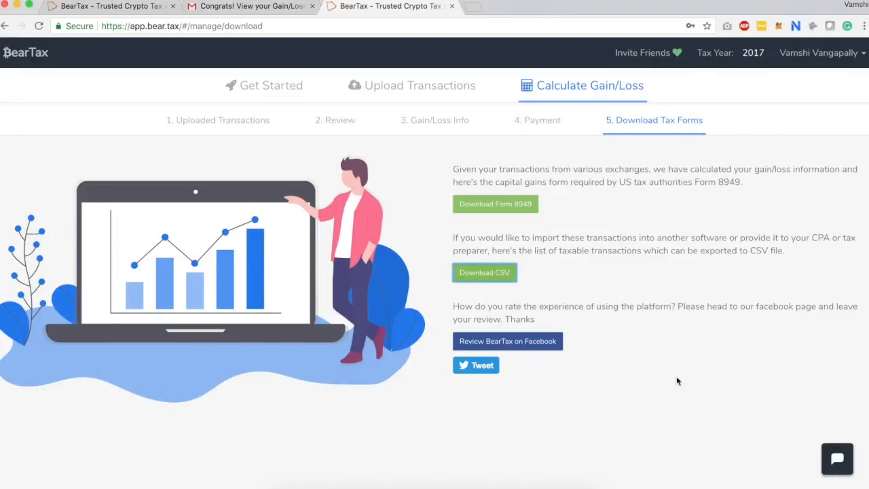
{"action": "mouse_move", "coordinate": [723, 120]}
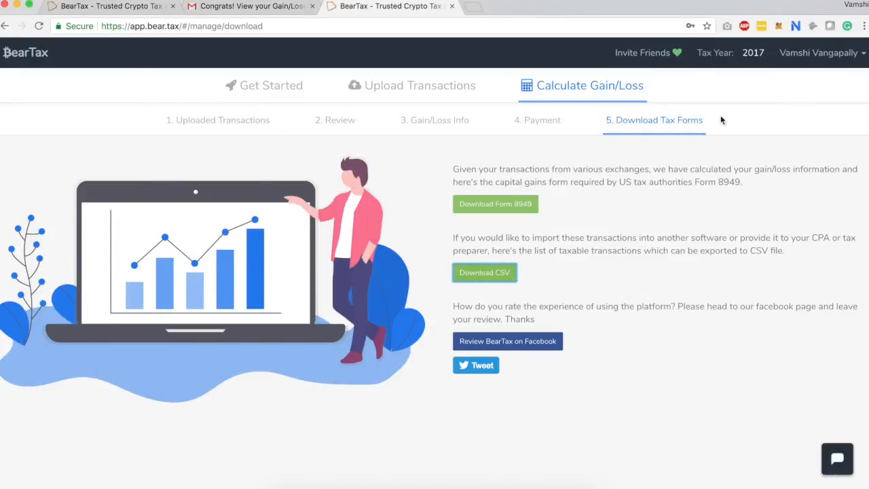
{"action": "mouse_move", "coordinate": [718, 90]}
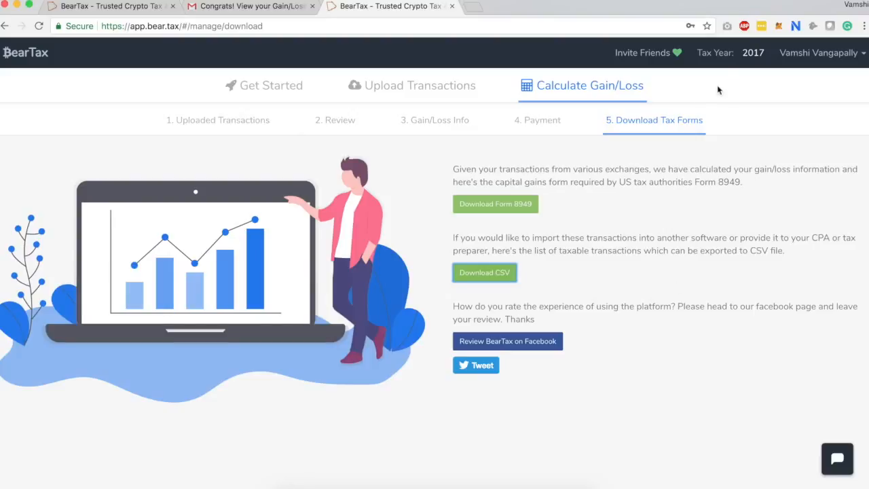